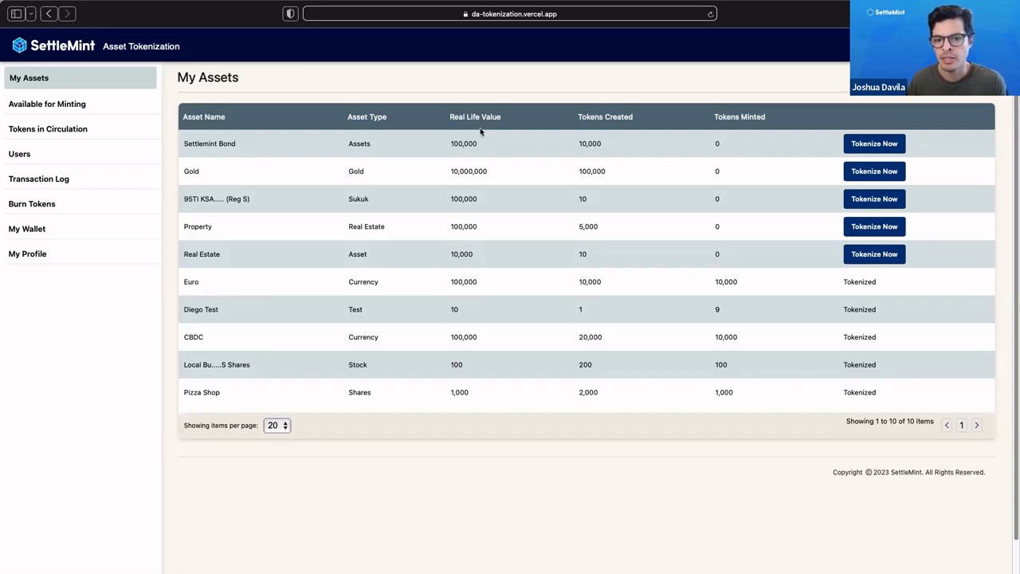
{"action": "mouse_move", "coordinate": [510, 225]}
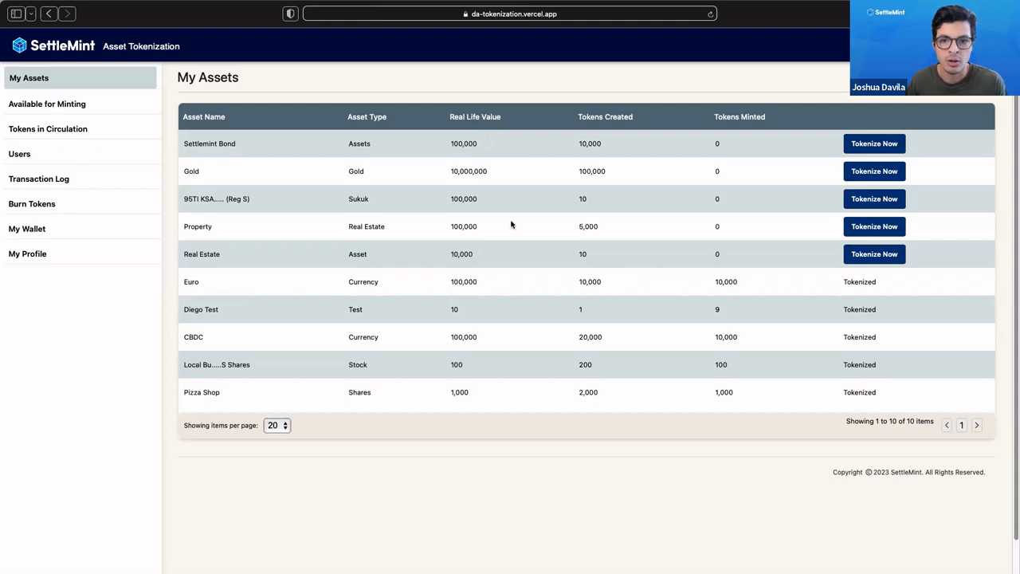
{"action": "mouse_move", "coordinate": [553, 238]}
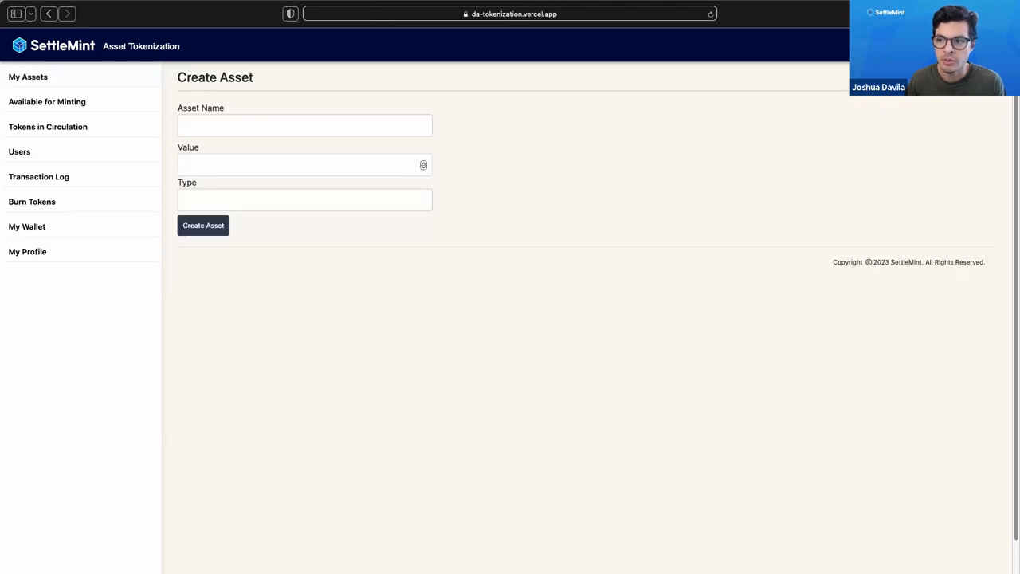
Enter the new asset's name 'Coop Grocery Store'
{"action": "left_click", "coordinate": [305, 125]}
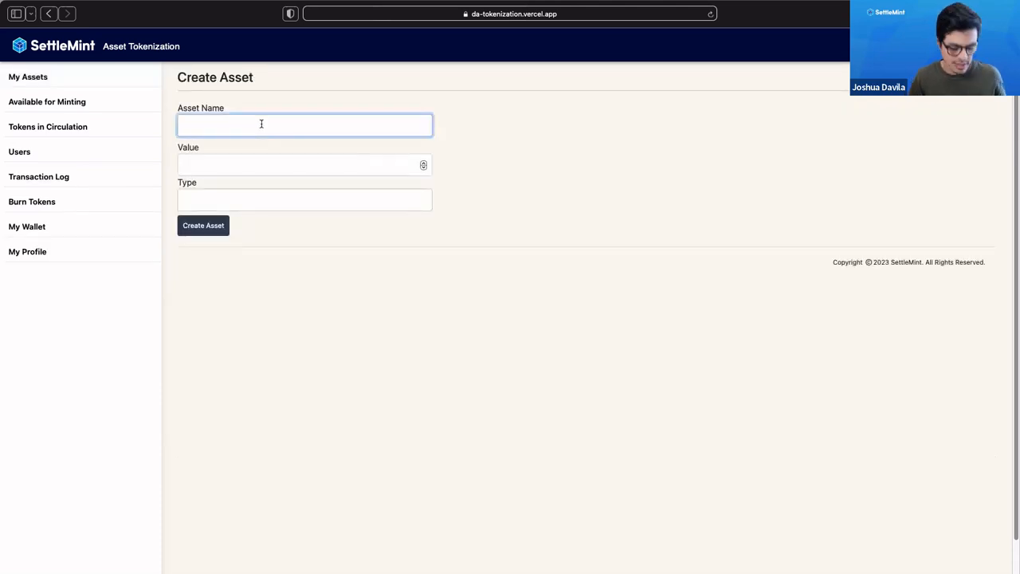
{"action": "type", "text": "C"}
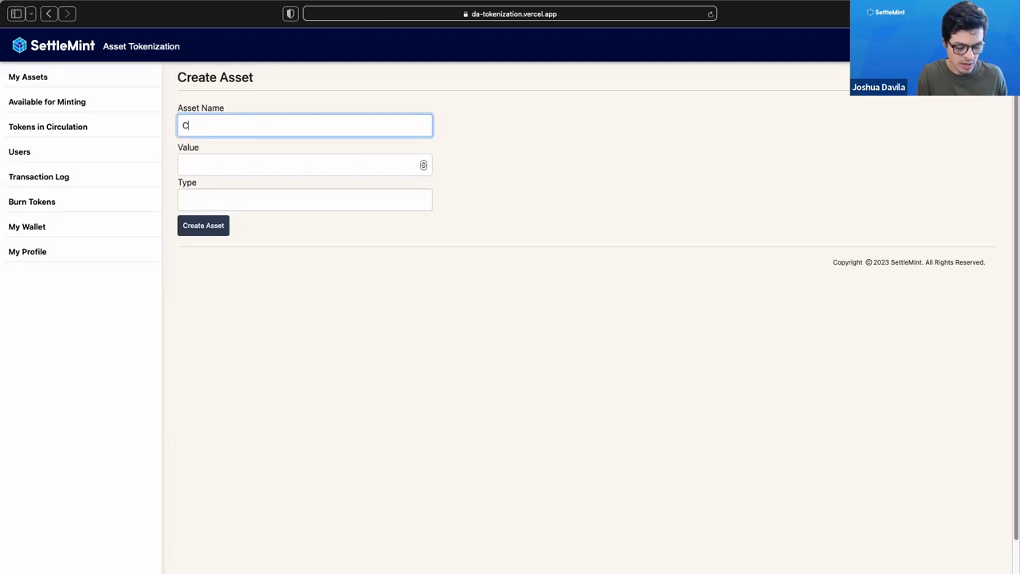
{"action": "type", "text": "oop"}
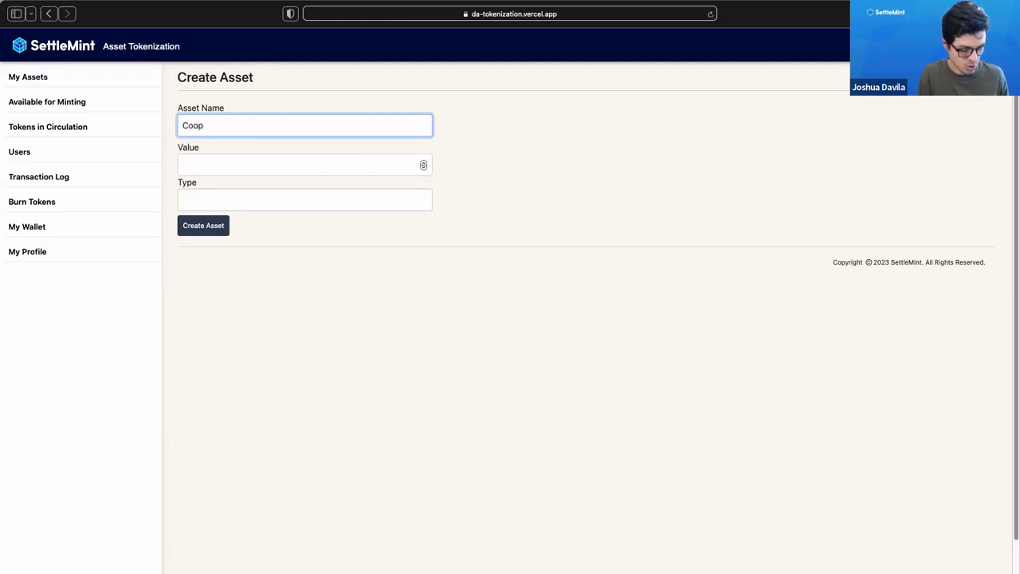
{"action": "type", "text": "Grocery Store"}
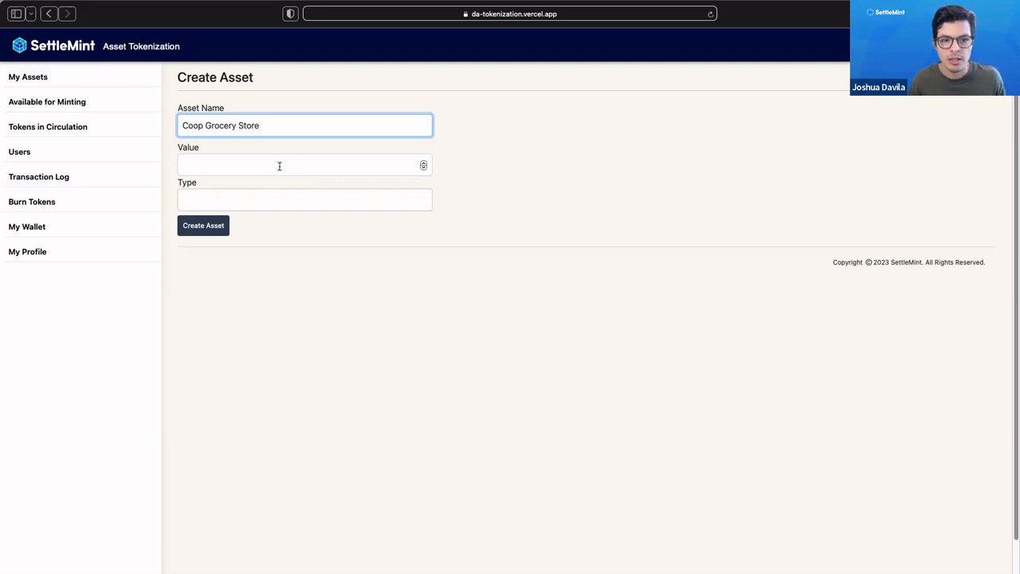
Set value 1000 and type Shares, then submit the Create Asset form
{"action": "left_click", "coordinate": [304, 164]}
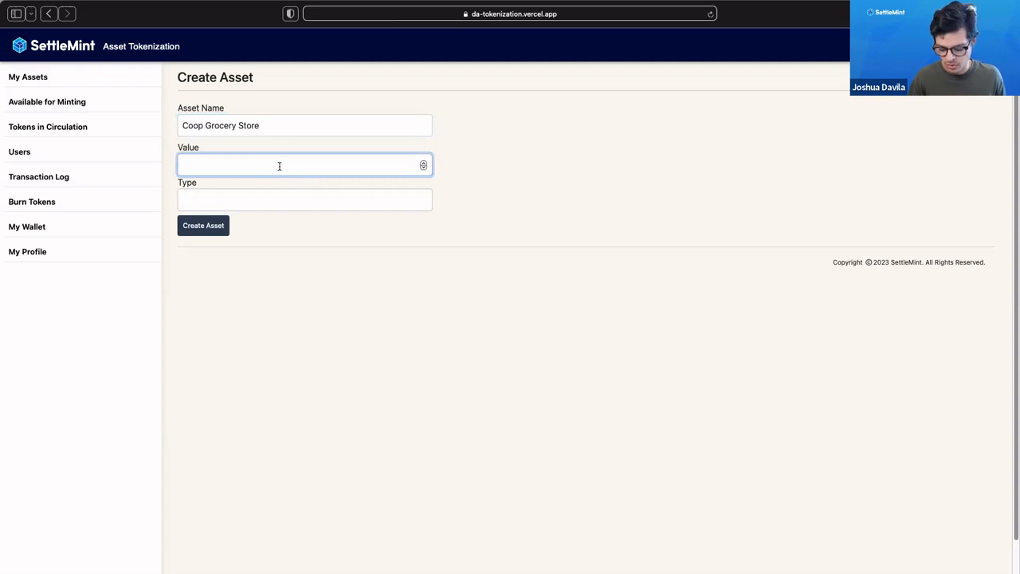
{"action": "type", "text": "1000"}
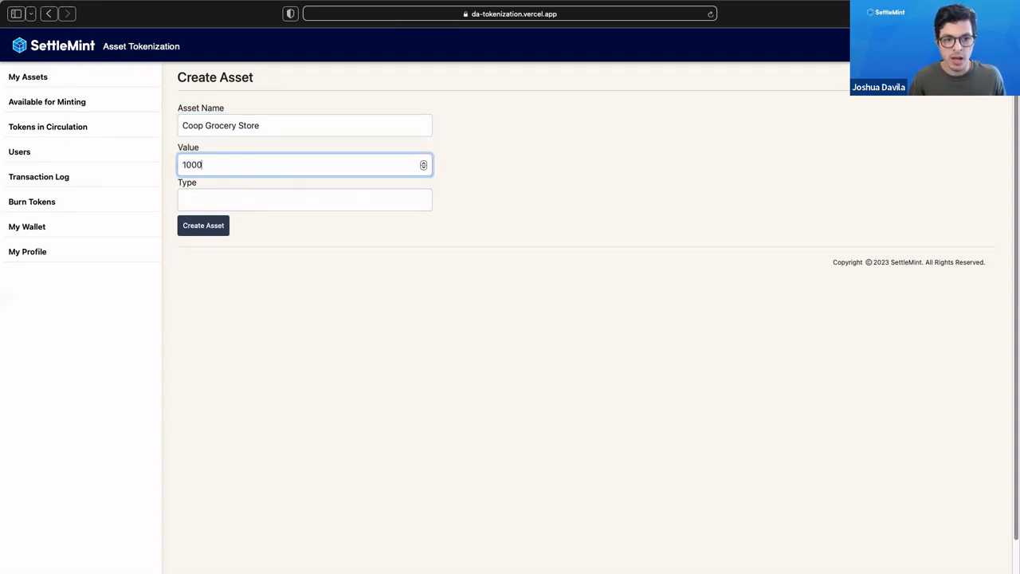
{"action": "left_click", "coordinate": [305, 199]}
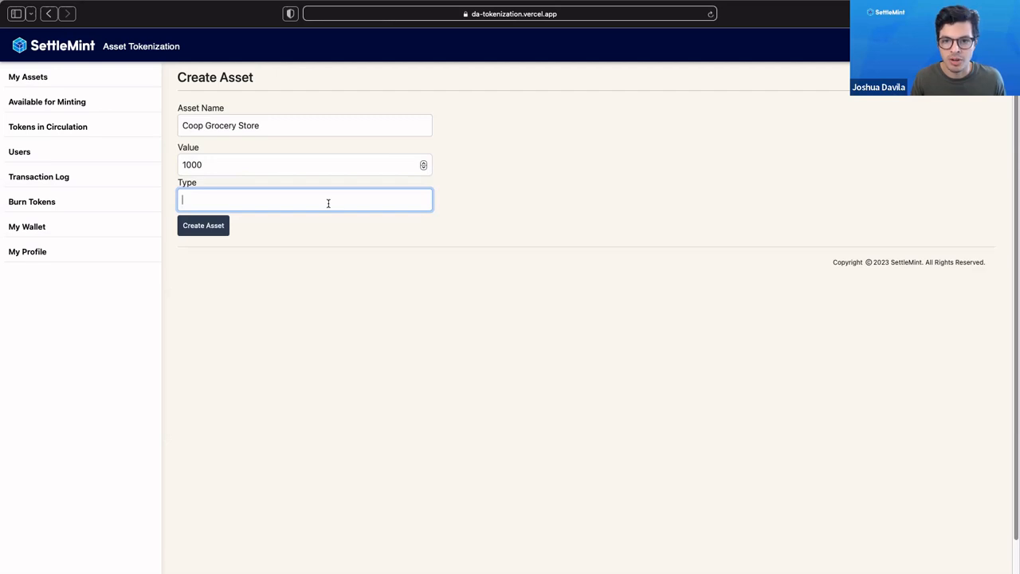
{"action": "type", "text": "Shares"}
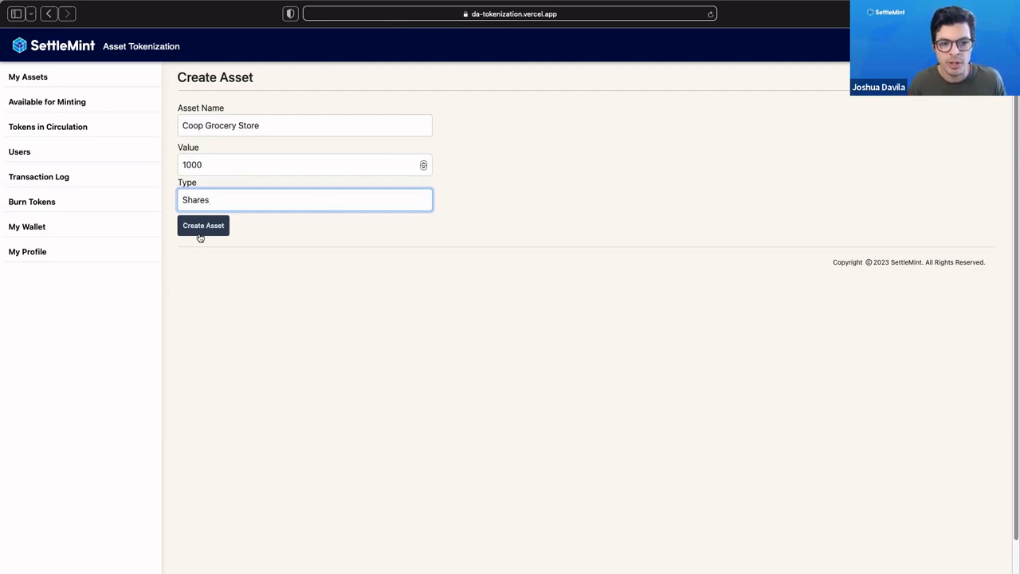
{"action": "left_click", "coordinate": [202, 226]}
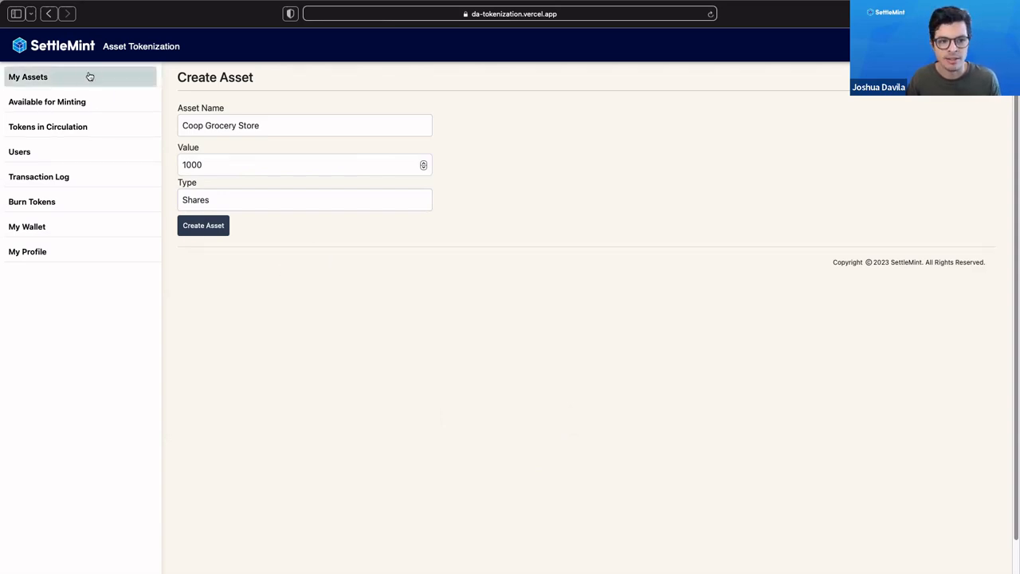
From My Assets, tokenize Coop Grocery Store with a total supply of 2000 and close the dialog
{"action": "left_click", "coordinate": [28, 77]}
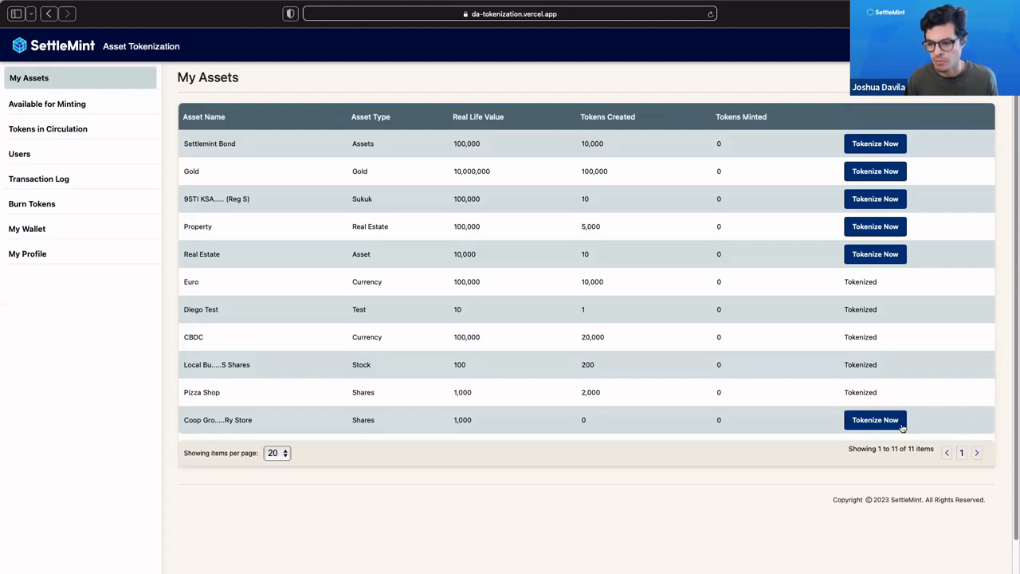
{"action": "left_click", "coordinate": [875, 421]}
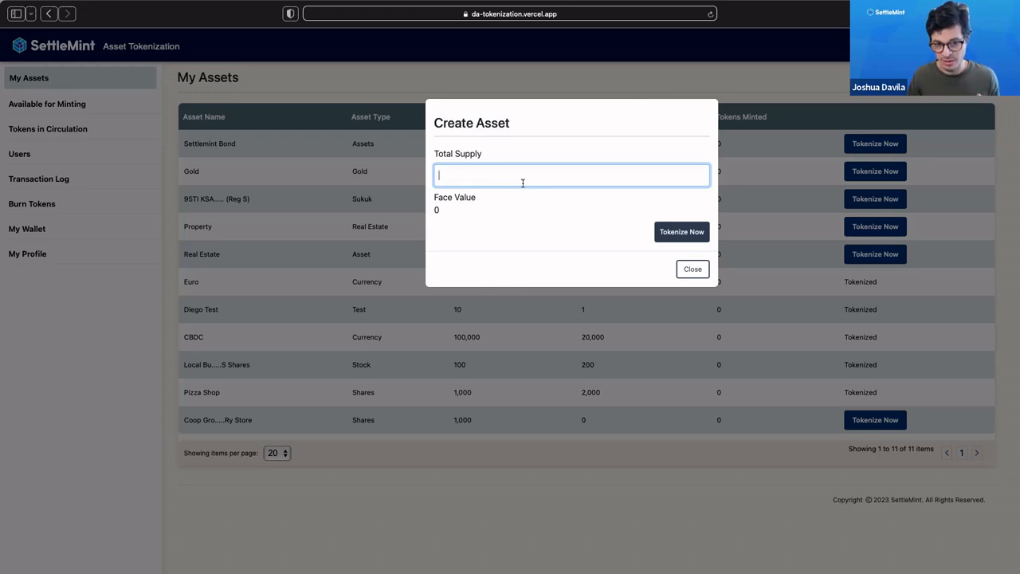
{"action": "type", "text": "2"}
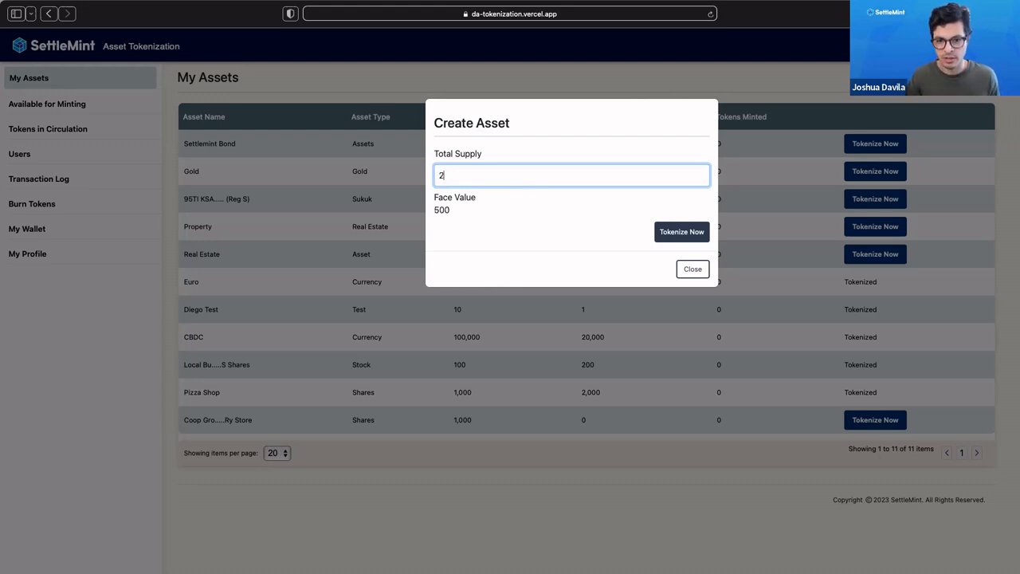
{"action": "type", "text": "000"}
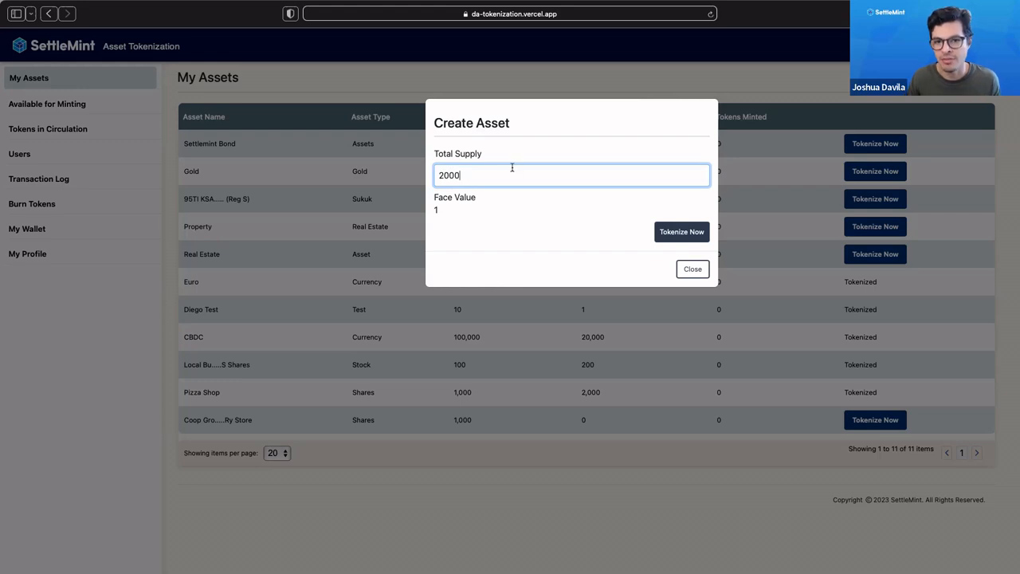
{"action": "left_click", "coordinate": [683, 231]}
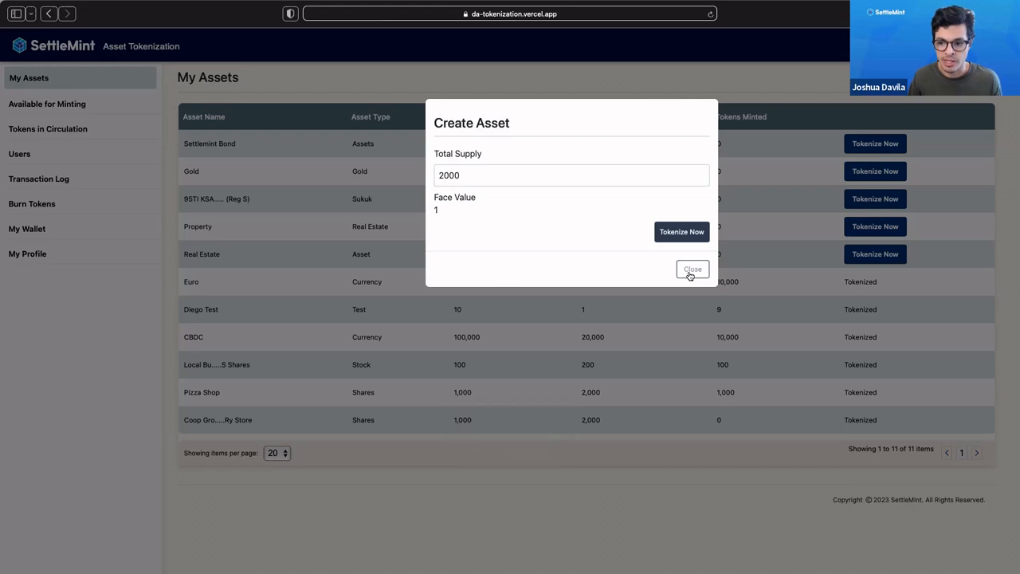
{"action": "left_click", "coordinate": [691, 270]}
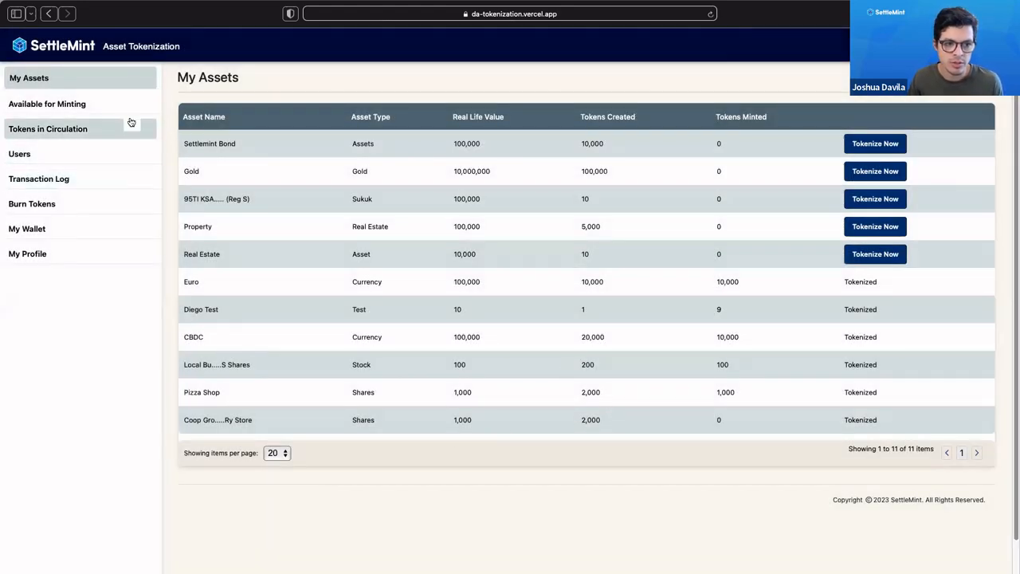
From Available for Minting, mint 50 Coop Grocery Store tokens to recipient Josh
{"action": "left_click", "coordinate": [48, 102]}
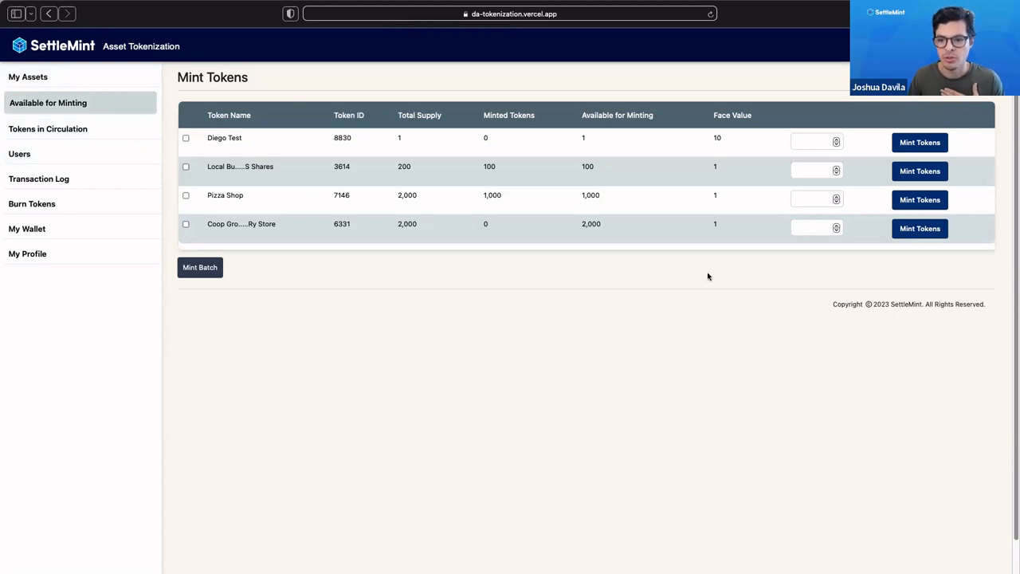
{"action": "left_click", "coordinate": [813, 228]}
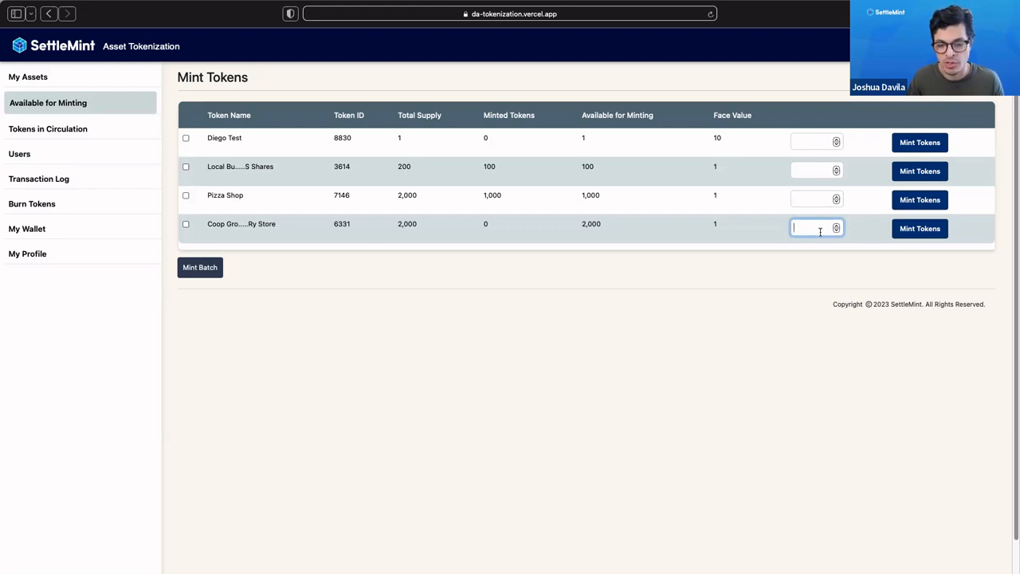
{"action": "type", "text": "50"}
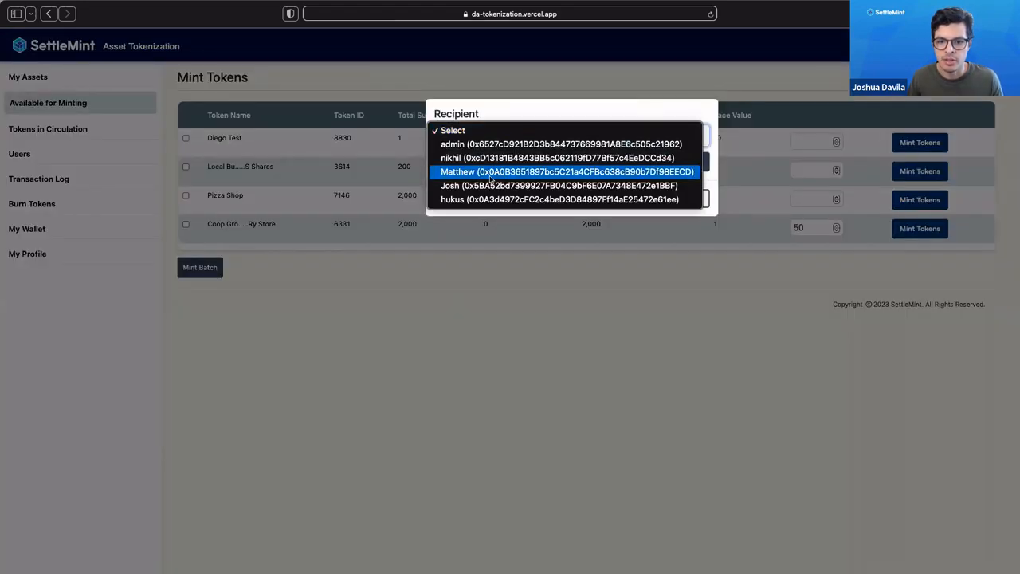
{"action": "left_click", "coordinate": [559, 185]}
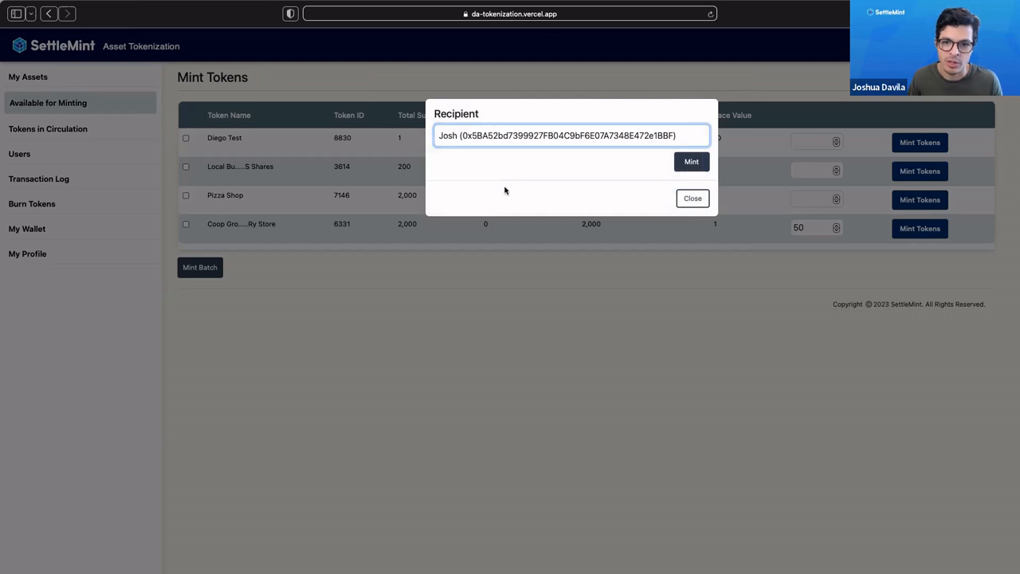
{"action": "mouse_move", "coordinate": [566, 147]}
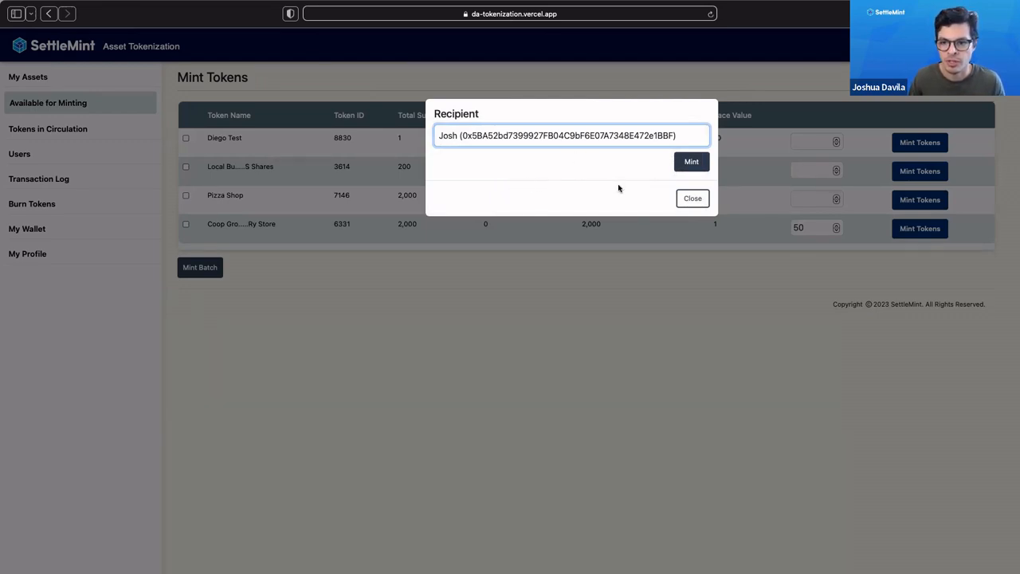
{"action": "mouse_move", "coordinate": [609, 208]}
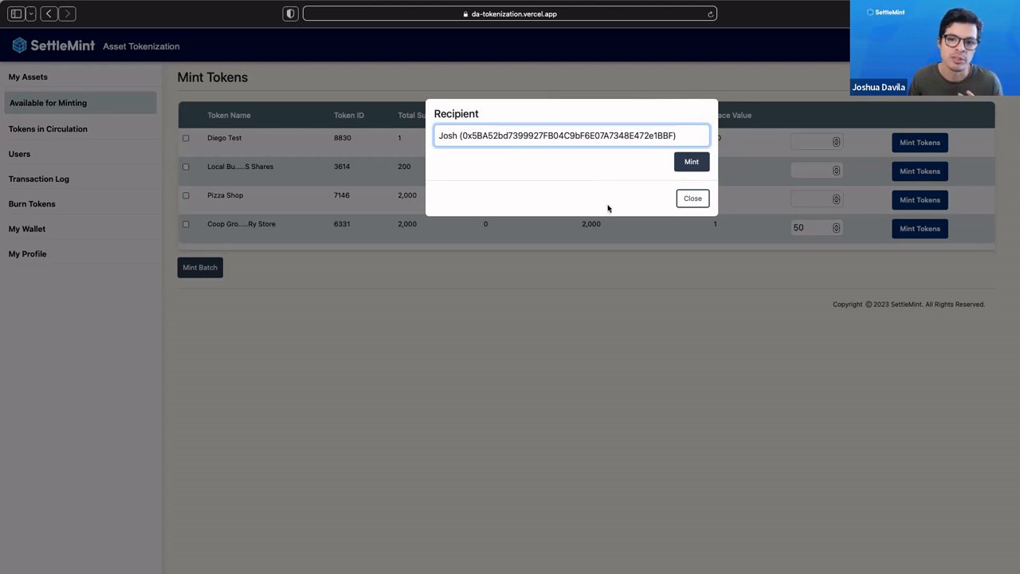
{"action": "left_click", "coordinate": [690, 162]}
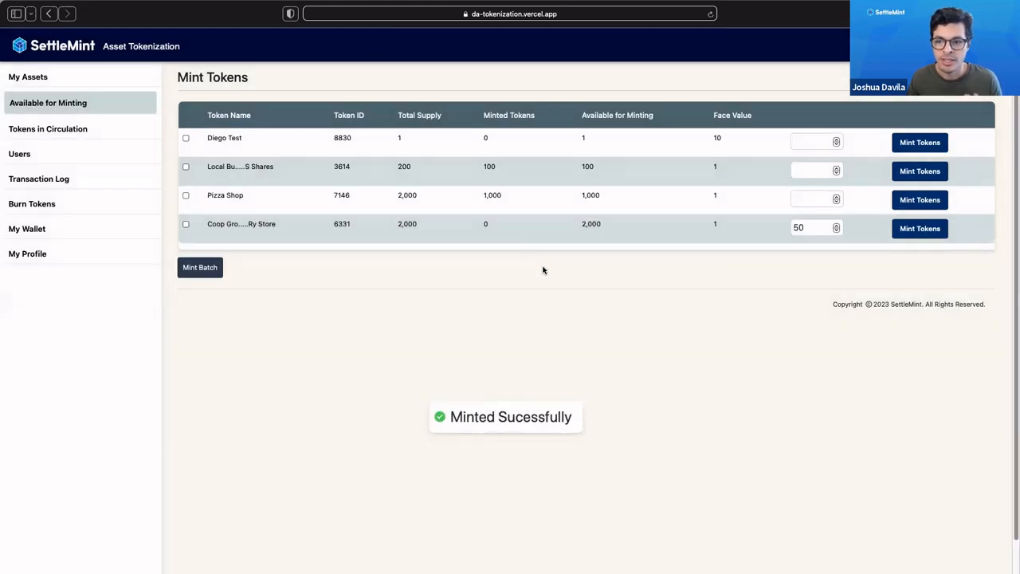
{"action": "left_click", "coordinate": [920, 229]}
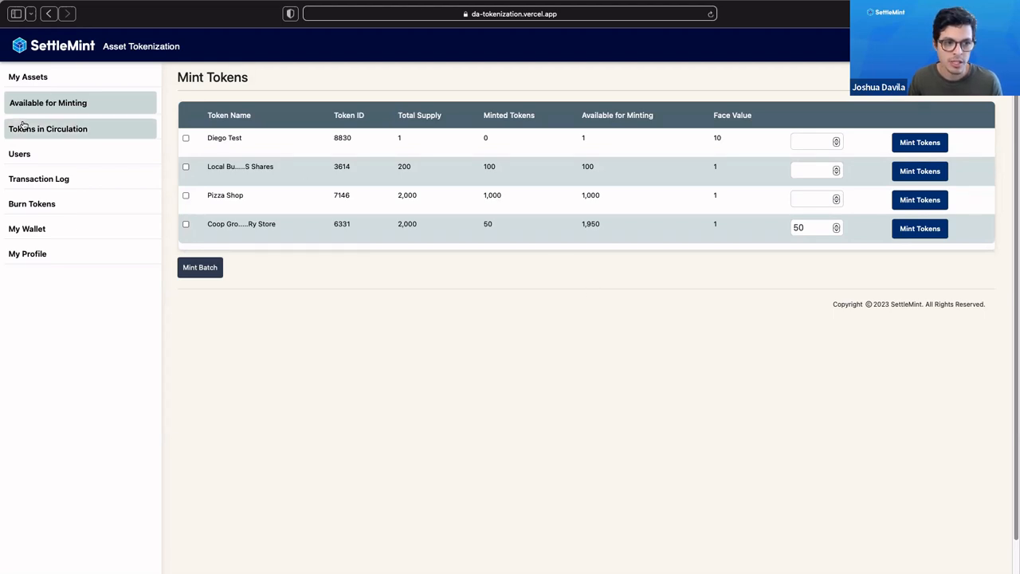
View Coop Grocery Store's holders under Tokens in Circulation, then dismiss the holders list
{"action": "left_click", "coordinate": [47, 127]}
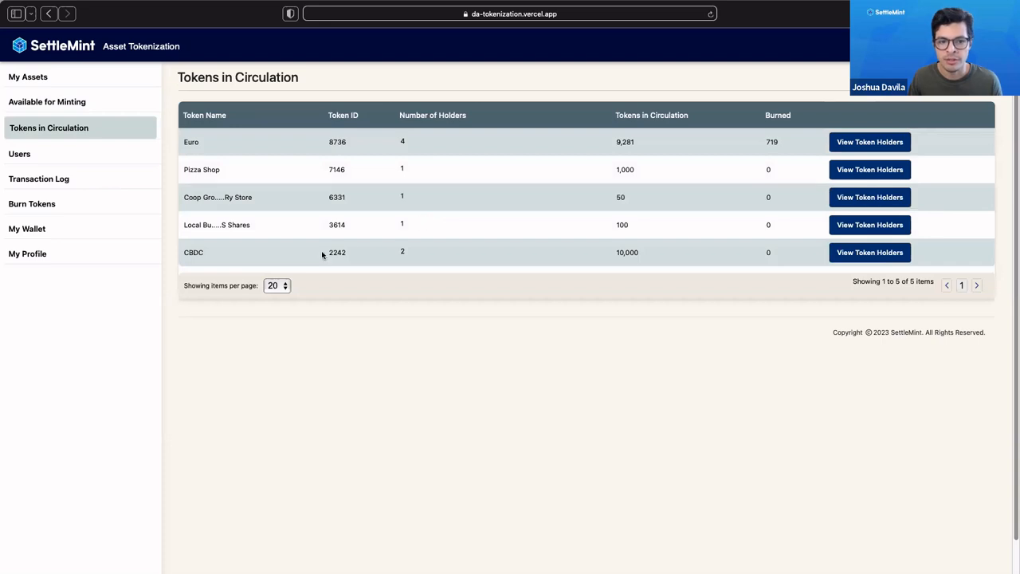
{"action": "mouse_move", "coordinate": [319, 242]}
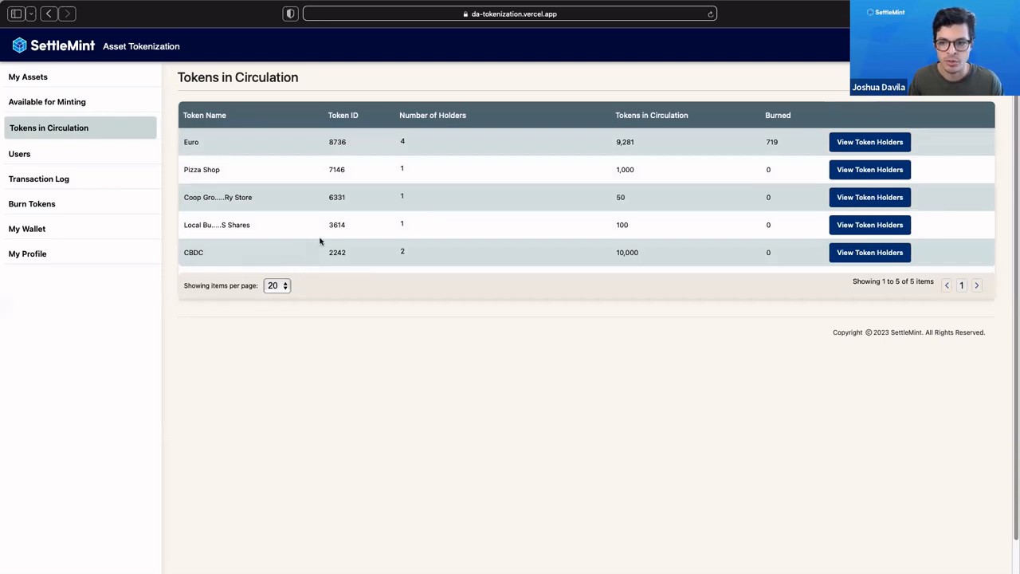
{"action": "double_click", "coordinate": [217, 197]}
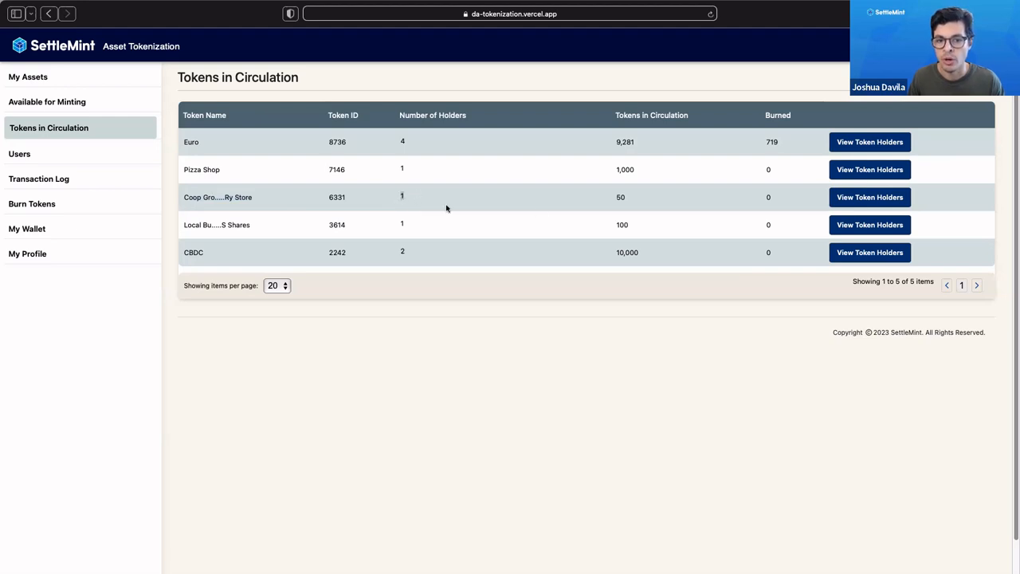
{"action": "mouse_move", "coordinate": [676, 198]}
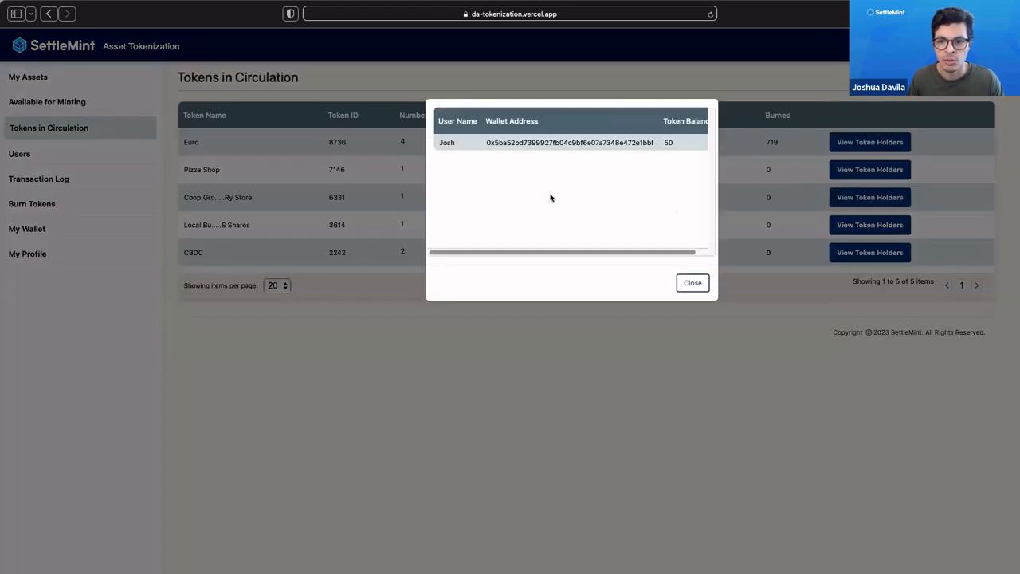
{"action": "double_click", "coordinate": [446, 142]}
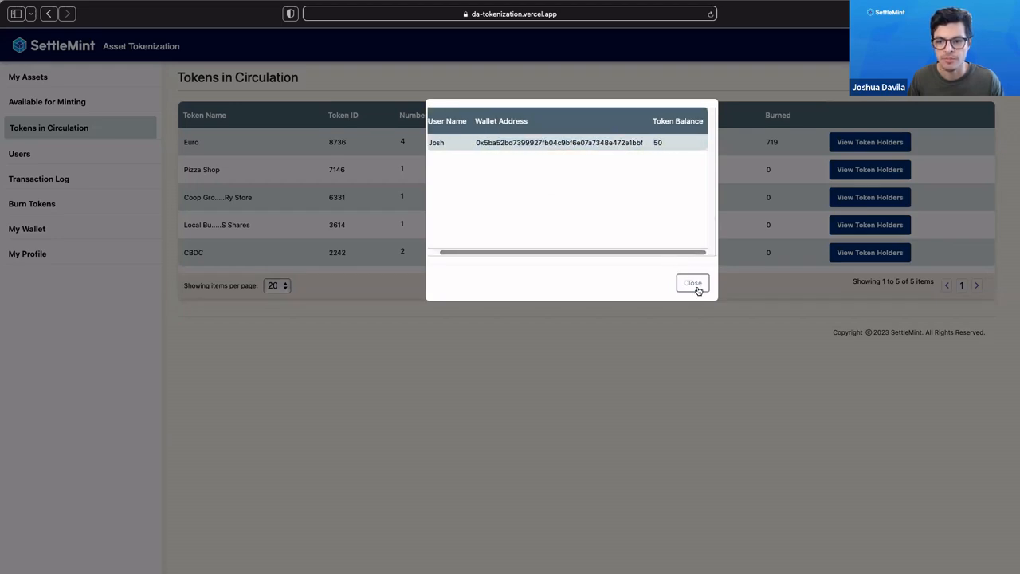
{"action": "left_click", "coordinate": [692, 284]}
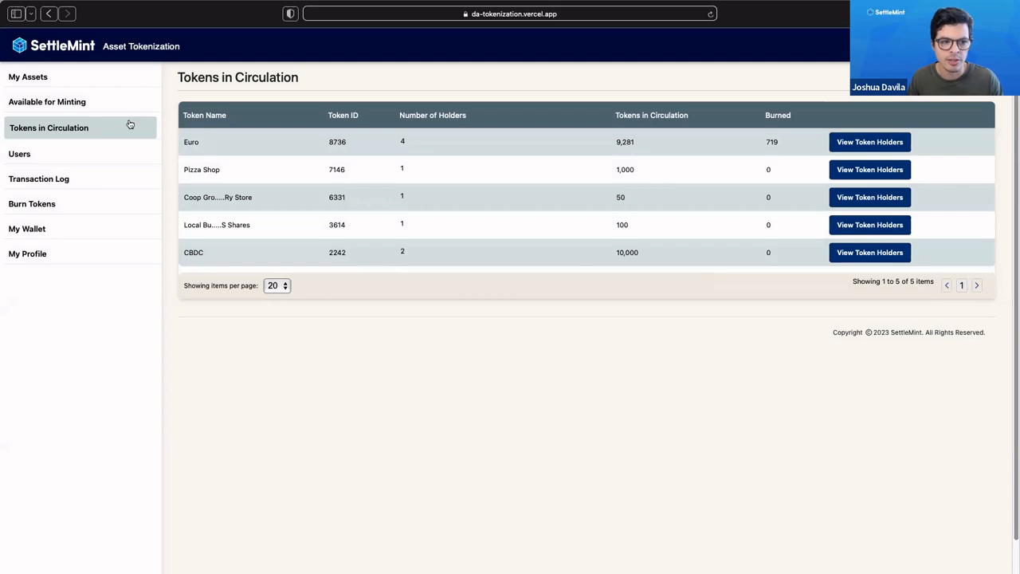
Show the Users page listing Admin, Nikhil, Matthew, Josh and Hukus with wallet addresses
{"action": "left_click", "coordinate": [20, 153]}
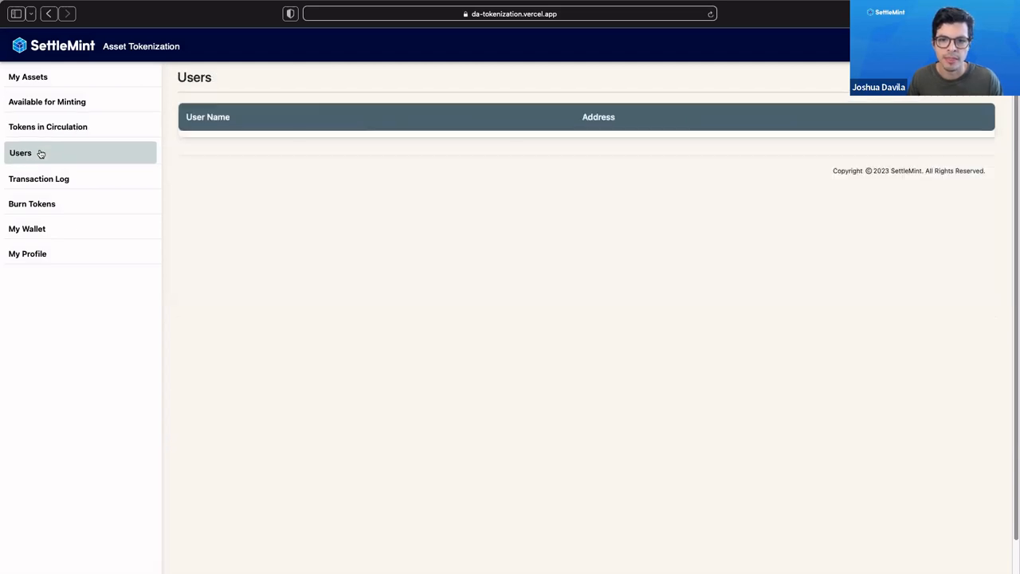
{"action": "left_click", "coordinate": [19, 153]}
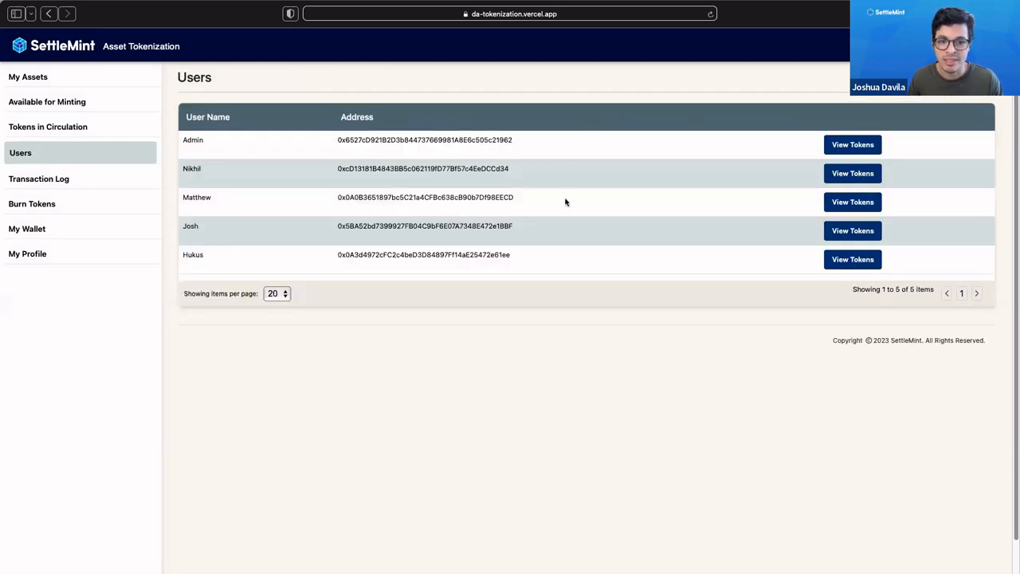
{"action": "mouse_move", "coordinate": [724, 230]}
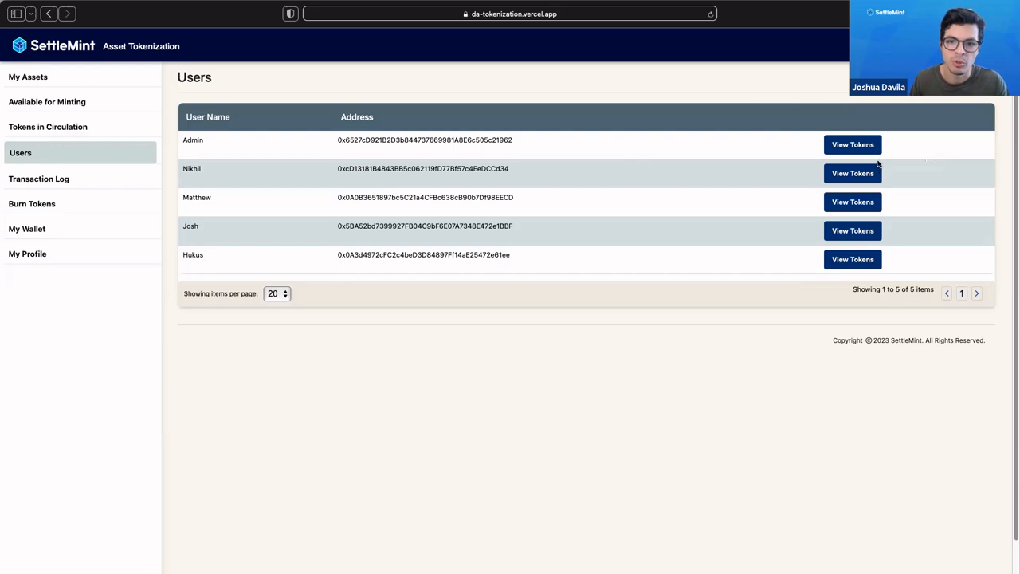
{"action": "mouse_move", "coordinate": [788, 204]}
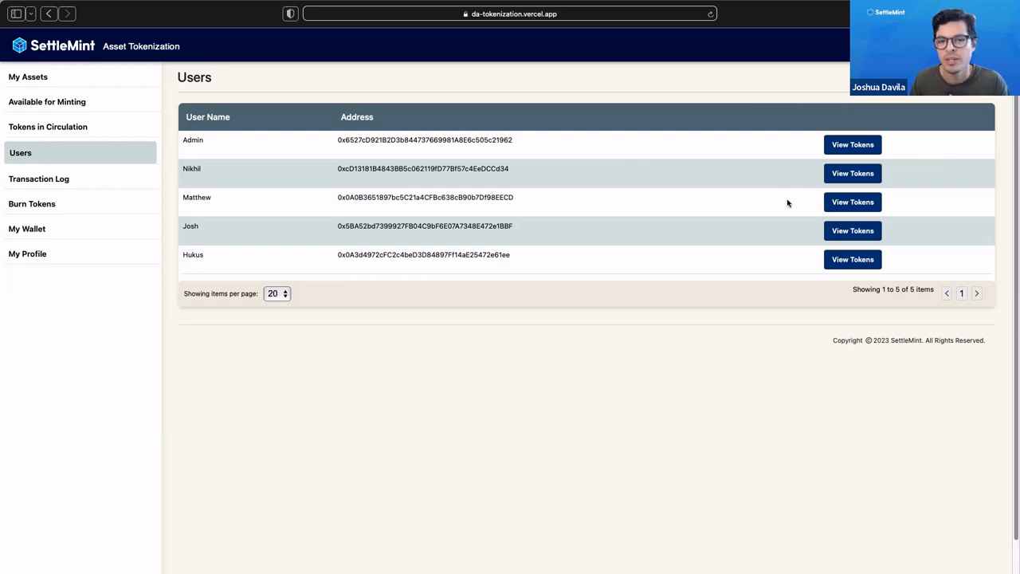
{"action": "mouse_move", "coordinate": [554, 236]}
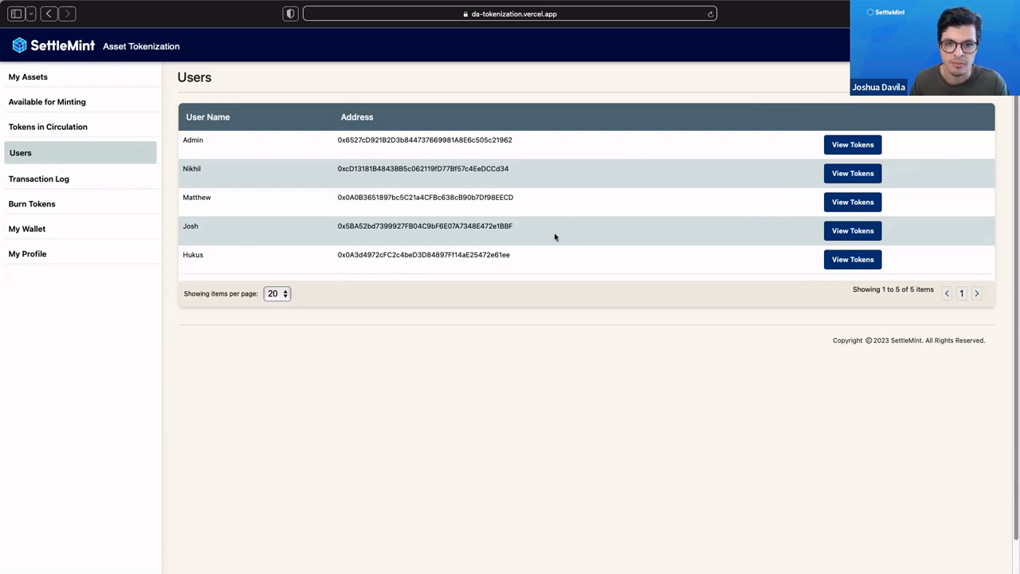
{"action": "mouse_move", "coordinate": [156, 185]}
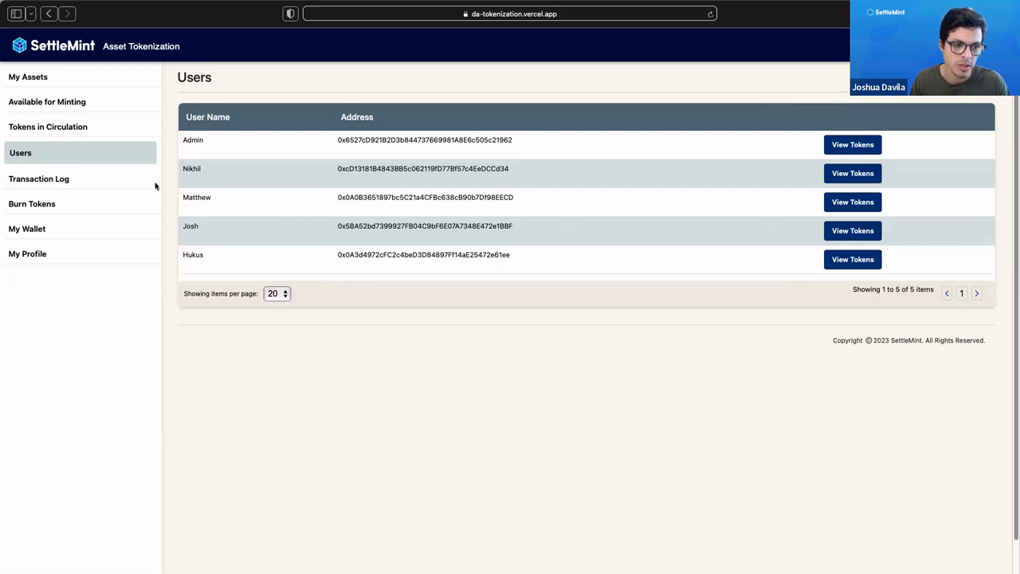
{"action": "mouse_move", "coordinate": [32, 204]}
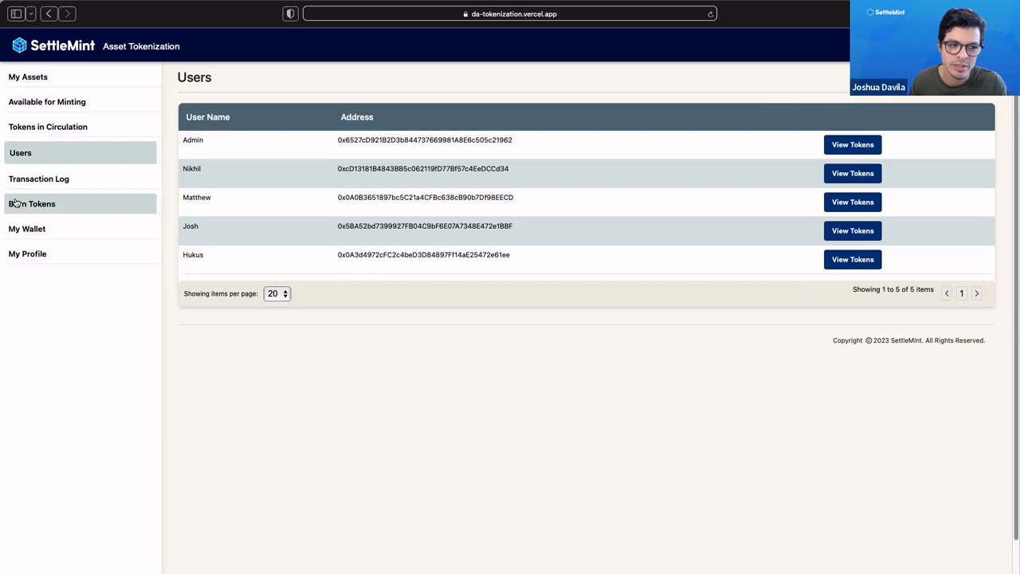
In the Burn Token form, select Coop Grocery Store (6331) as the token to burn
{"action": "left_click", "coordinate": [31, 204]}
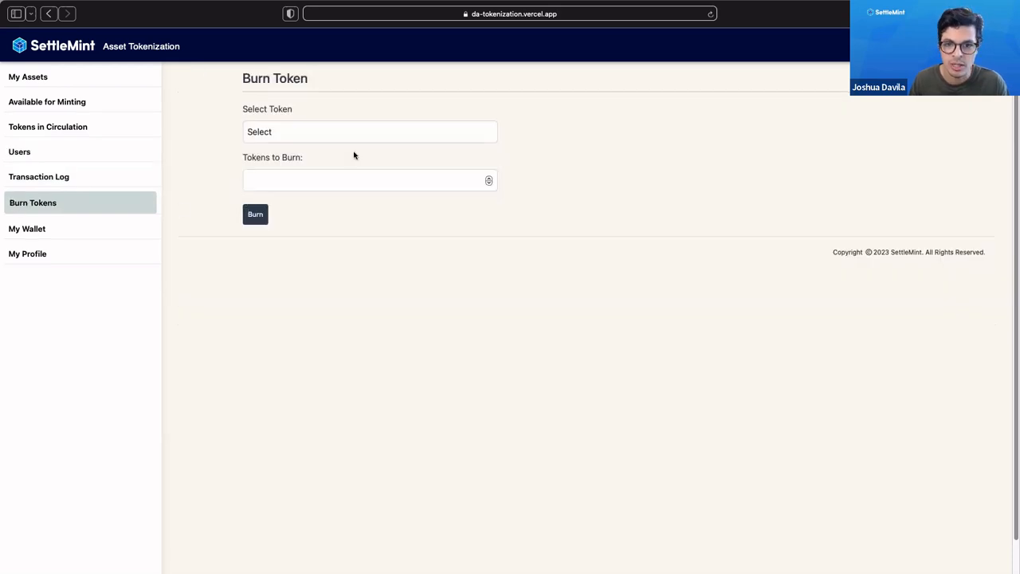
{"action": "left_click", "coordinate": [370, 131]}
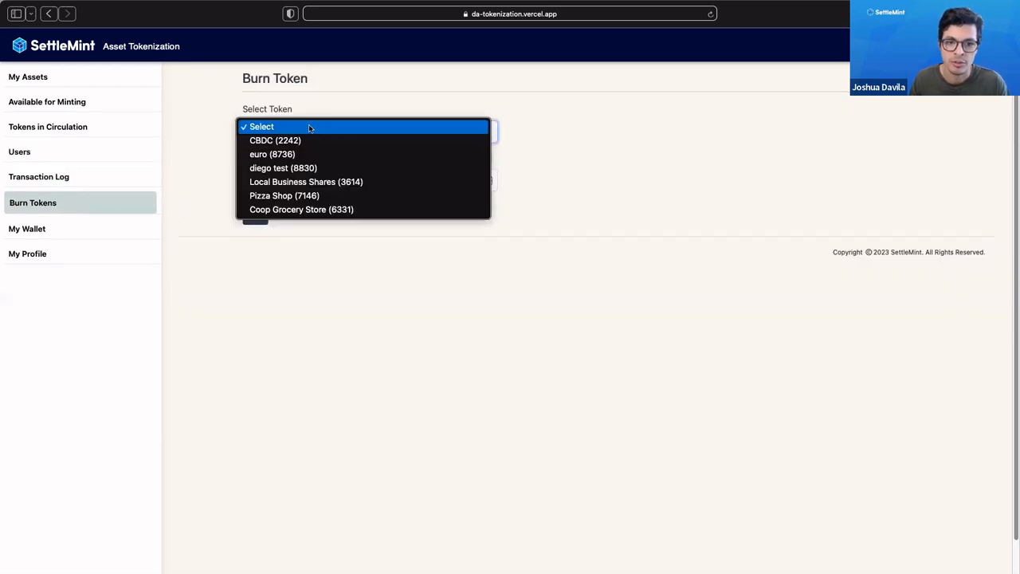
{"action": "mouse_move", "coordinate": [284, 194]}
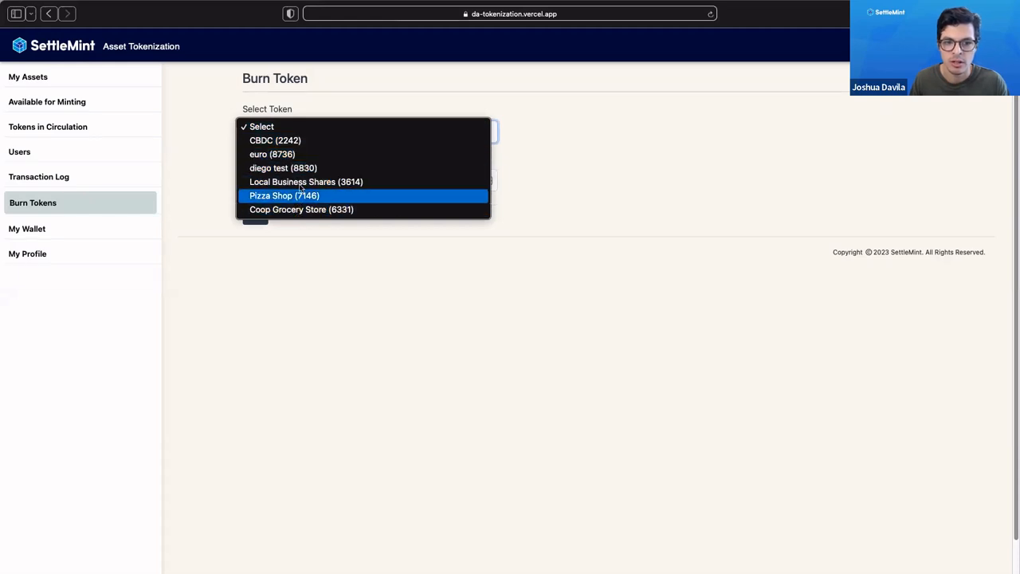
{"action": "left_click", "coordinate": [301, 208]}
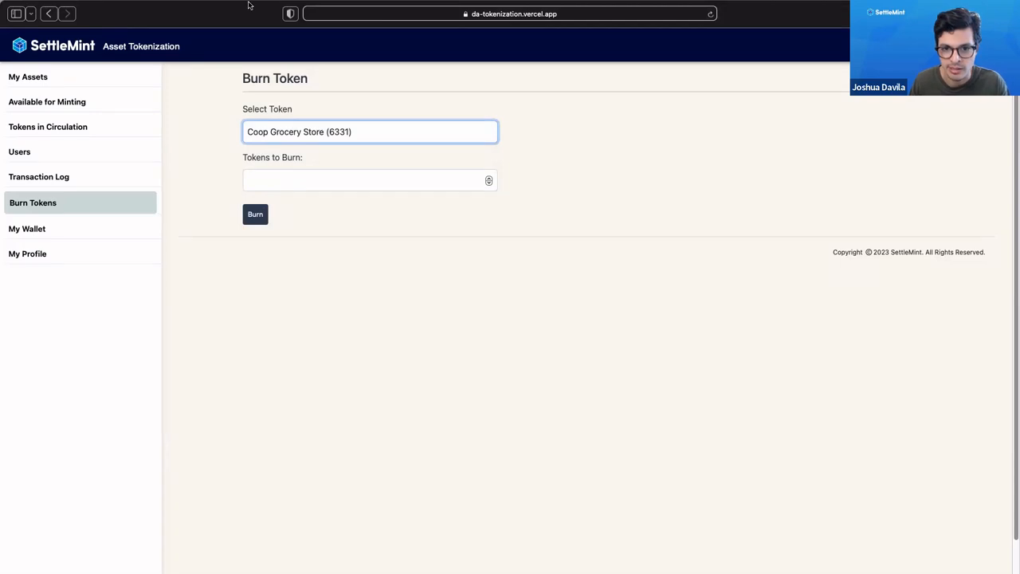
{"action": "mouse_move", "coordinate": [271, 51]}
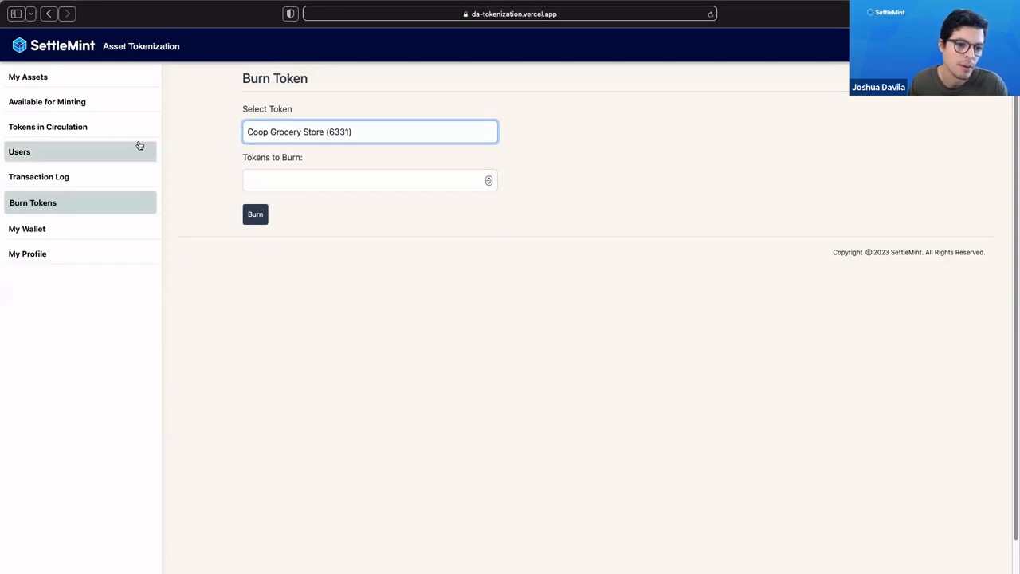
{"action": "mouse_move", "coordinate": [64, 233]}
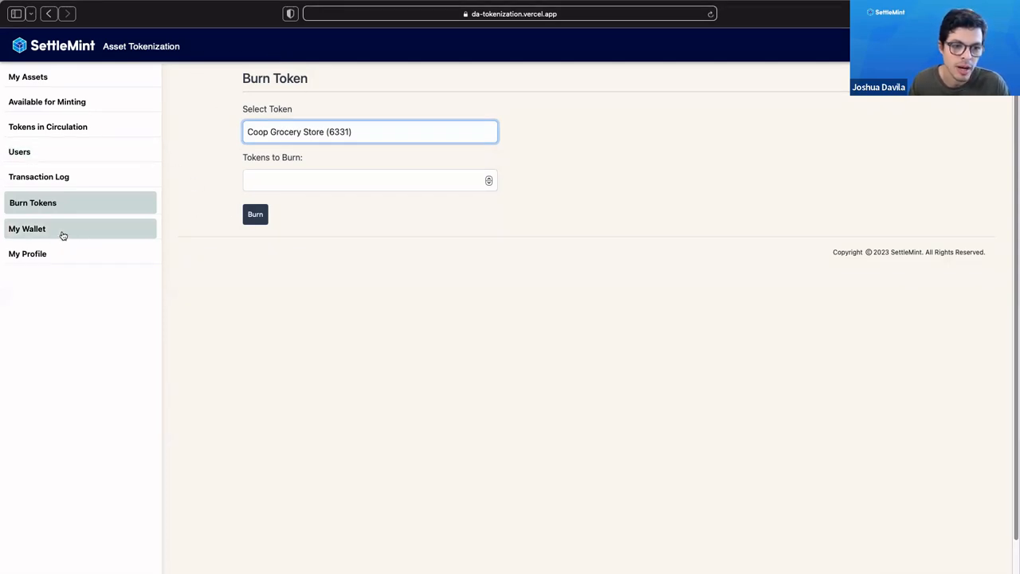
Visit My Wallet and My Profile, then go to the Transaction Log page
{"action": "left_click", "coordinate": [29, 229]}
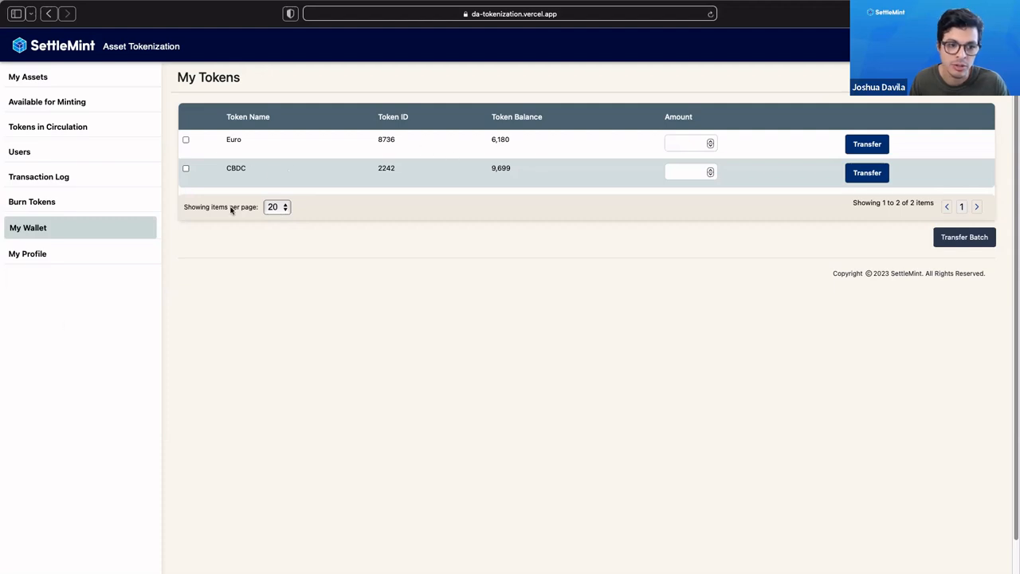
{"action": "left_click", "coordinate": [29, 251]}
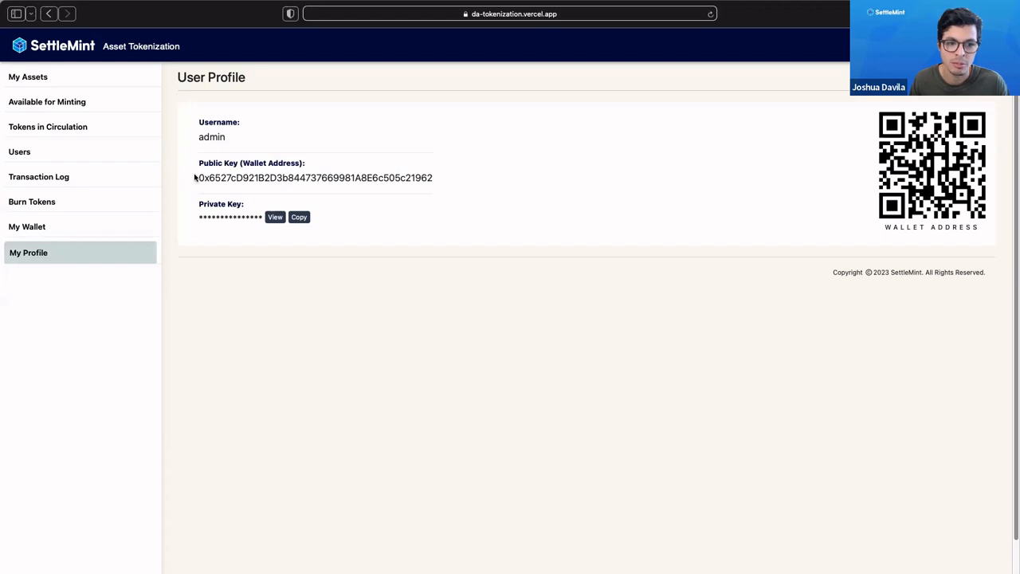
{"action": "mouse_move", "coordinate": [609, 177]}
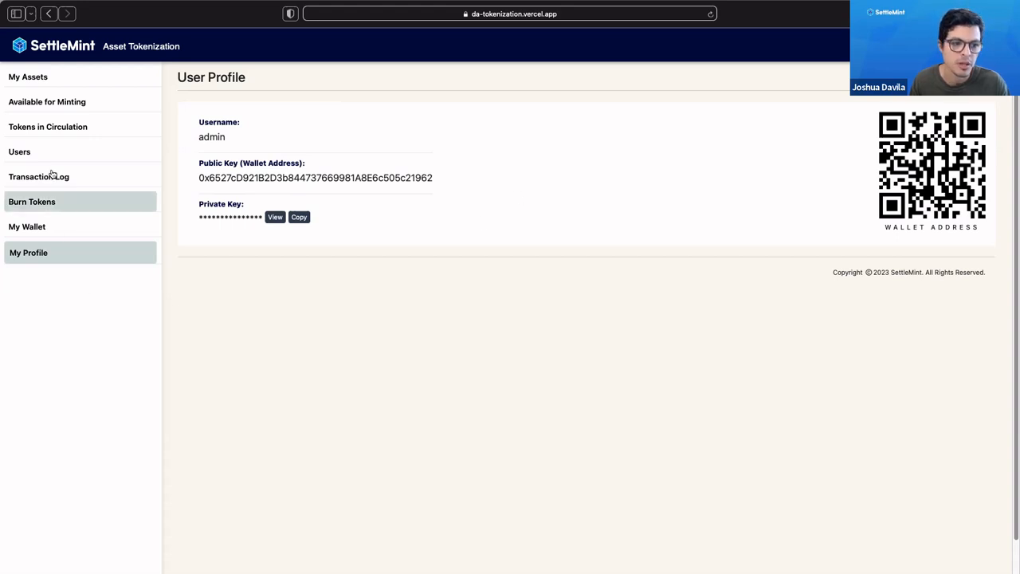
{"action": "left_click", "coordinate": [38, 177]}
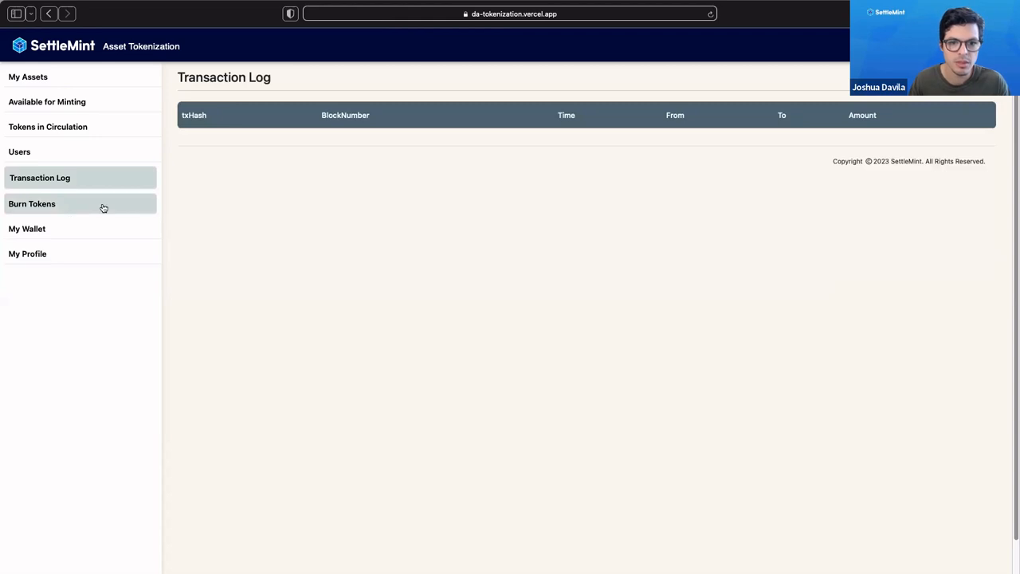
Reload the Transaction Log so its March 2023 entries appear
{"action": "left_click", "coordinate": [39, 177]}
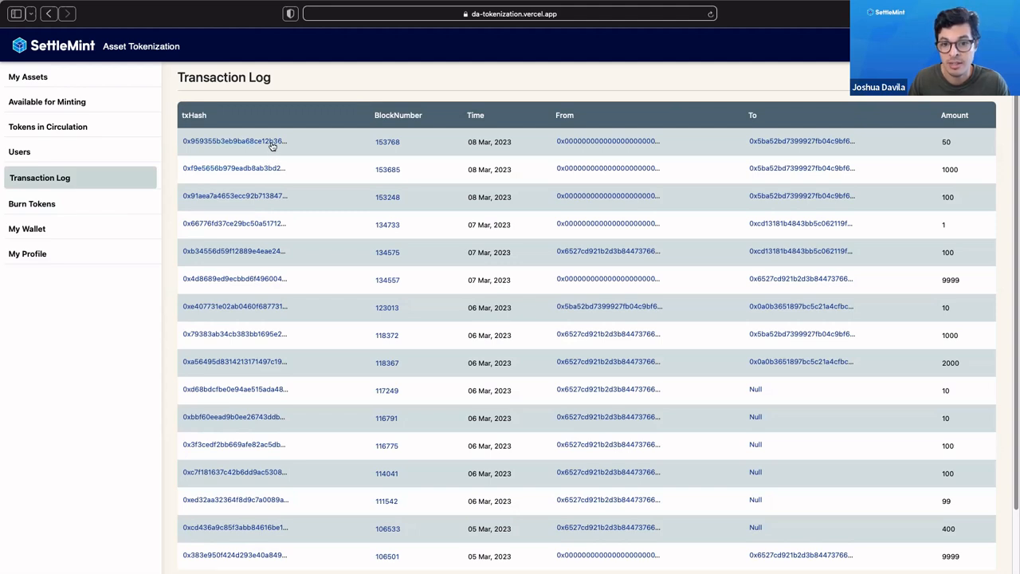
{"action": "mouse_move", "coordinate": [590, 146]}
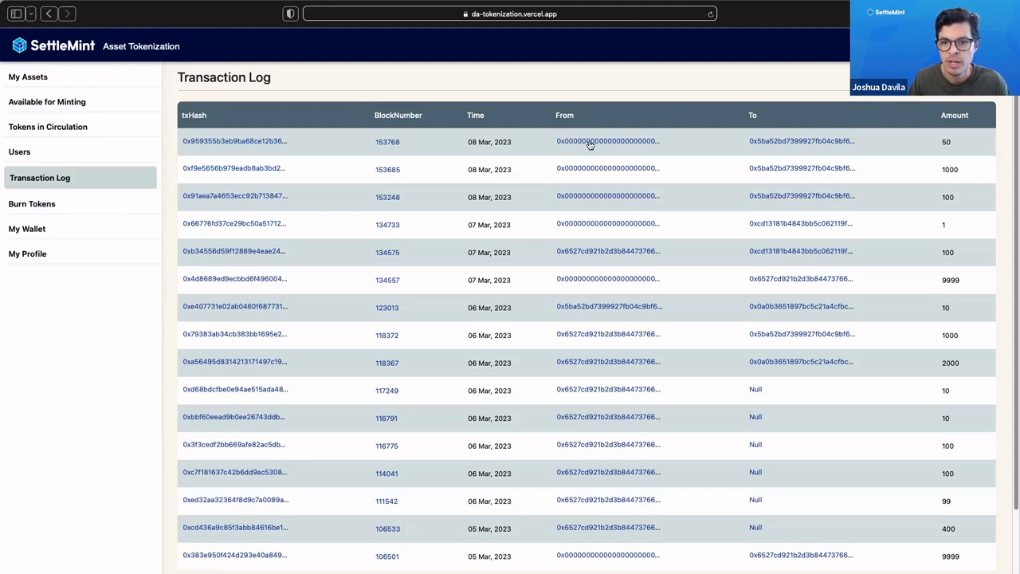
{"action": "mouse_move", "coordinate": [940, 126]}
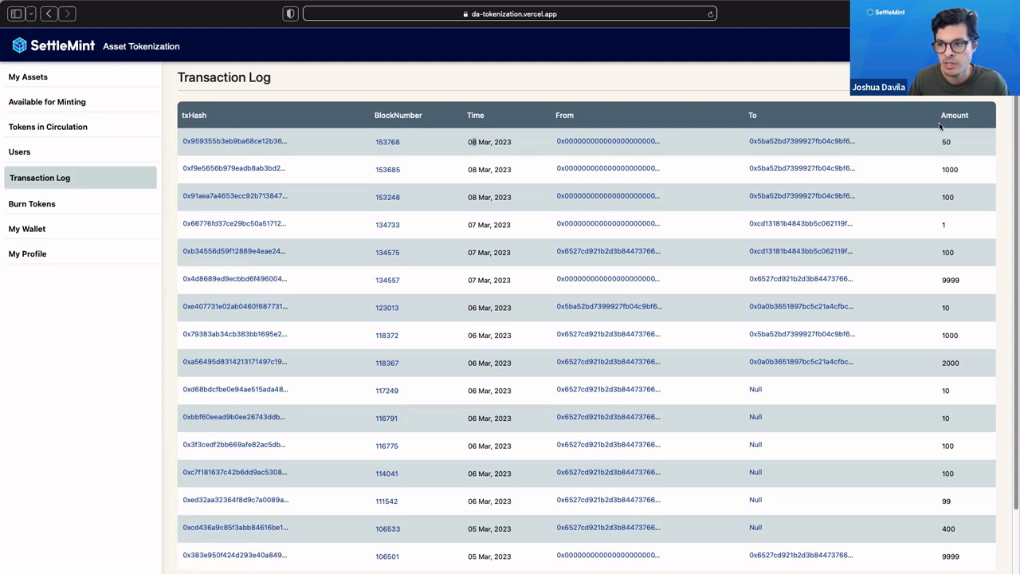
{"action": "mouse_move", "coordinate": [980, 142]}
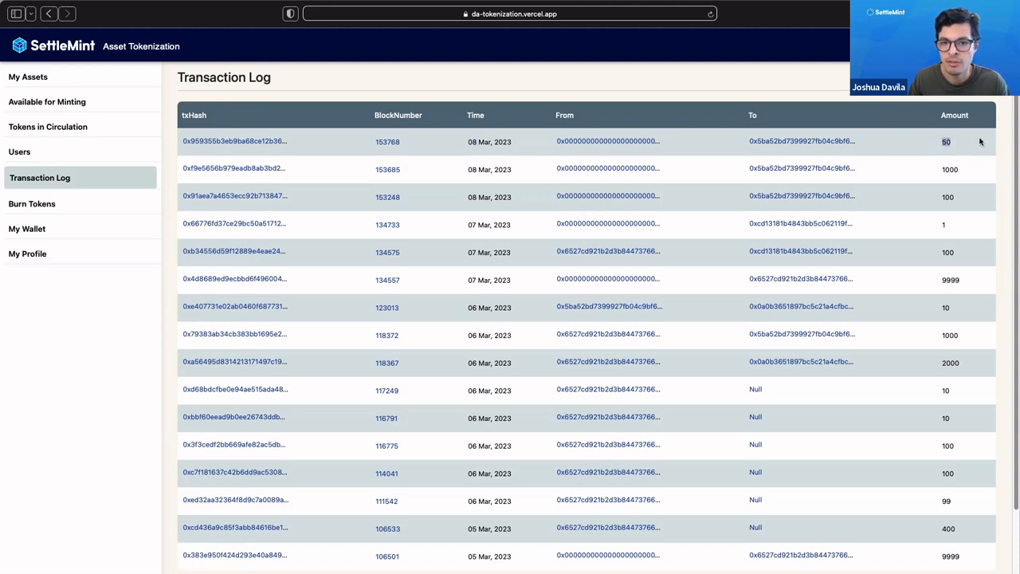
{"action": "mouse_move", "coordinate": [231, 142]}
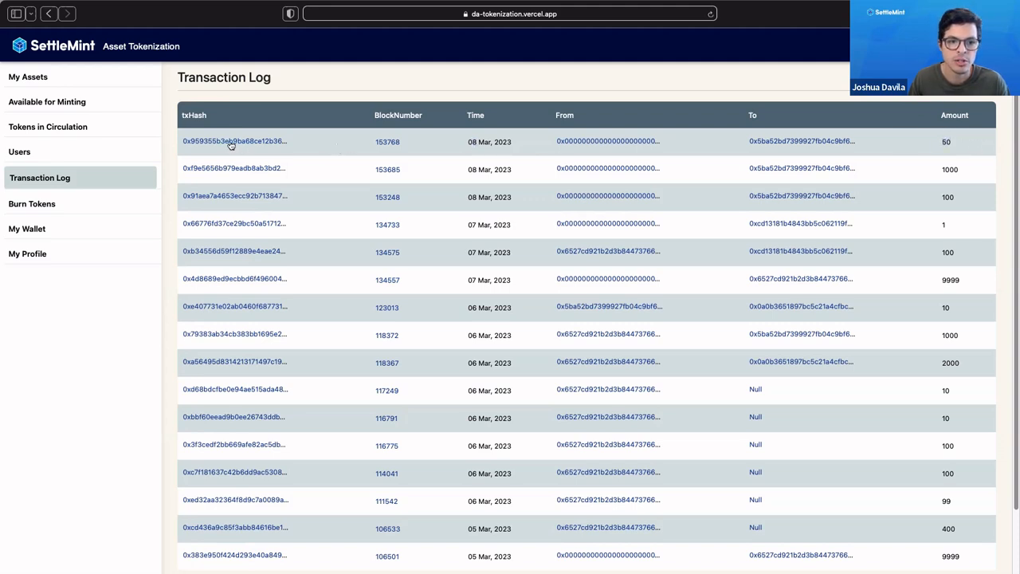
Open the newest txHash in Blockscout and follow the Tokens Minted 'To' address 0x5BA52bd7…1B8F
{"action": "left_click", "coordinate": [231, 140]}
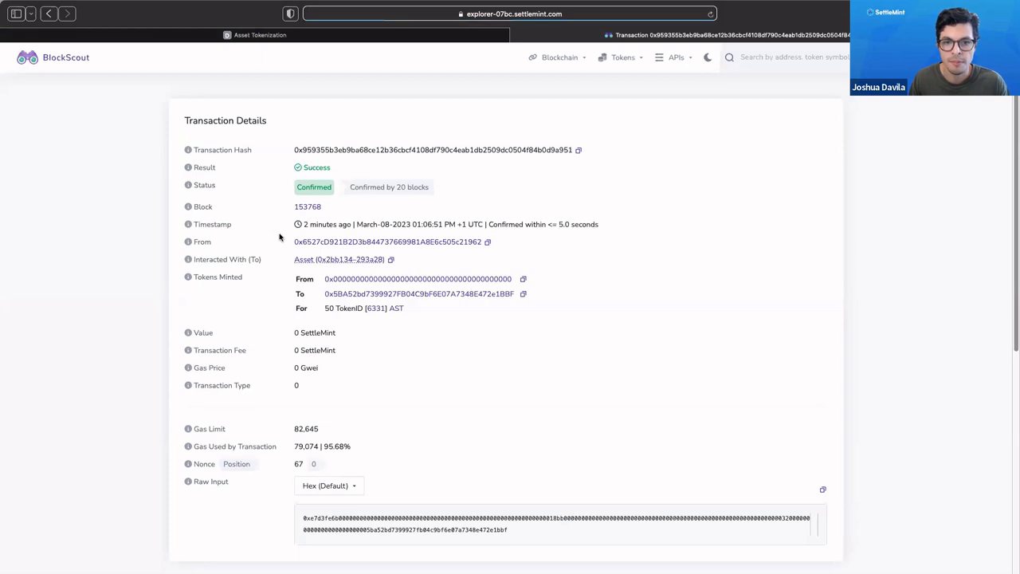
{"action": "mouse_move", "coordinate": [446, 373]}
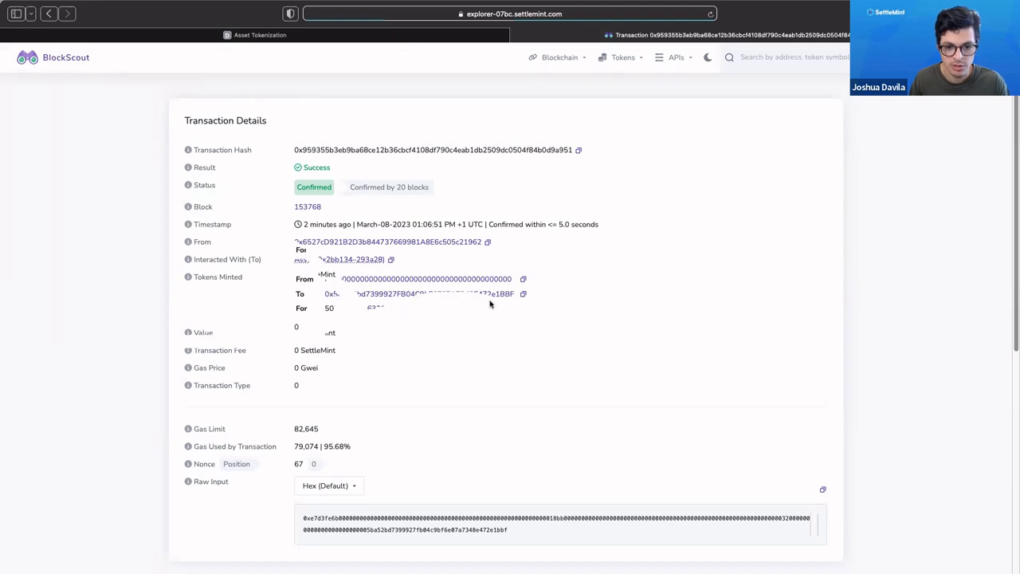
{"action": "scroll", "scroll_direction": "down", "scroll_amount": 3}
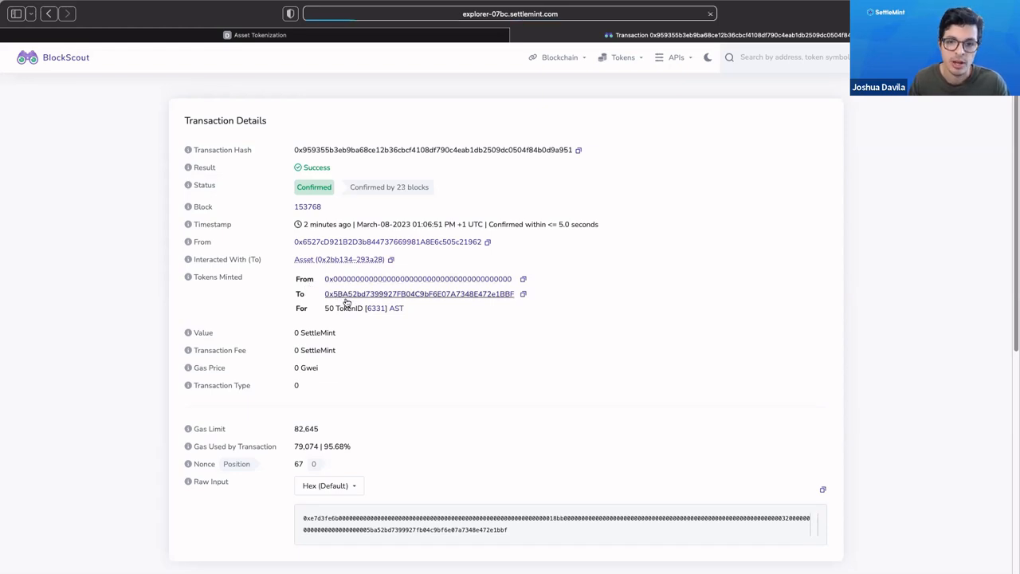
{"action": "left_click", "coordinate": [418, 293]}
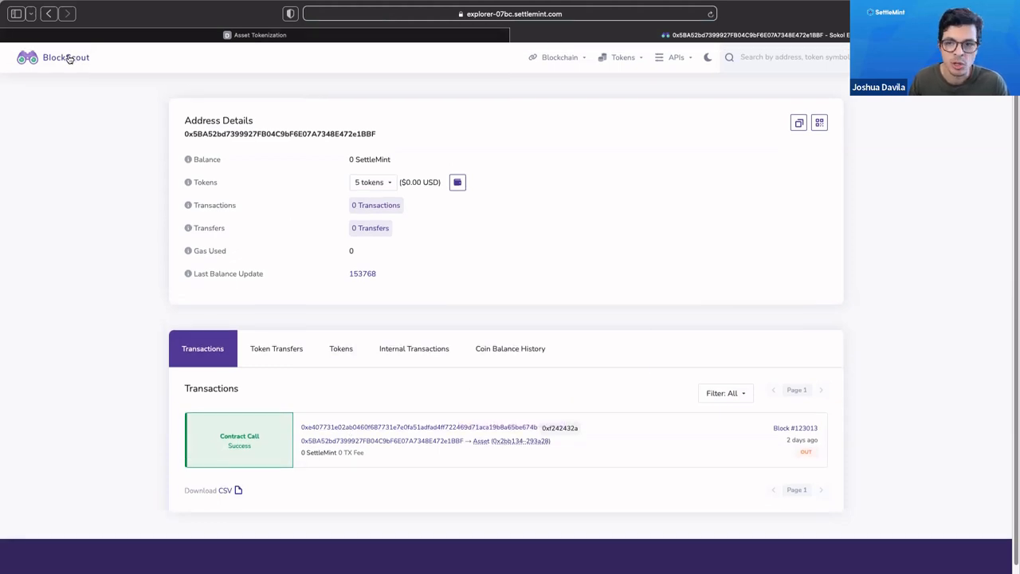
Go to Blockscout's home dashboard showing latest blocks and transactions
{"action": "left_click", "coordinate": [65, 57]}
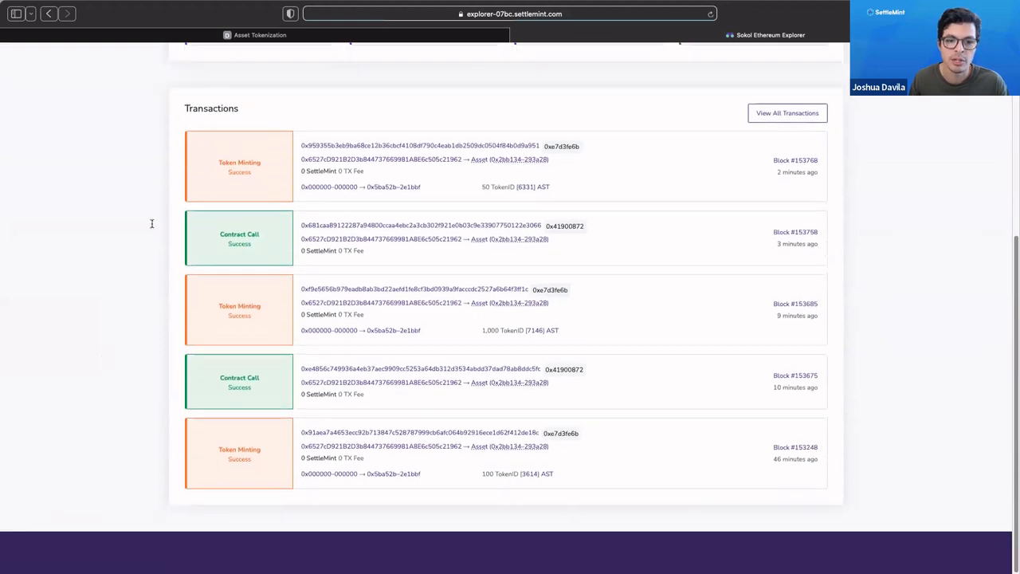
{"action": "scroll", "scroll_direction": "up", "scroll_amount": 3}
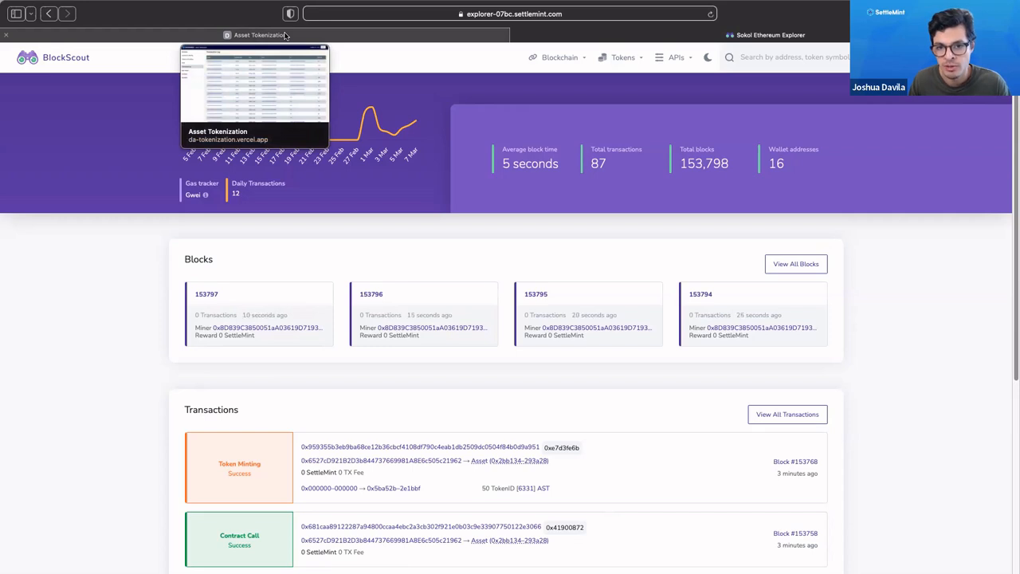
{"action": "mouse_move", "coordinate": [124, 185]}
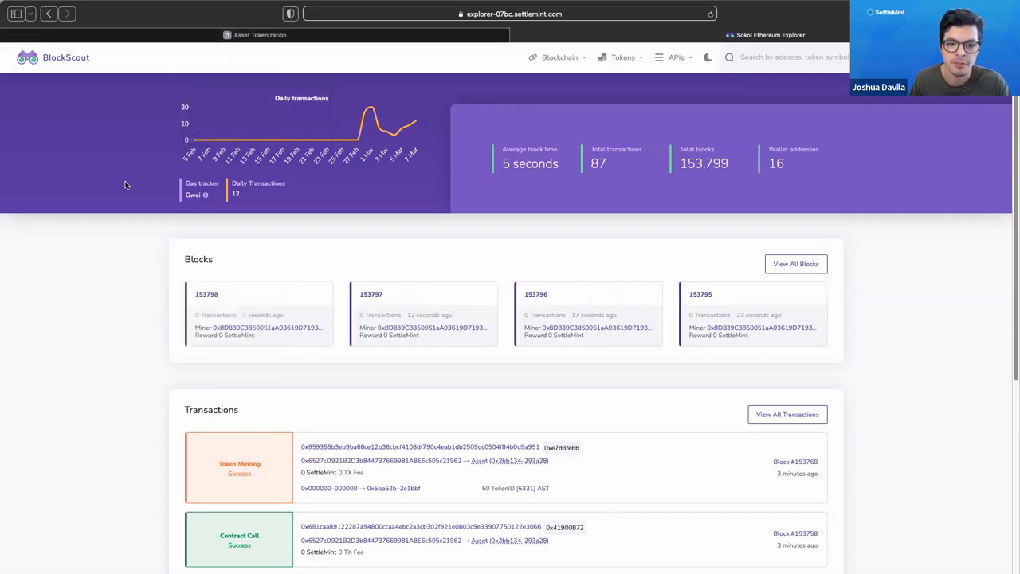
{"action": "mouse_move", "coordinate": [121, 190]}
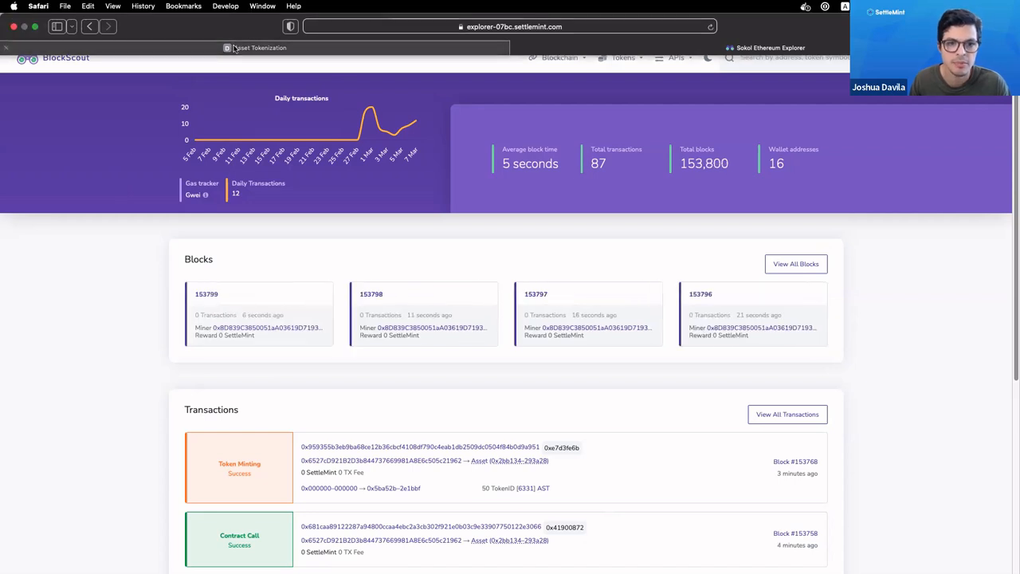
Return to the Asset Tokenization tab showing the Transaction Log with the 50-token transfer first
{"action": "left_click", "coordinate": [255, 48]}
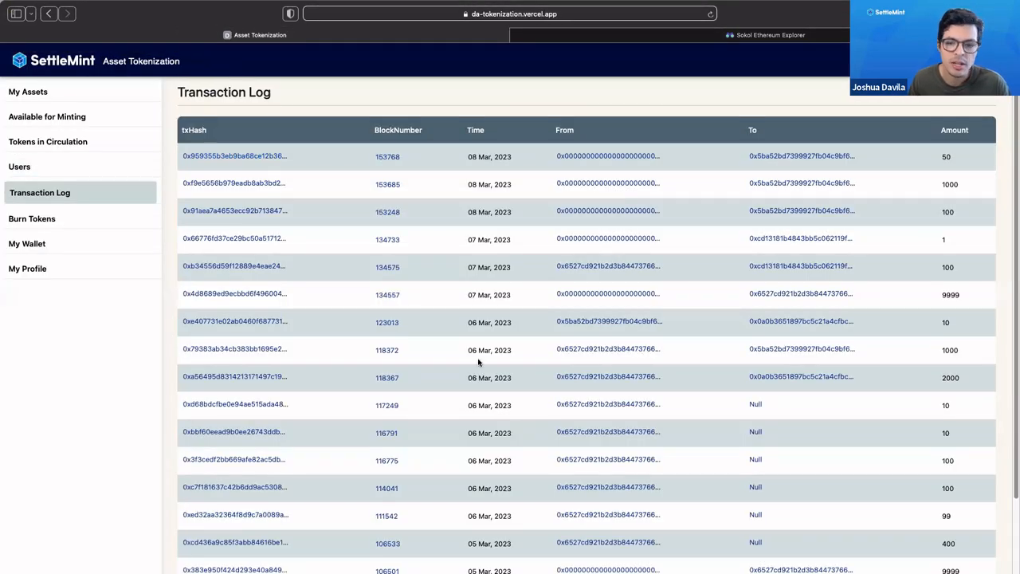
{"action": "mouse_move", "coordinate": [338, 315]}
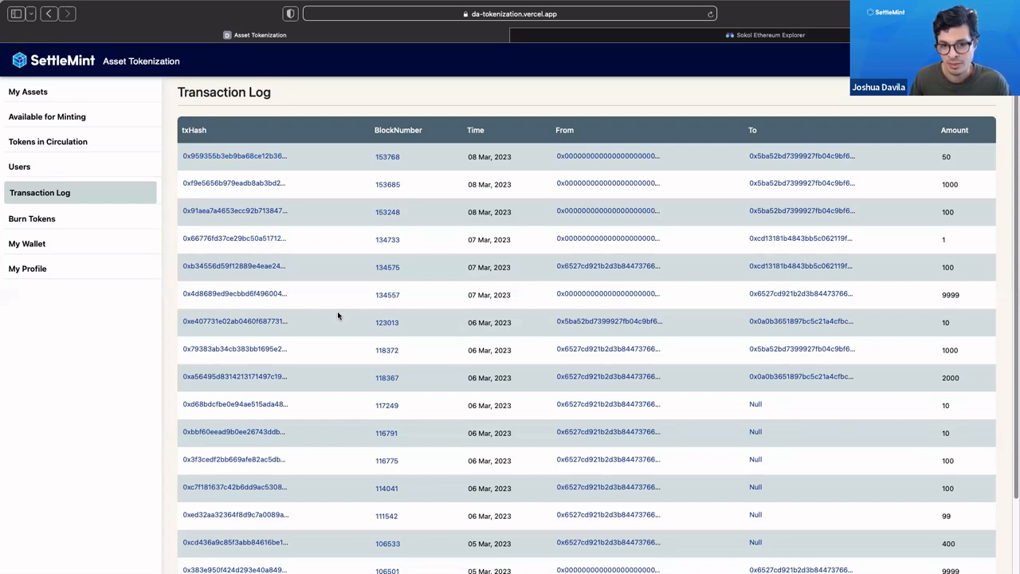
{"action": "mouse_move", "coordinate": [343, 311]}
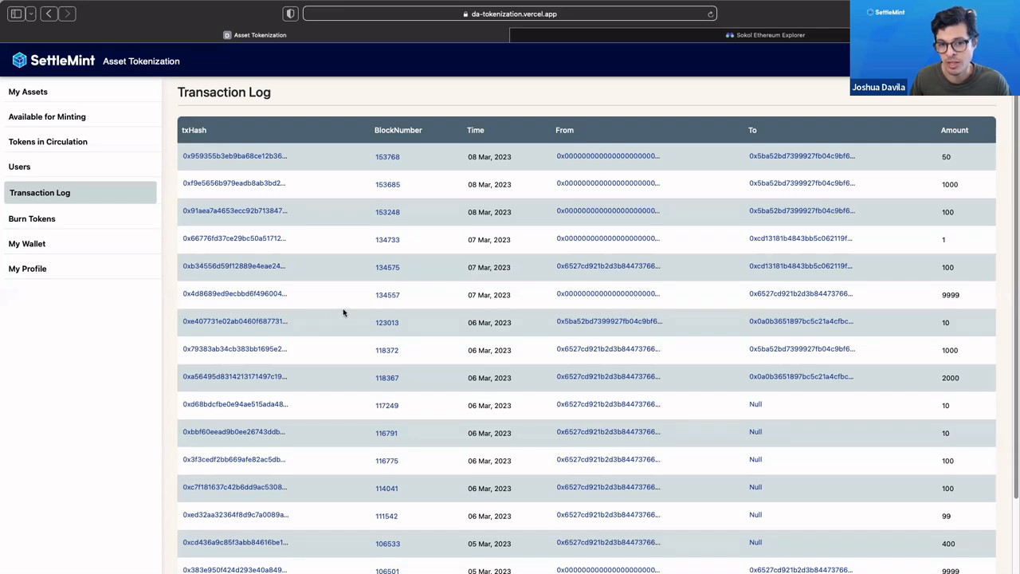
{"action": "mouse_move", "coordinate": [348, 326]}
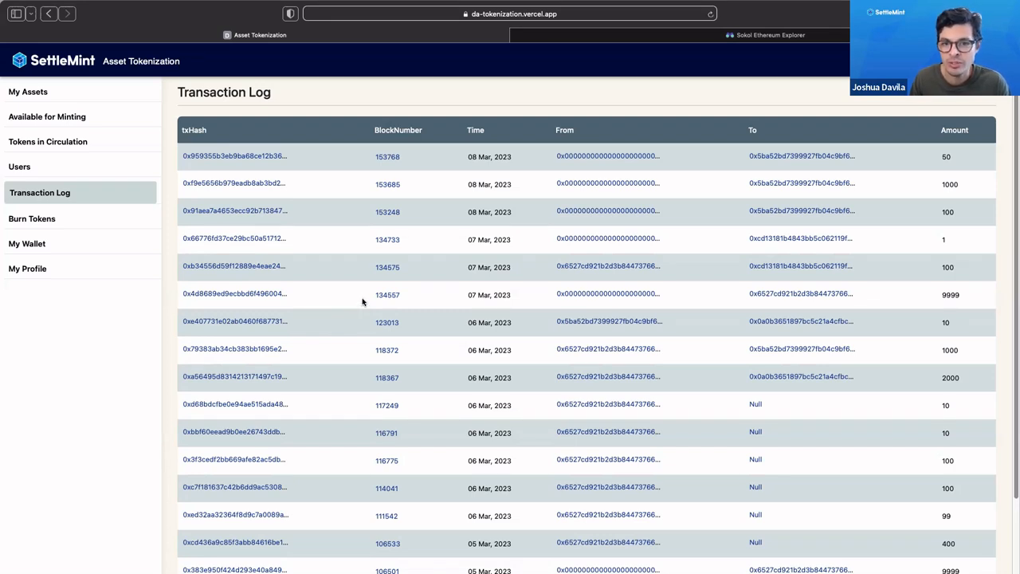
{"action": "mouse_move", "coordinate": [338, 306]}
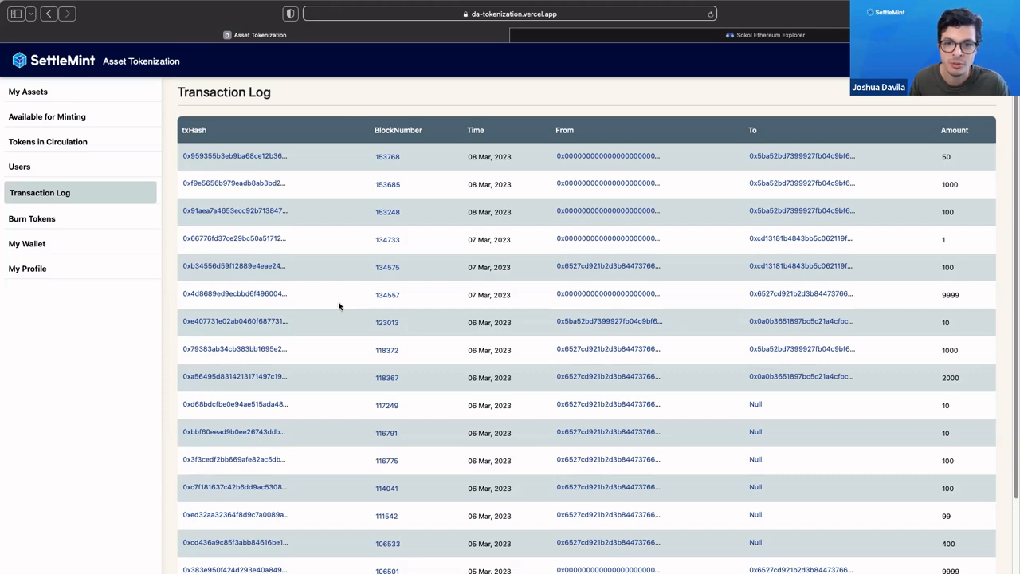
{"action": "mouse_move", "coordinate": [343, 310]}
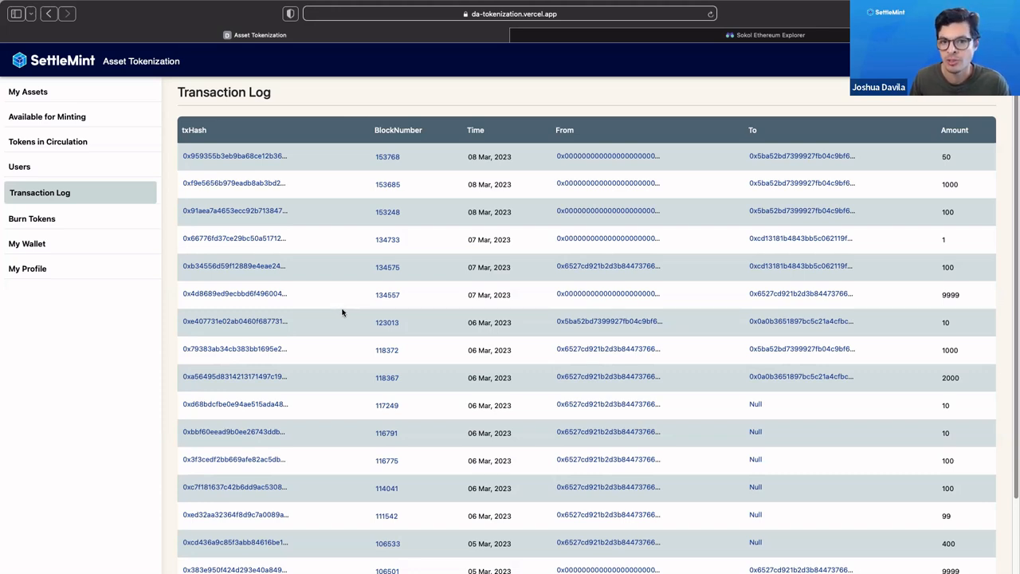
{"action": "mouse_move", "coordinate": [326, 280]}
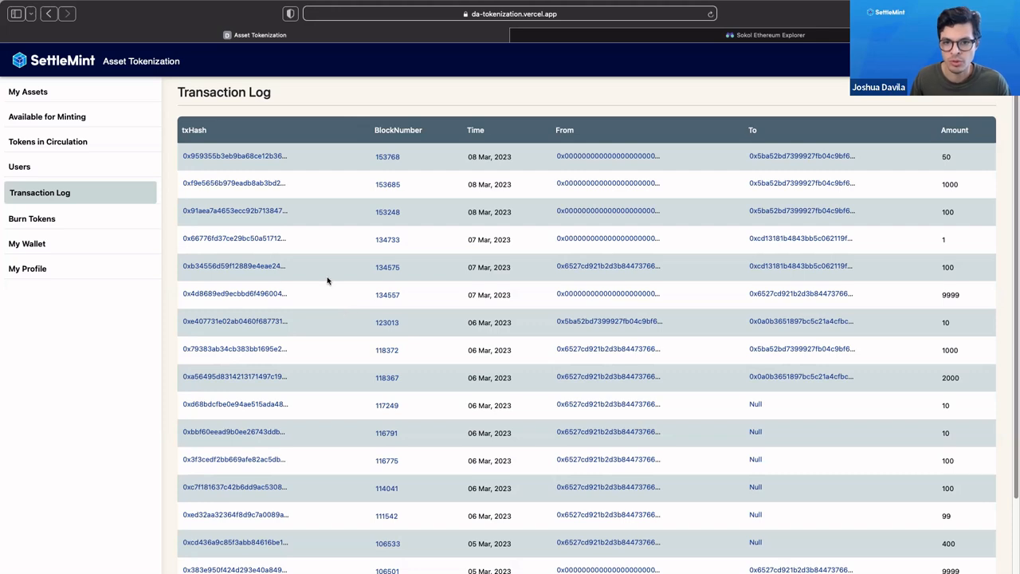
{"action": "mouse_move", "coordinate": [351, 247]}
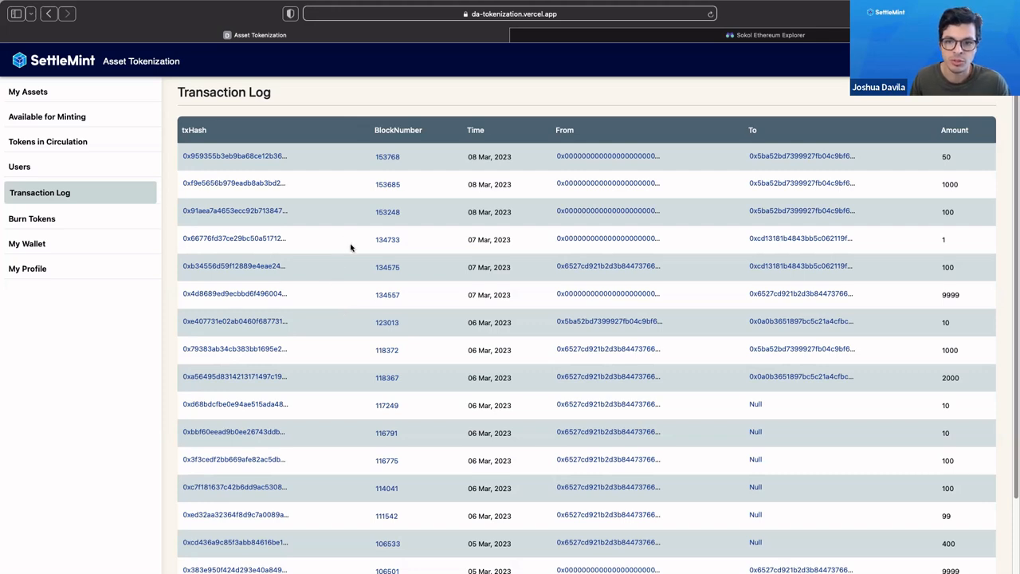
{"action": "mouse_move", "coordinate": [347, 258]}
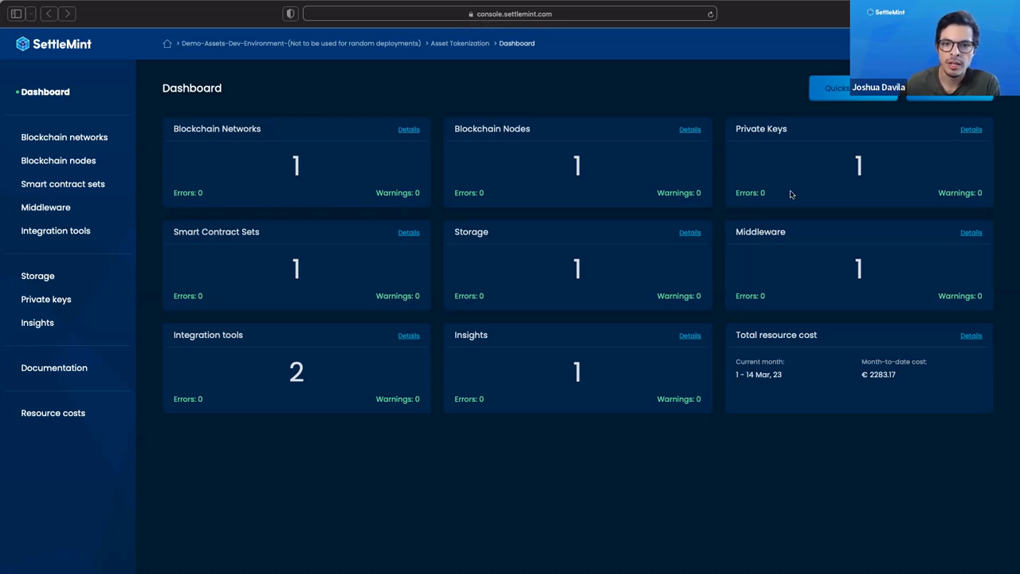
{"action": "mouse_move", "coordinate": [319, 337]}
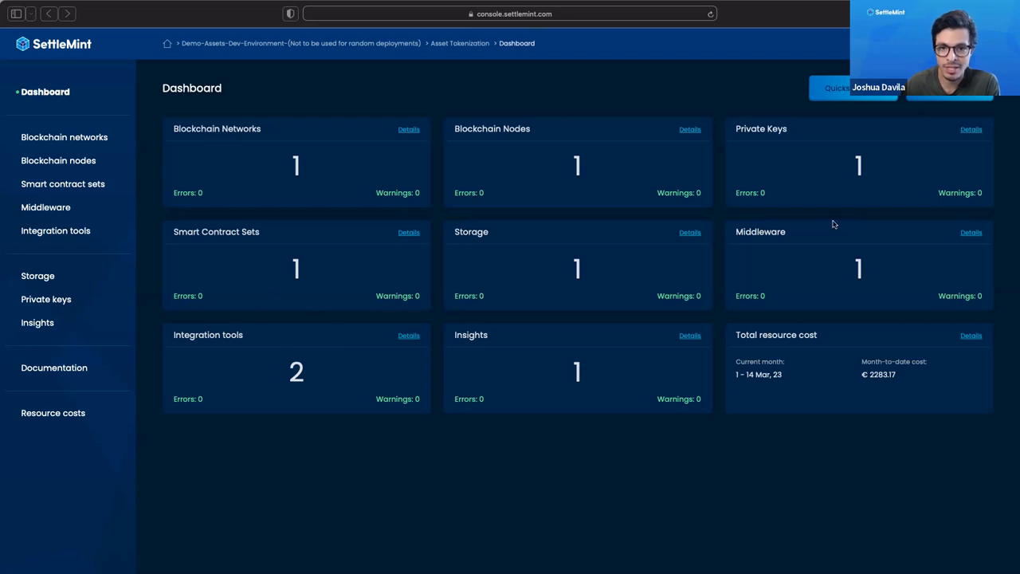
{"action": "mouse_move", "coordinate": [307, 290]}
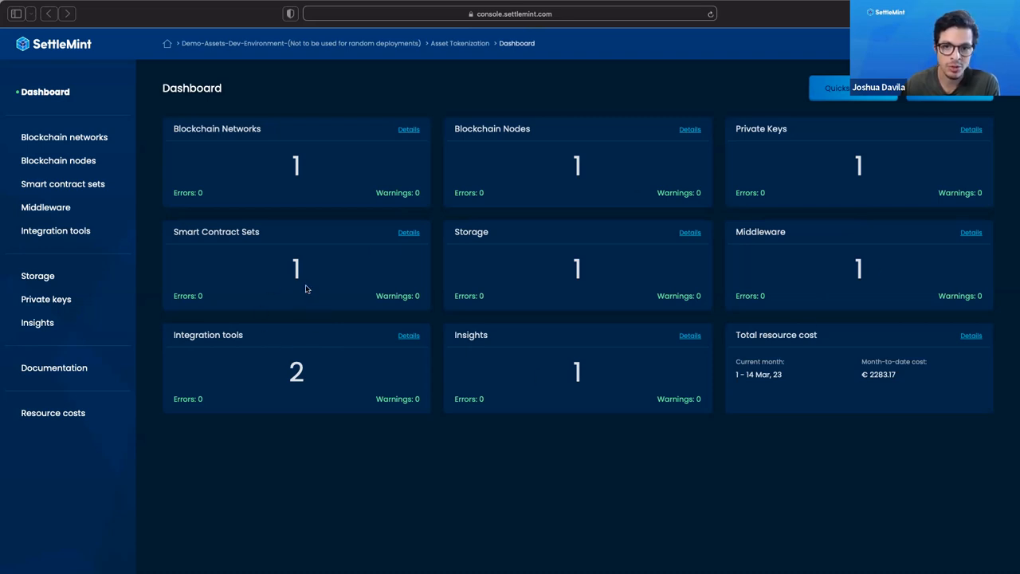
{"action": "mouse_move", "coordinate": [338, 198]}
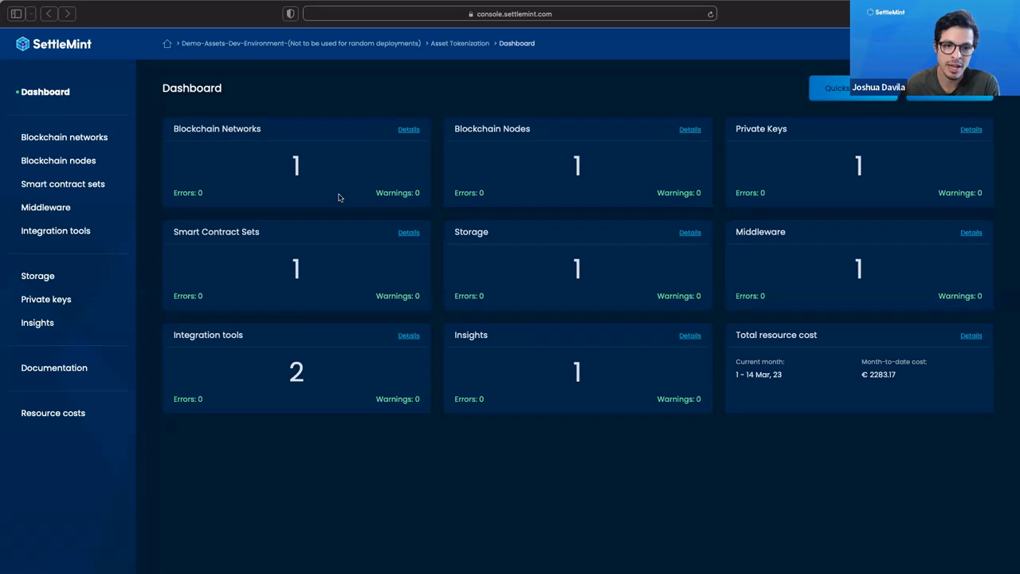
{"action": "mouse_move", "coordinate": [216, 163]}
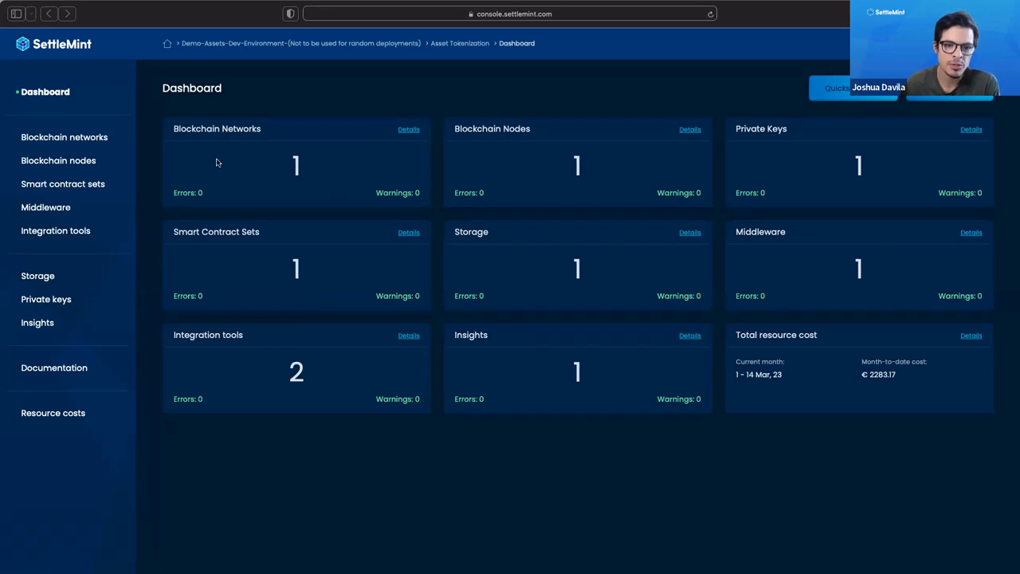
{"action": "mouse_move", "coordinate": [213, 159]}
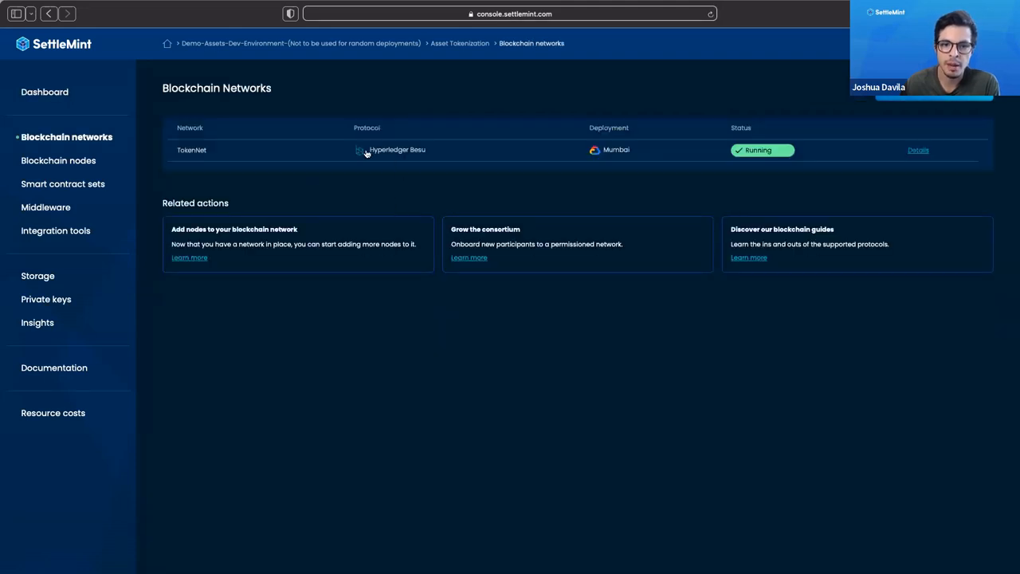
{"action": "mouse_move", "coordinate": [392, 169]}
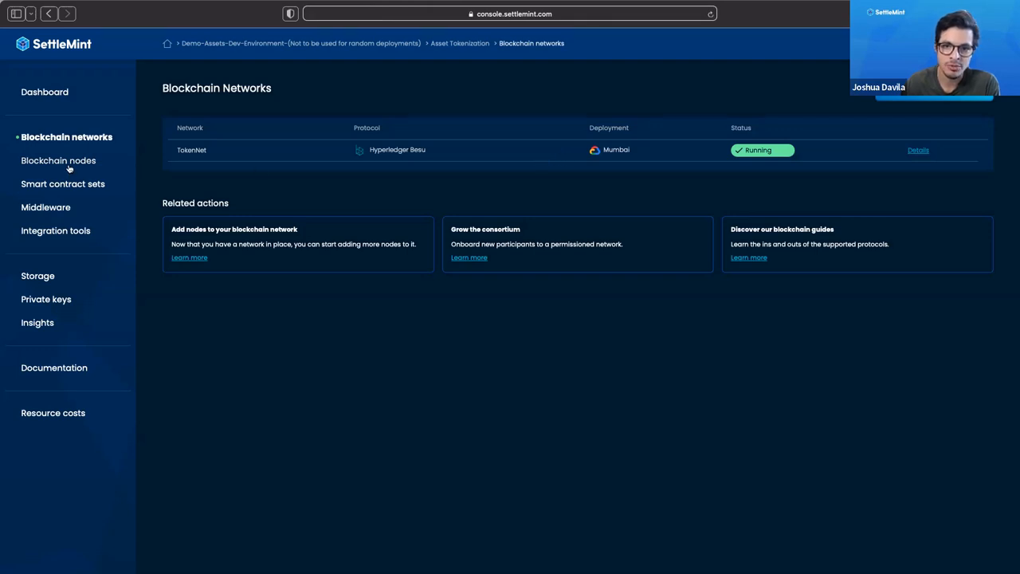
View the blockchain nodes, then the smart contract sets with the running Tokenization set on Node-1
{"action": "left_click", "coordinate": [57, 160]}
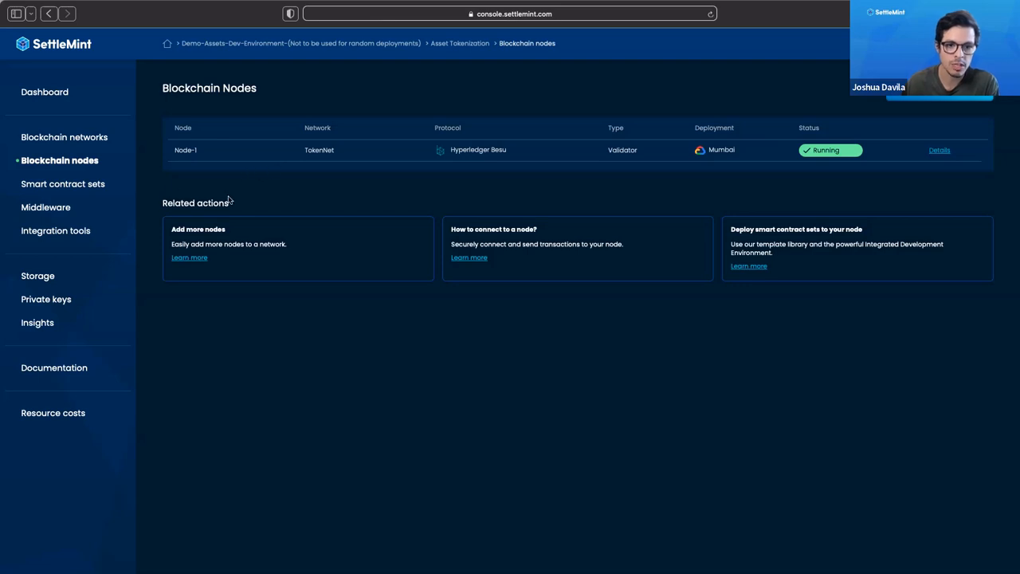
{"action": "left_click", "coordinate": [64, 184]}
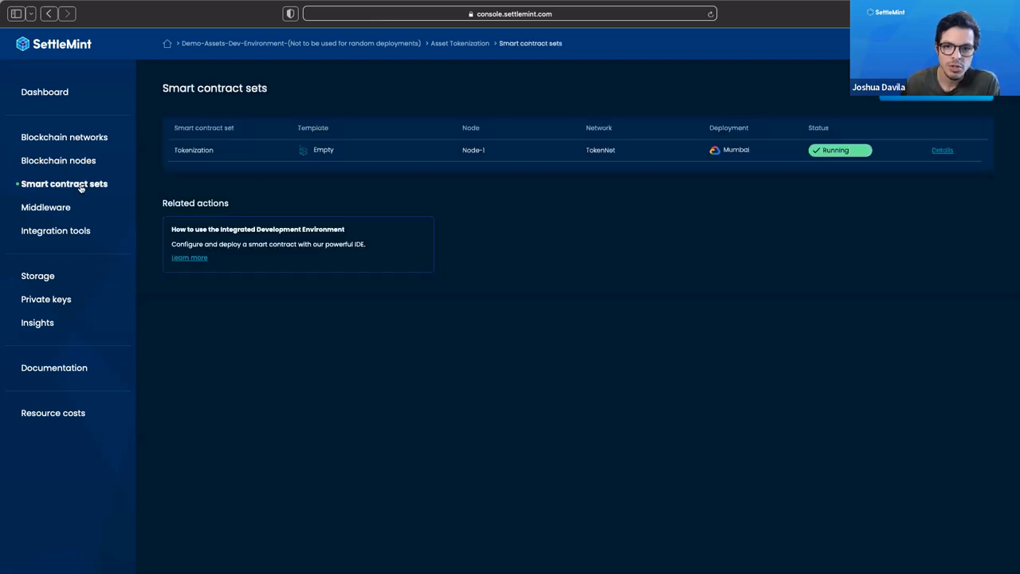
{"action": "mouse_move", "coordinate": [360, 207]}
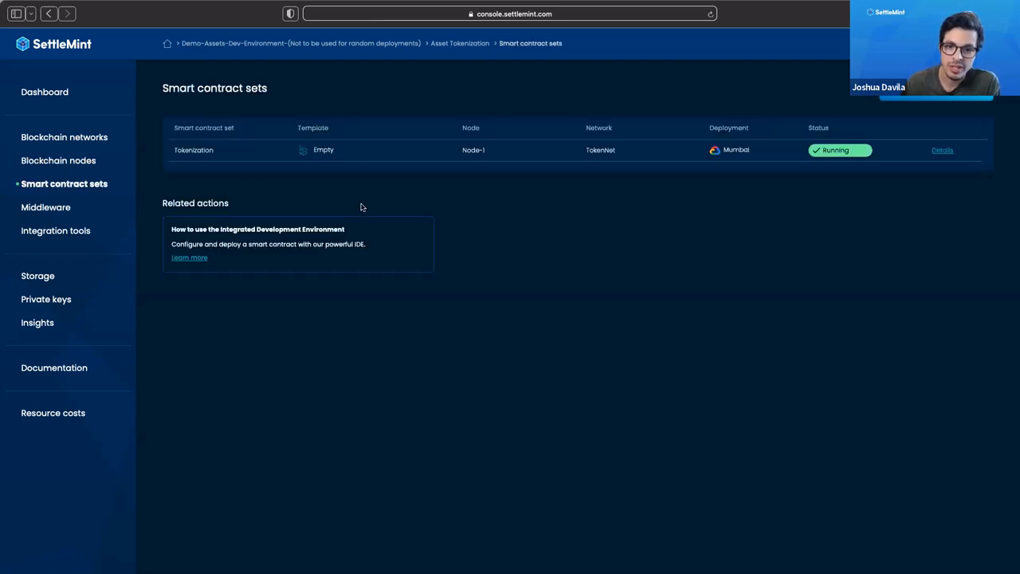
{"action": "mouse_move", "coordinate": [603, 268]}
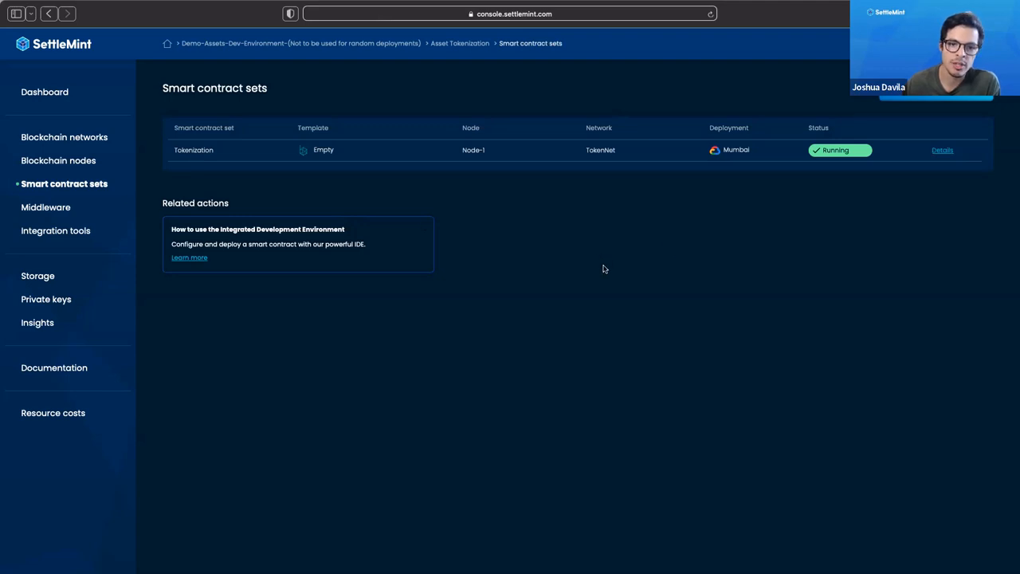
{"action": "mouse_move", "coordinate": [599, 277]}
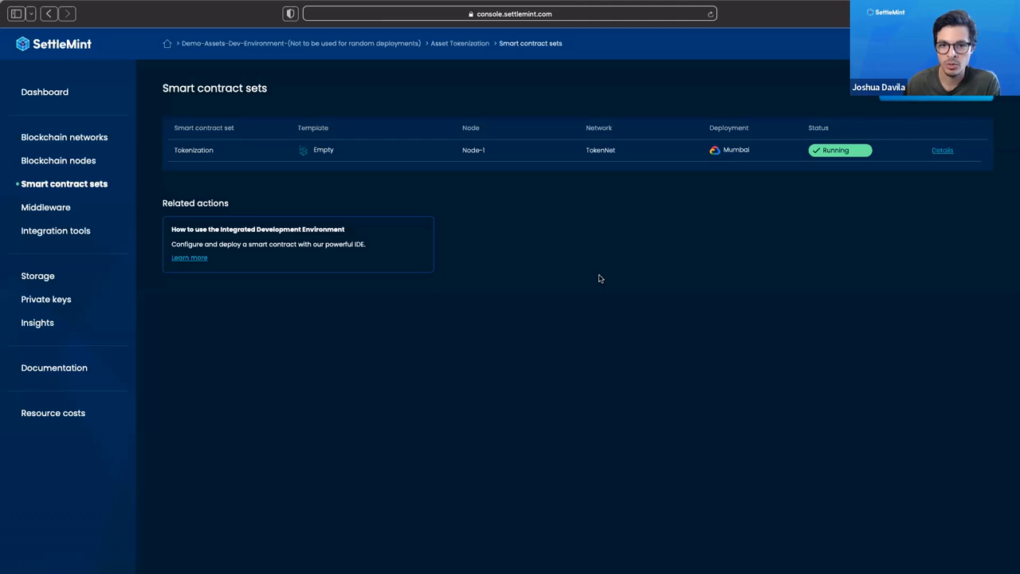
{"action": "mouse_move", "coordinate": [613, 314]}
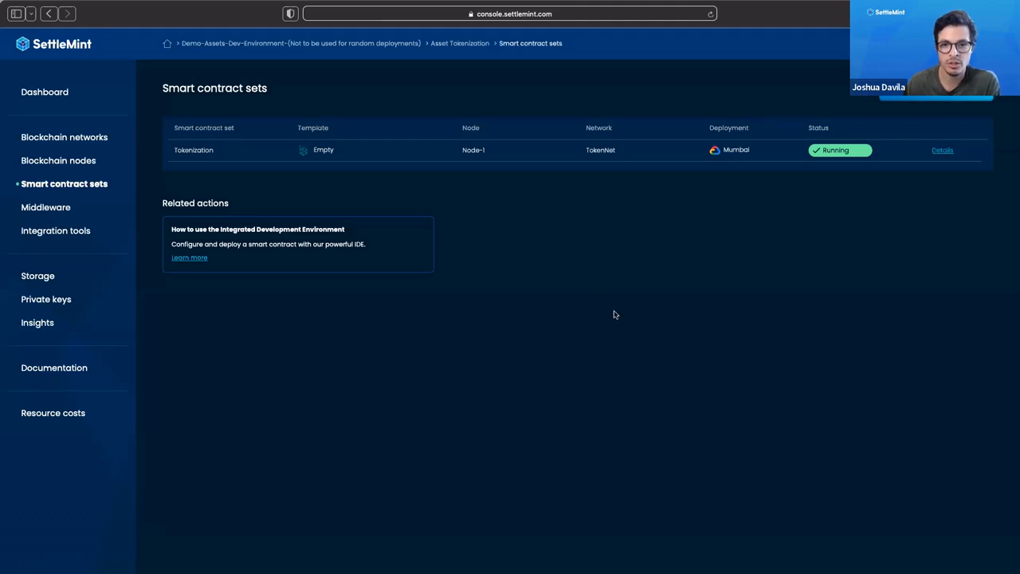
{"action": "mouse_move", "coordinate": [581, 279]}
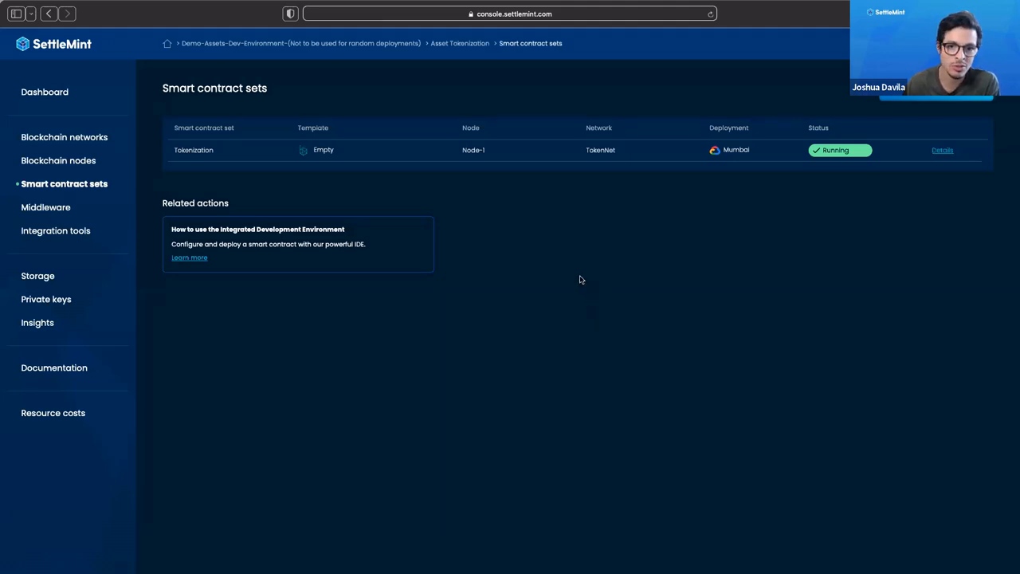
{"action": "mouse_move", "coordinate": [137, 194]}
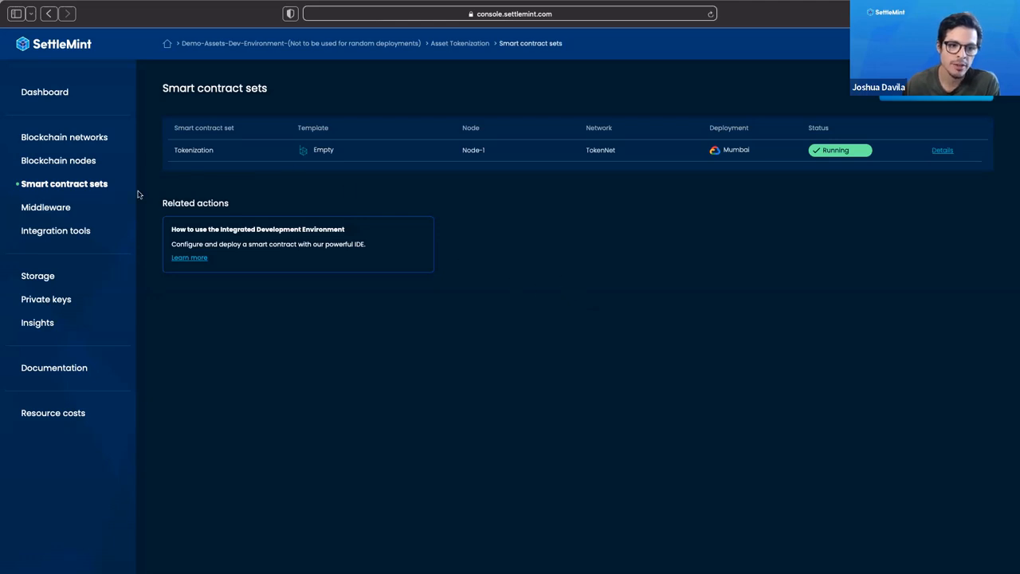
{"action": "mouse_move", "coordinate": [149, 220]}
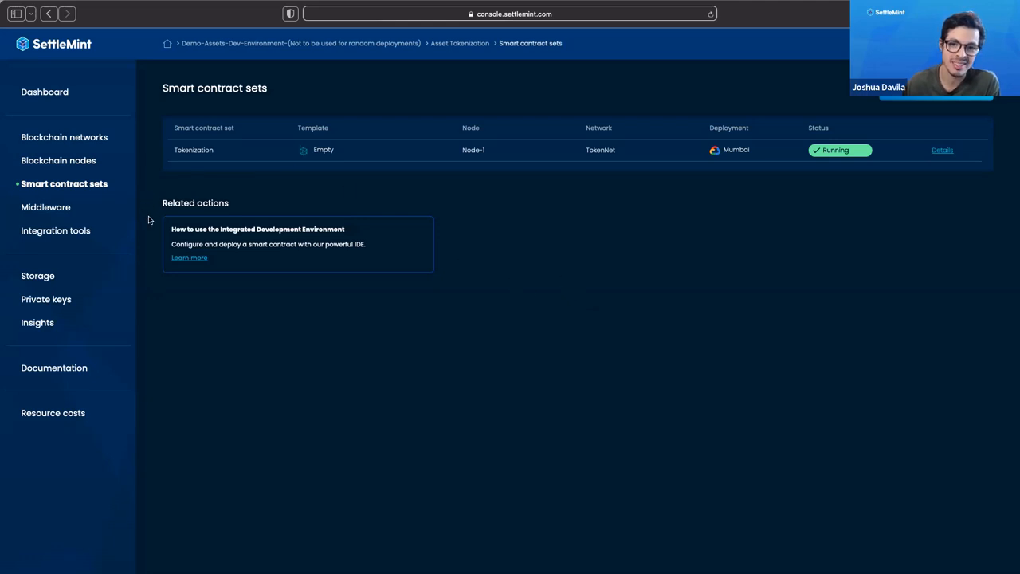
Show the Middleware page with the running Graph indexer in Mumbai
{"action": "left_click", "coordinate": [45, 207]}
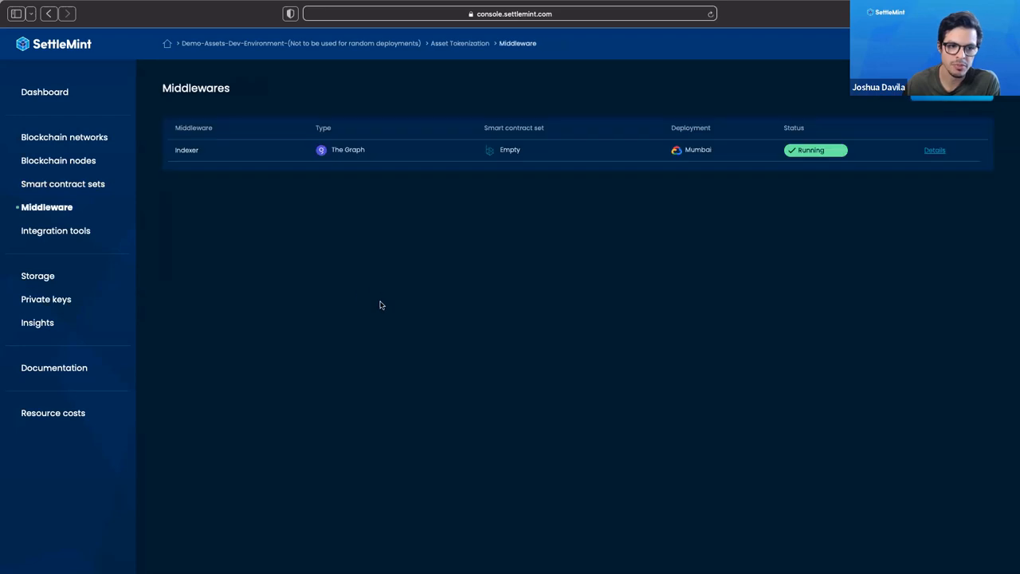
{"action": "mouse_move", "coordinate": [392, 301]}
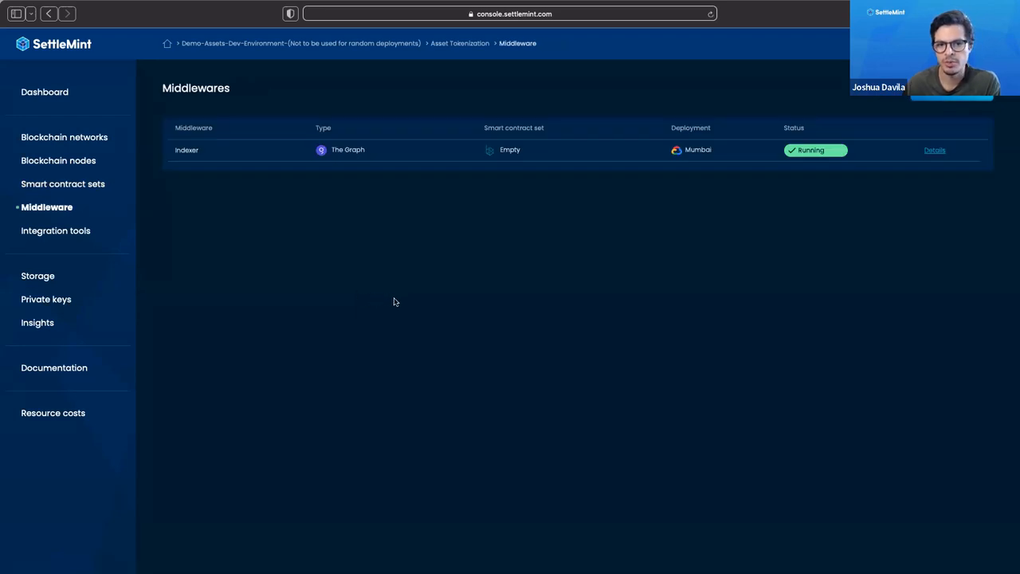
{"action": "mouse_move", "coordinate": [524, 265]}
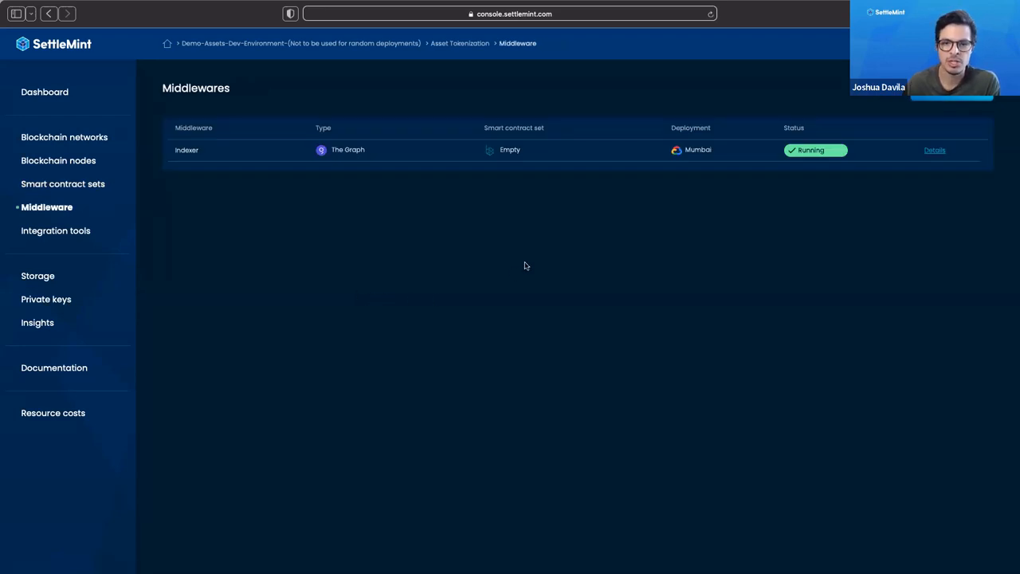
{"action": "mouse_move", "coordinate": [510, 267]}
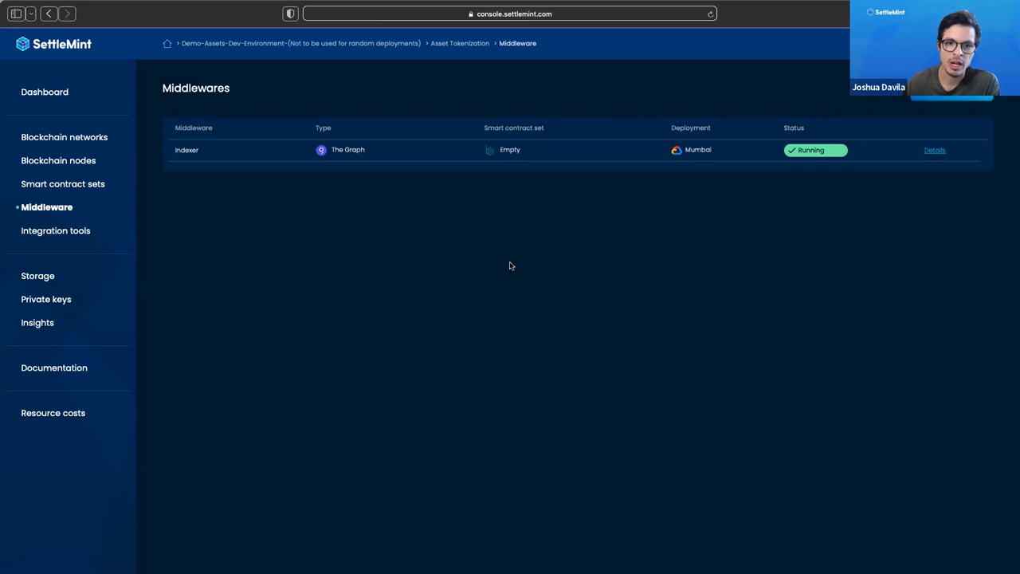
{"action": "mouse_move", "coordinate": [399, 261]}
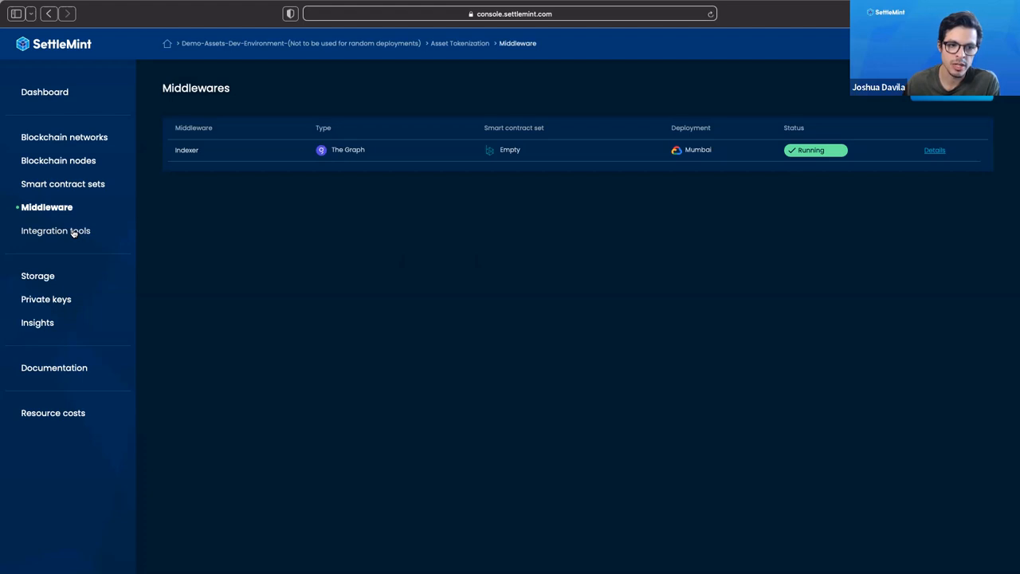
Show the Integration tools page listing running Hasura and Integration Studio in Mumbai
{"action": "left_click", "coordinate": [54, 230]}
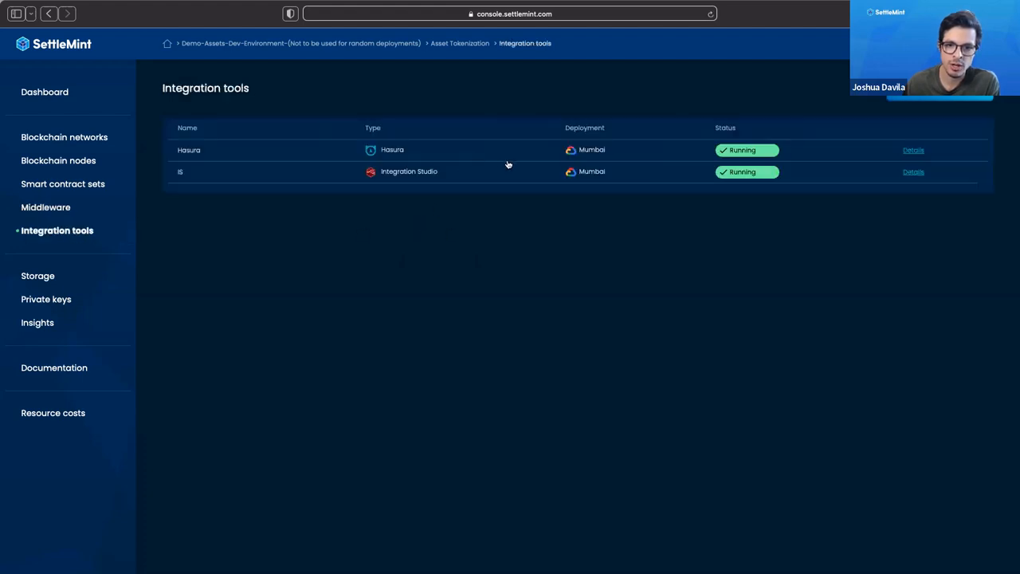
{"action": "mouse_move", "coordinate": [303, 262]}
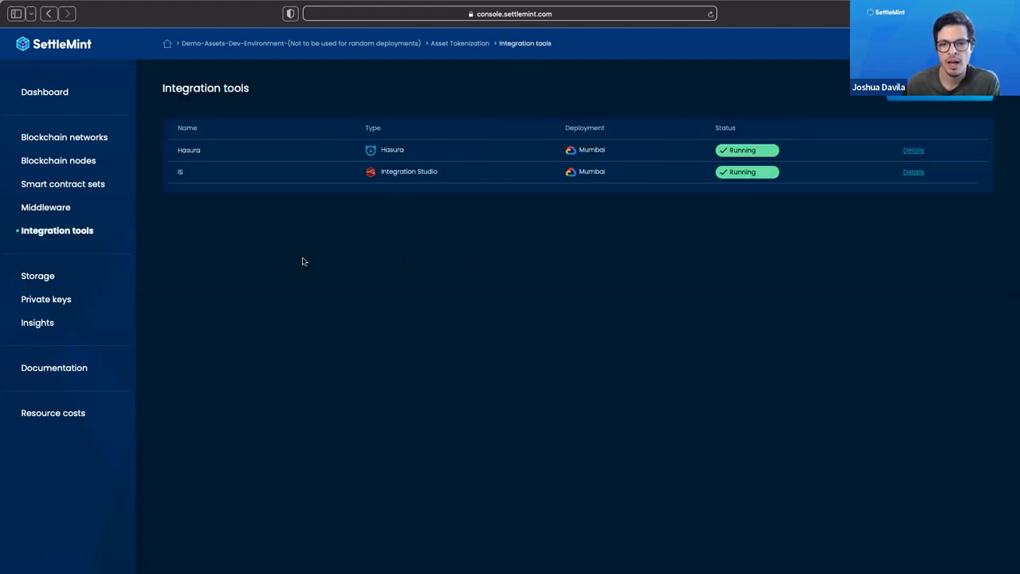
{"action": "mouse_move", "coordinate": [281, 279]}
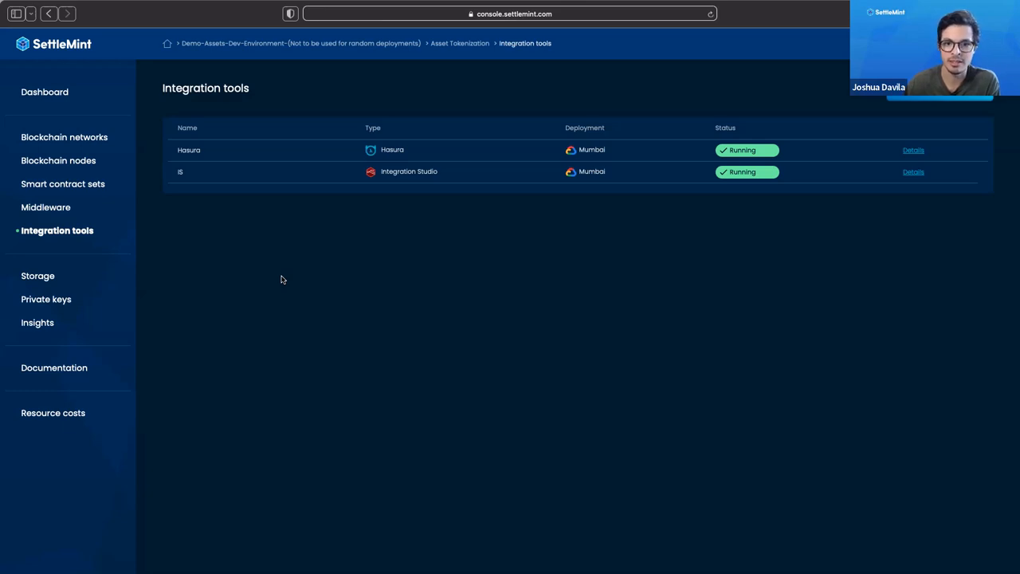
{"action": "mouse_move", "coordinate": [467, 185]}
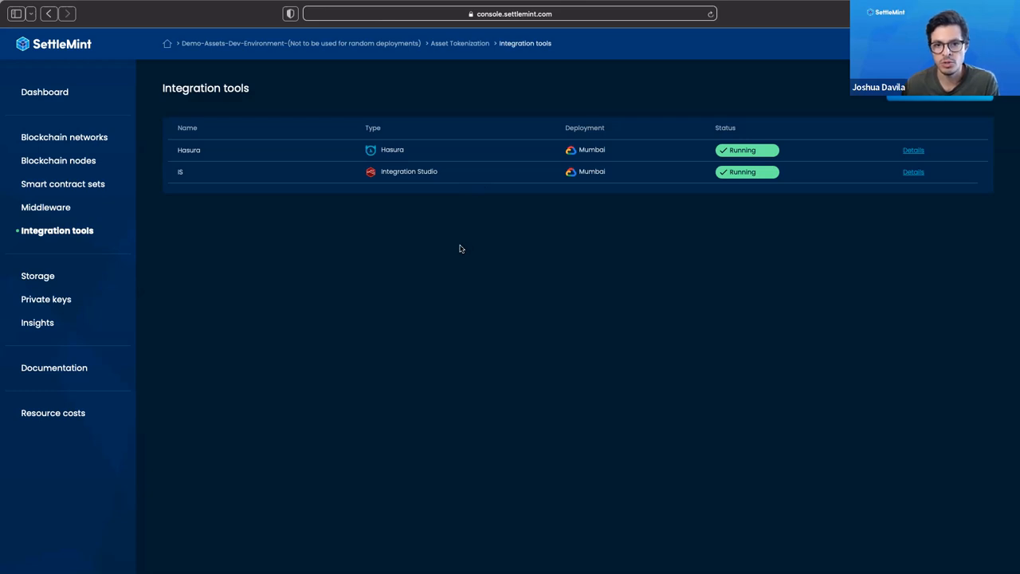
{"action": "mouse_move", "coordinate": [452, 245]}
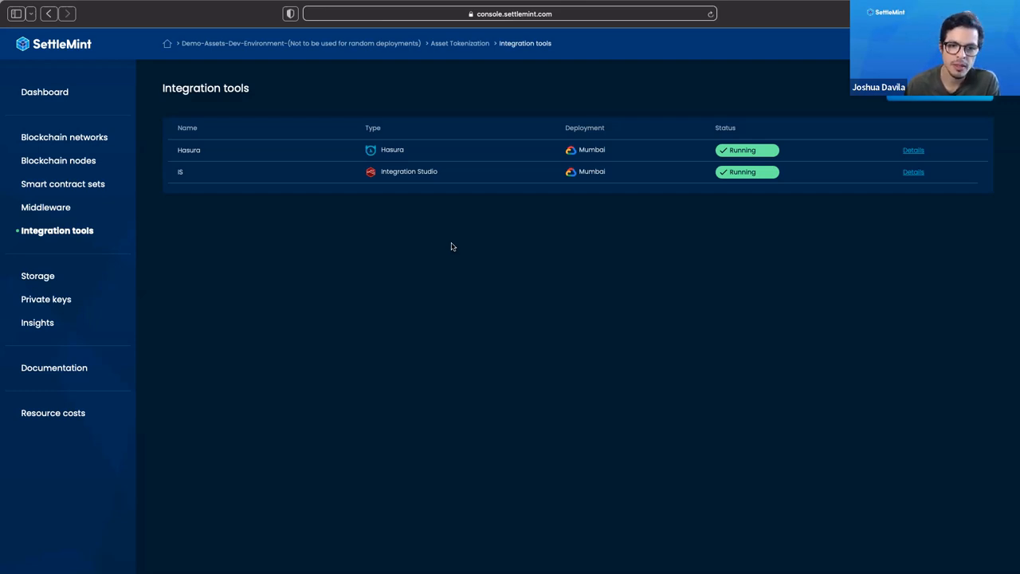
Show the Storage page with the running IPFS deployment in Mumbai
{"action": "left_click", "coordinate": [38, 274]}
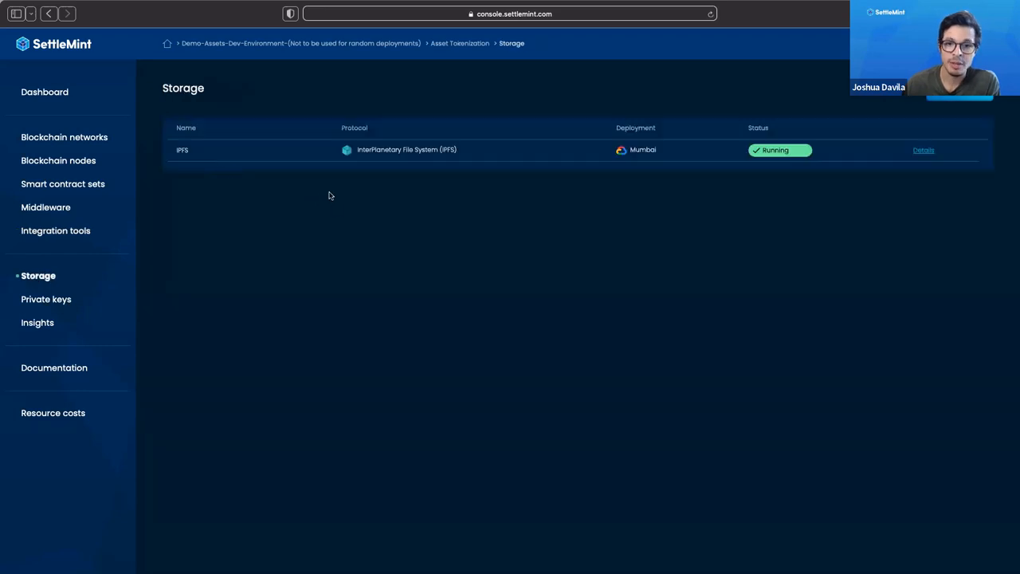
{"action": "mouse_move", "coordinate": [349, 212]}
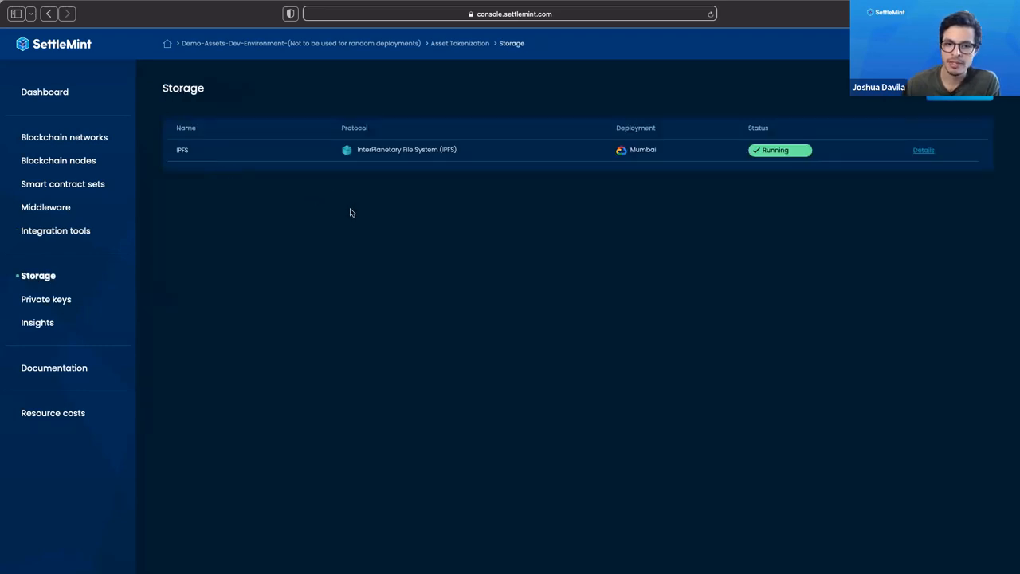
{"action": "mouse_move", "coordinate": [346, 215]}
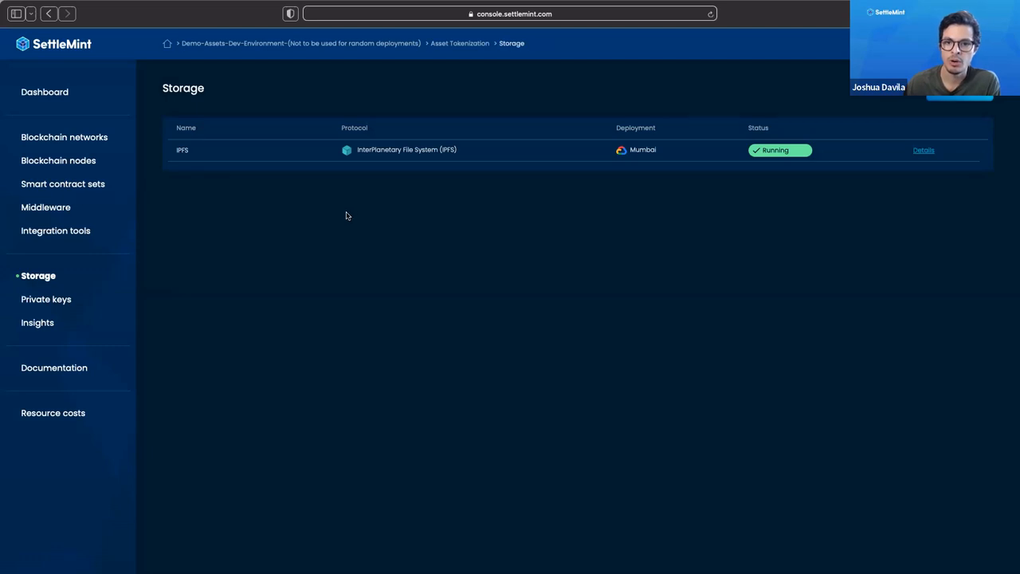
{"action": "mouse_move", "coordinate": [350, 213]}
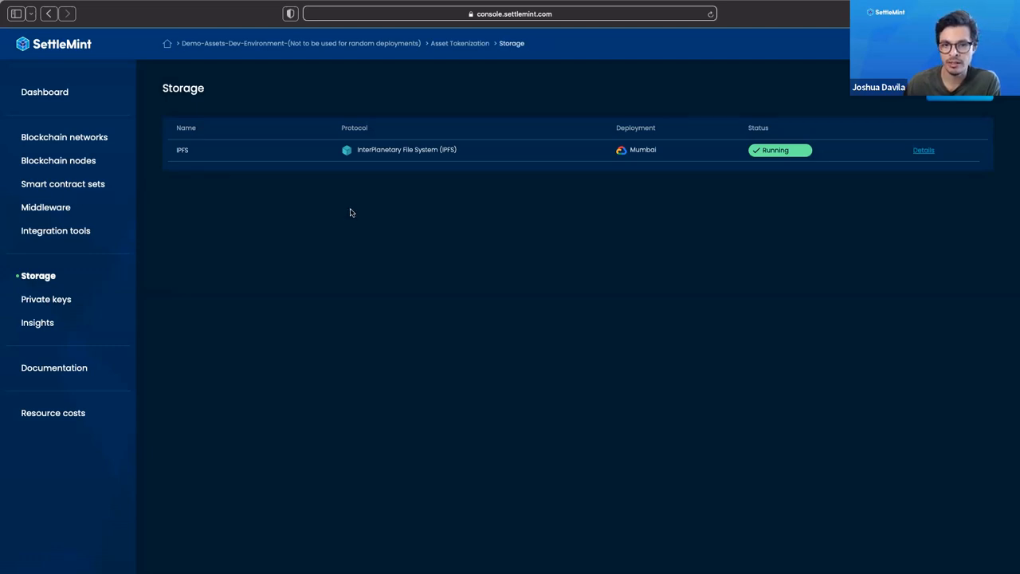
{"action": "mouse_move", "coordinate": [363, 207]}
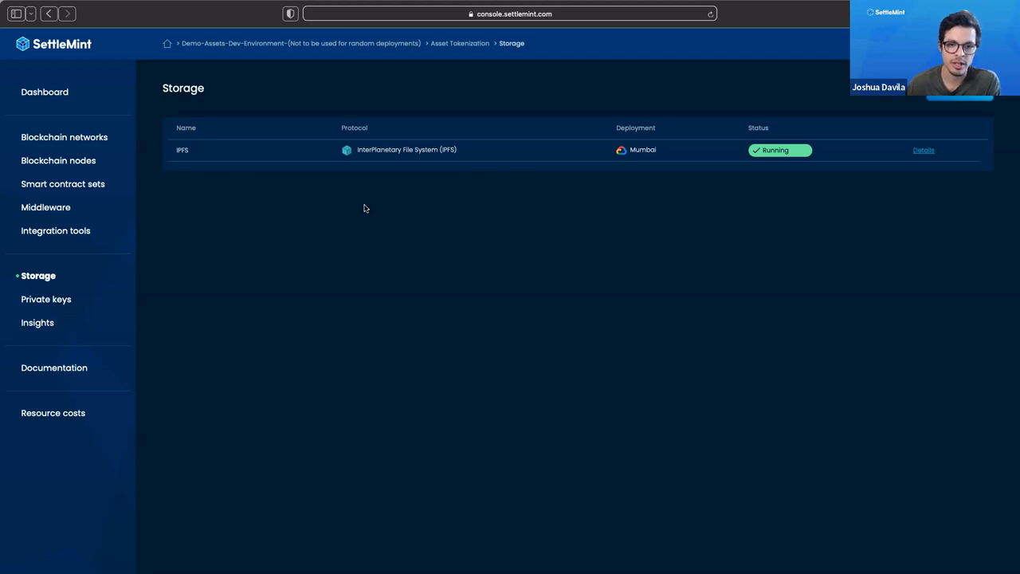
{"action": "mouse_move", "coordinate": [367, 149]}
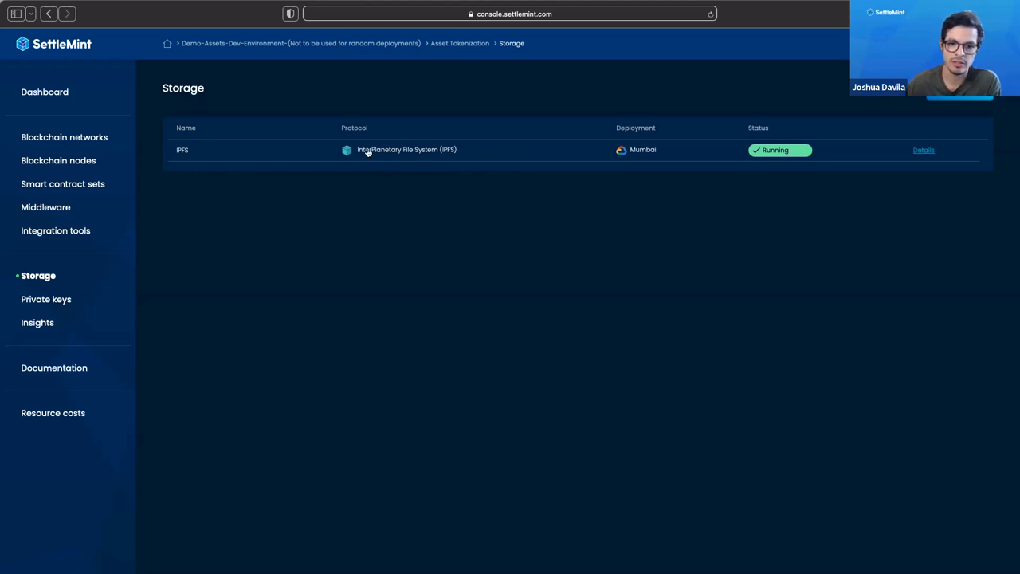
{"action": "mouse_move", "coordinate": [159, 267]}
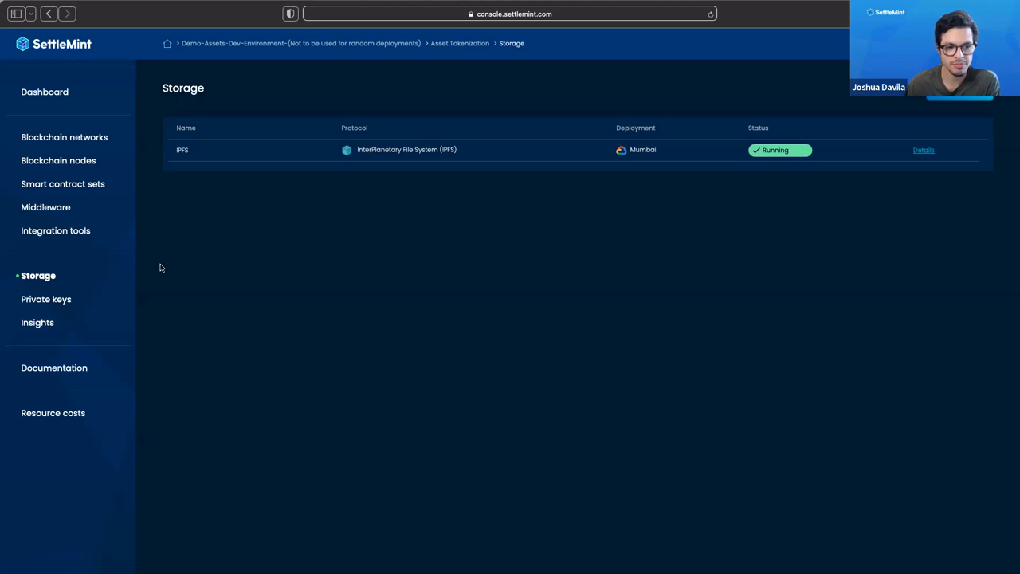
Show the Private keys page with the running Accessible EC DSA P256 key tokWallet
{"action": "left_click", "coordinate": [46, 299]}
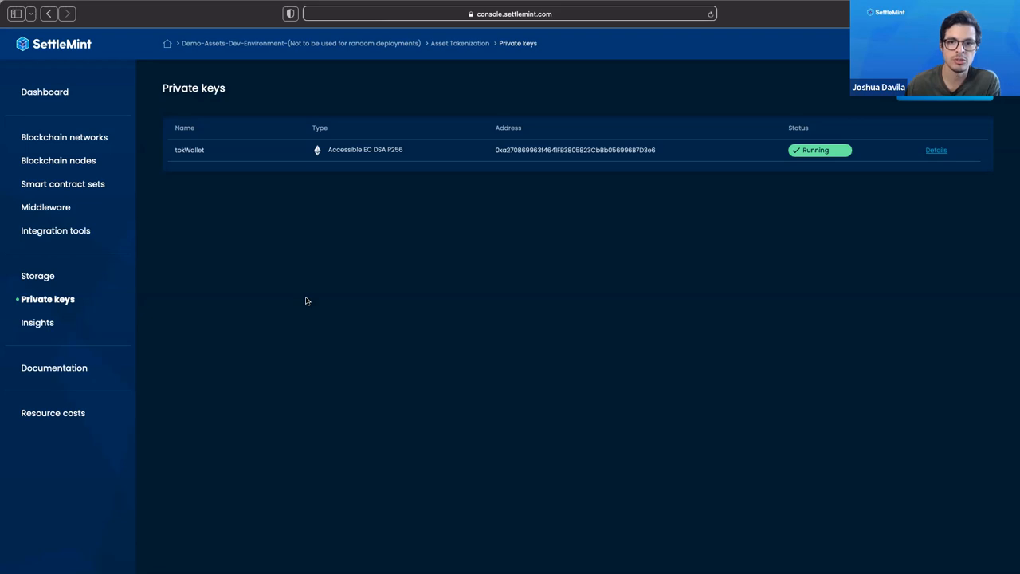
{"action": "mouse_move", "coordinate": [290, 305]}
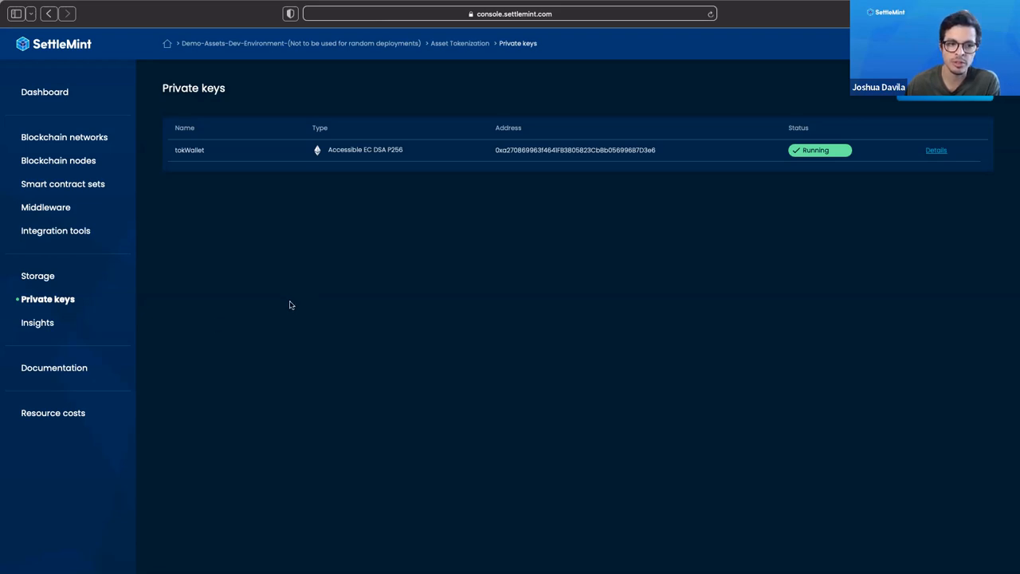
Show the Insights page listing the running Blockscout explorer in Mumbai
{"action": "left_click", "coordinate": [38, 322]}
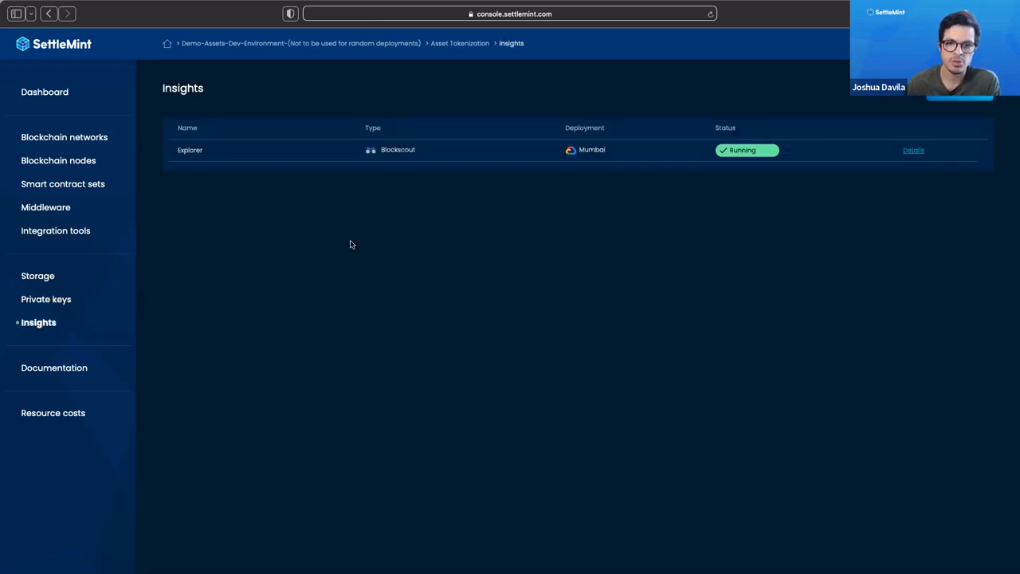
{"action": "mouse_move", "coordinate": [433, 210]}
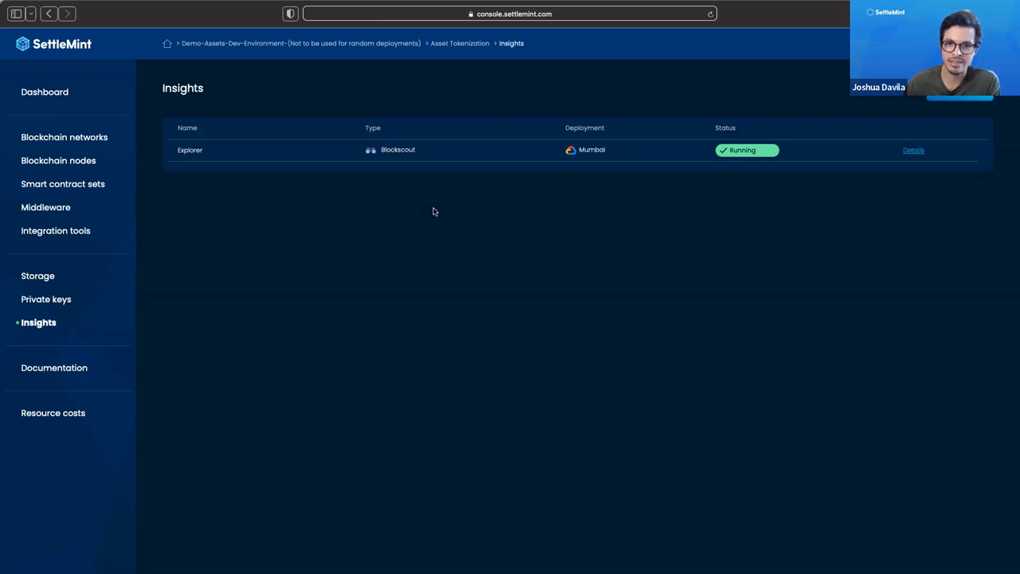
{"action": "mouse_move", "coordinate": [384, 151]}
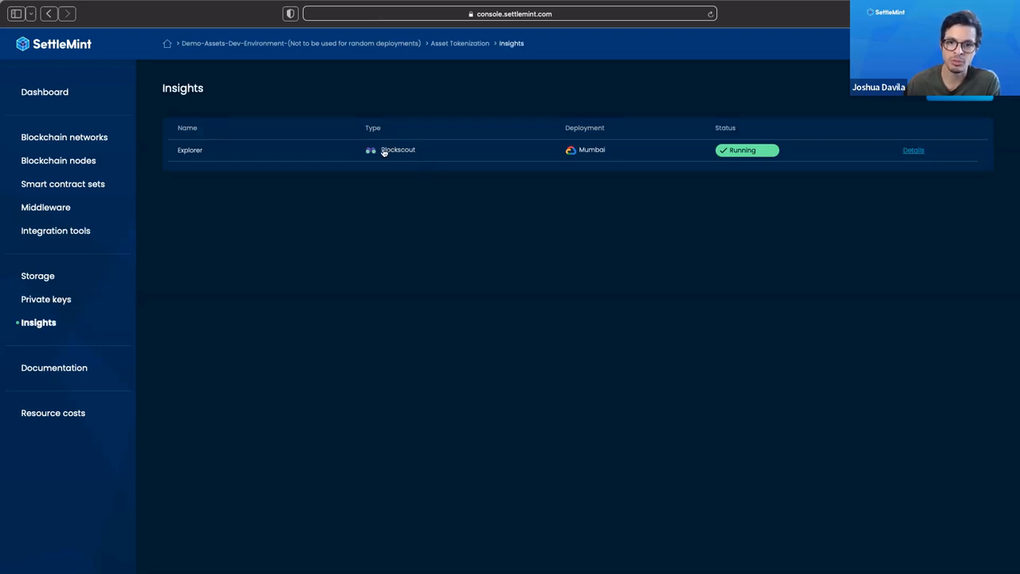
{"action": "mouse_move", "coordinate": [459, 210]}
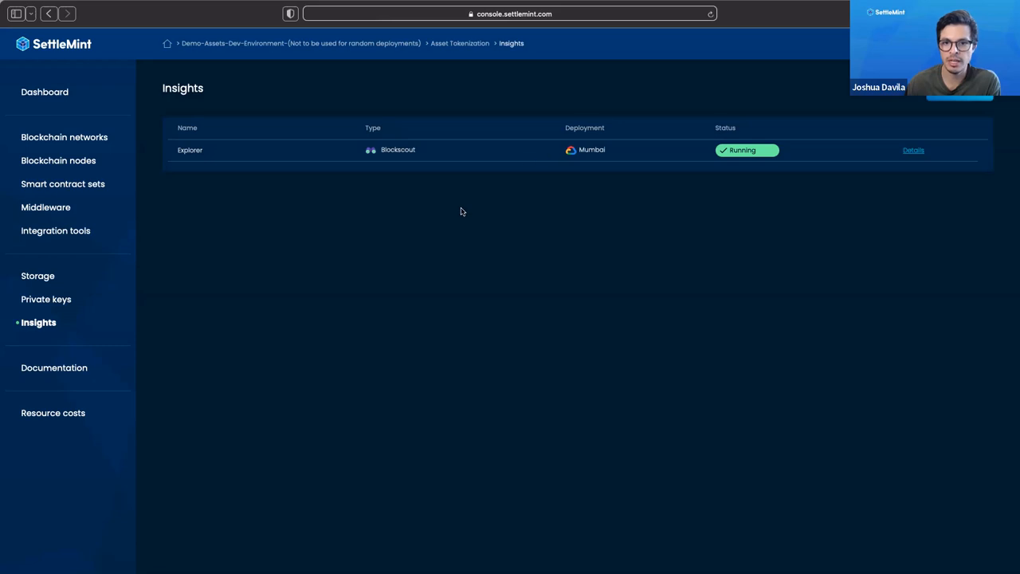
{"action": "mouse_move", "coordinate": [450, 162]}
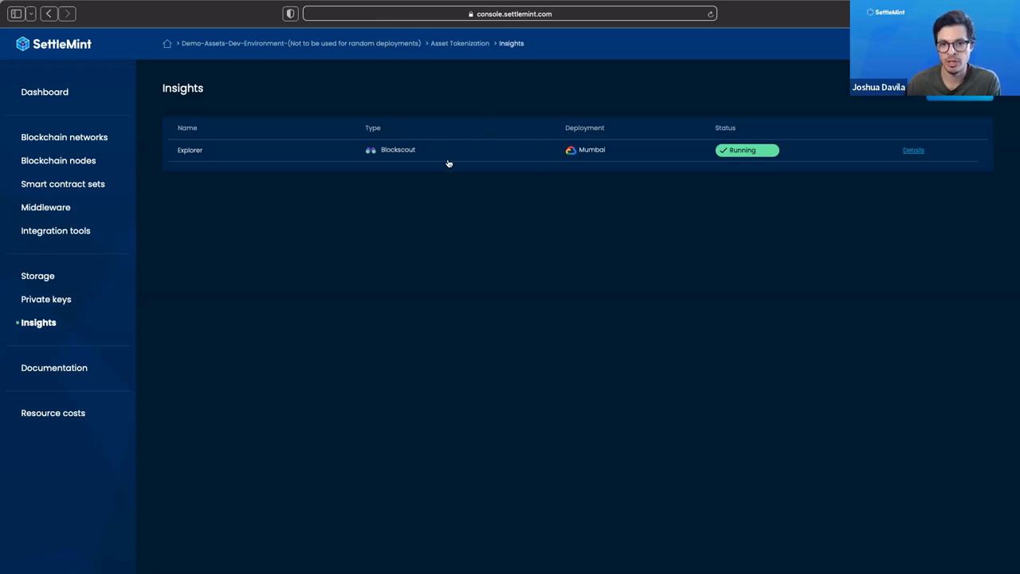
{"action": "mouse_move", "coordinate": [383, 201]}
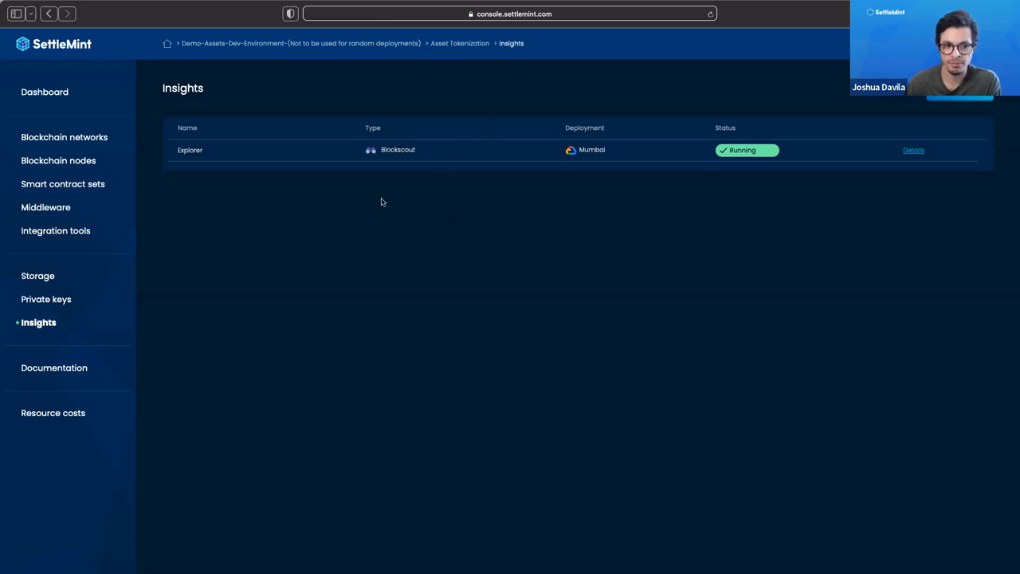
{"action": "mouse_move", "coordinate": [332, 227]}
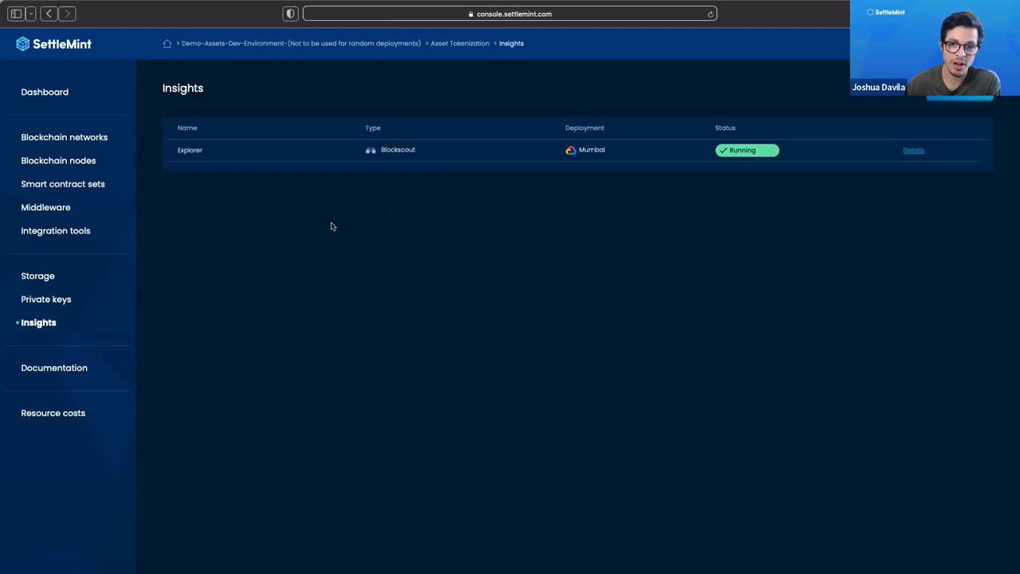
{"action": "mouse_move", "coordinate": [319, 230]}
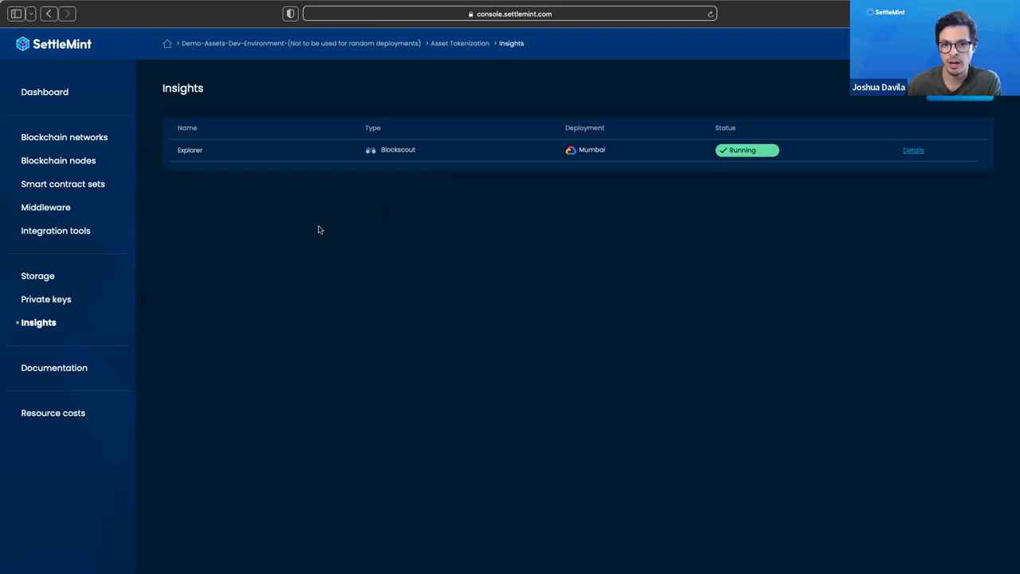
{"action": "mouse_move", "coordinate": [311, 212]}
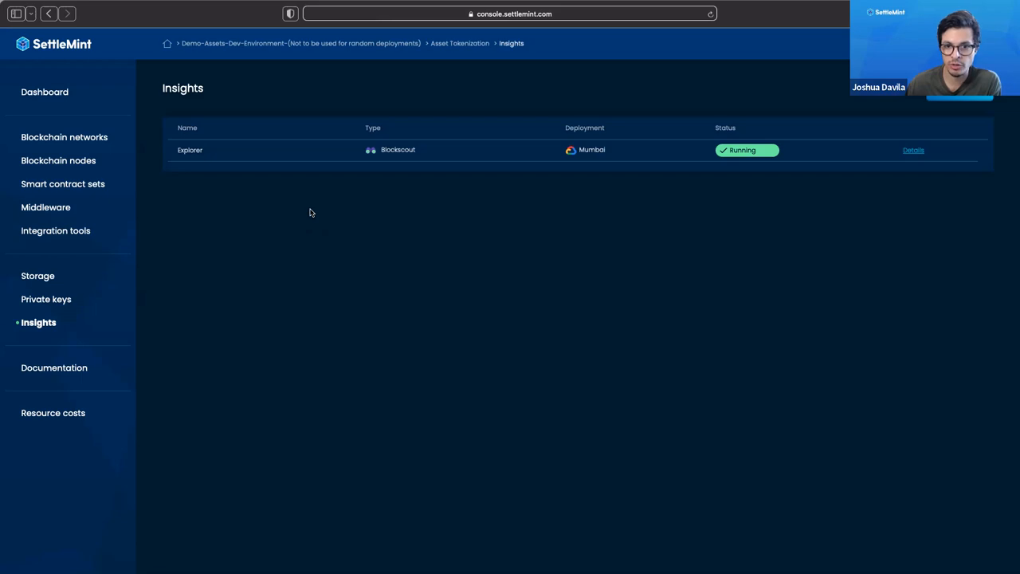
{"action": "mouse_move", "coordinate": [313, 211]}
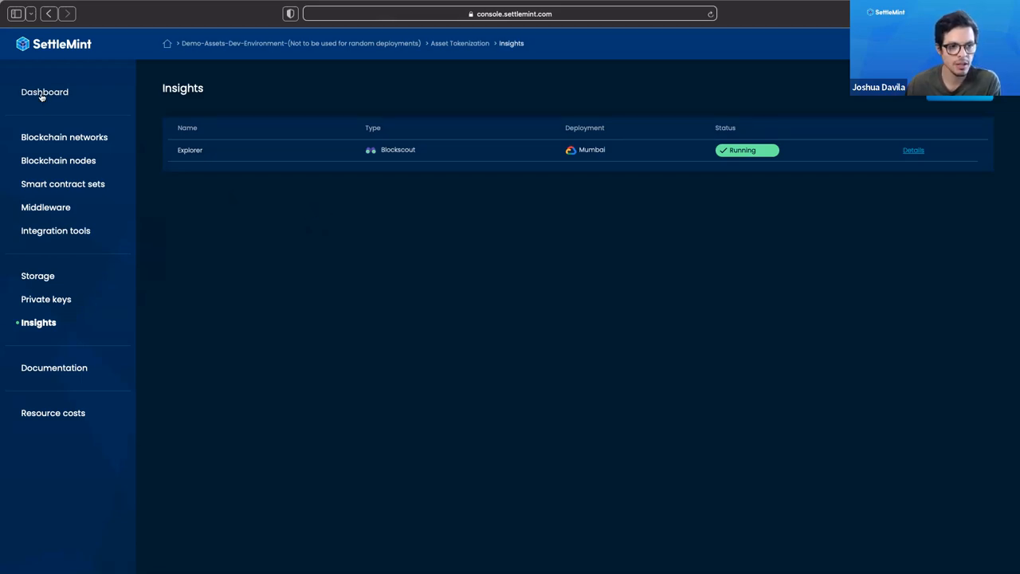
Return to the Dashboard summarising one of each component plus two integration tools
{"action": "left_click", "coordinate": [45, 91]}
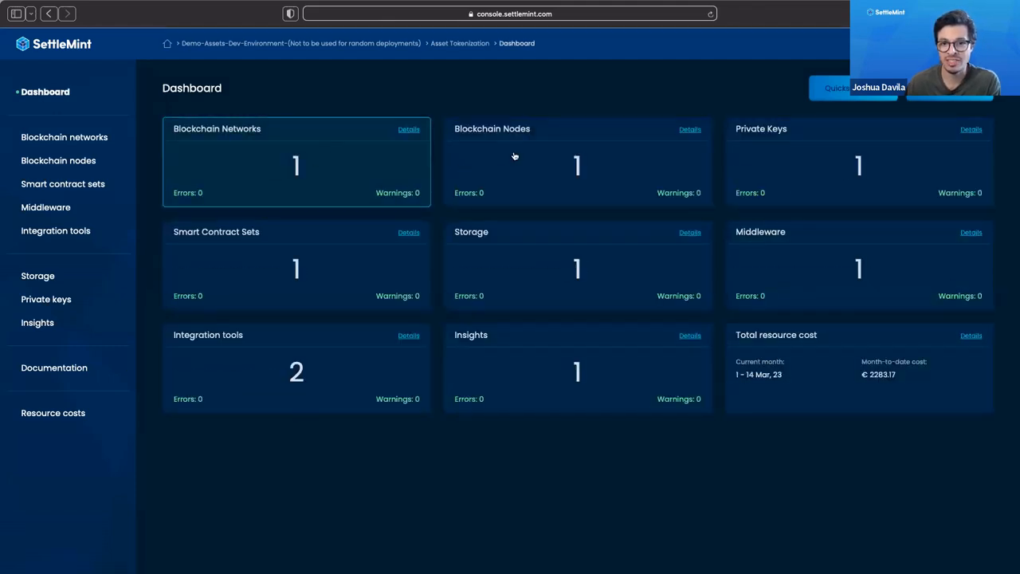
{"action": "mouse_move", "coordinate": [545, 361]}
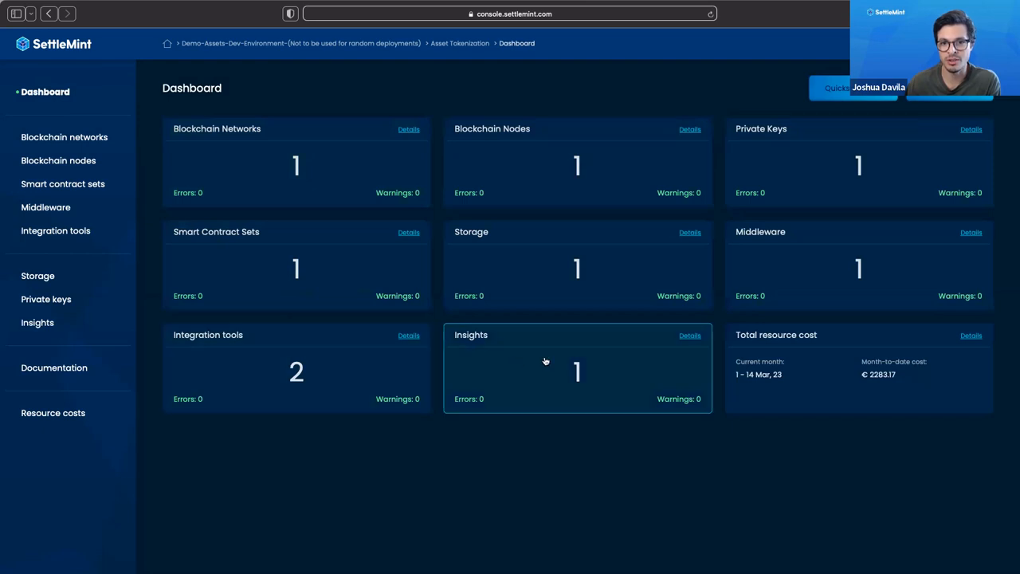
{"action": "mouse_move", "coordinate": [583, 108]}
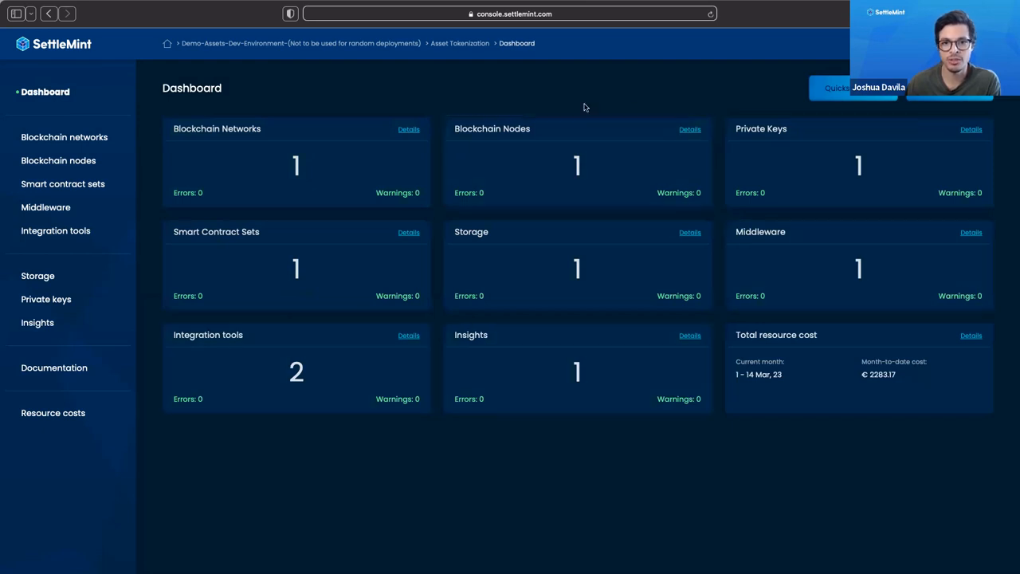
{"action": "mouse_move", "coordinate": [571, 102]}
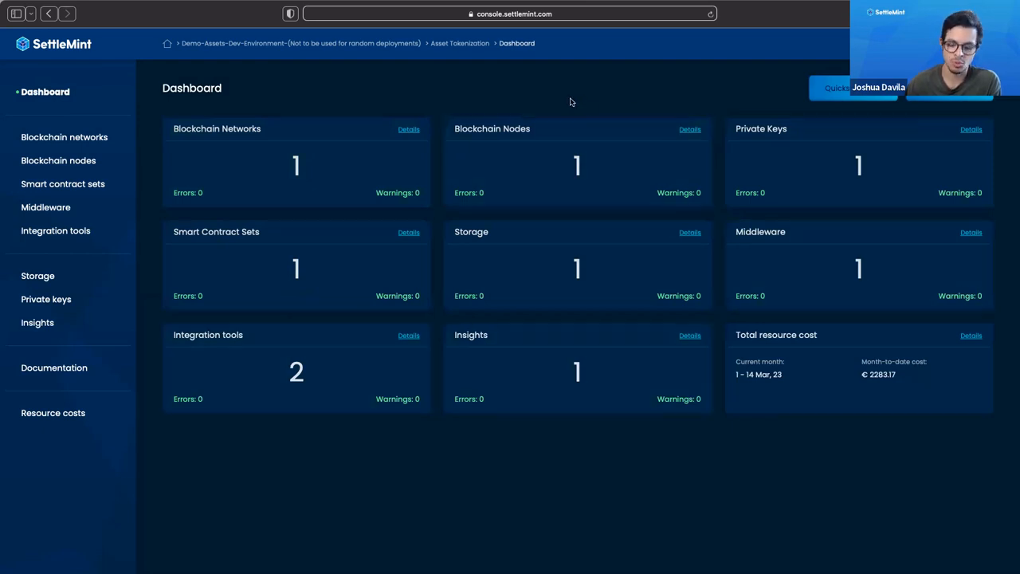